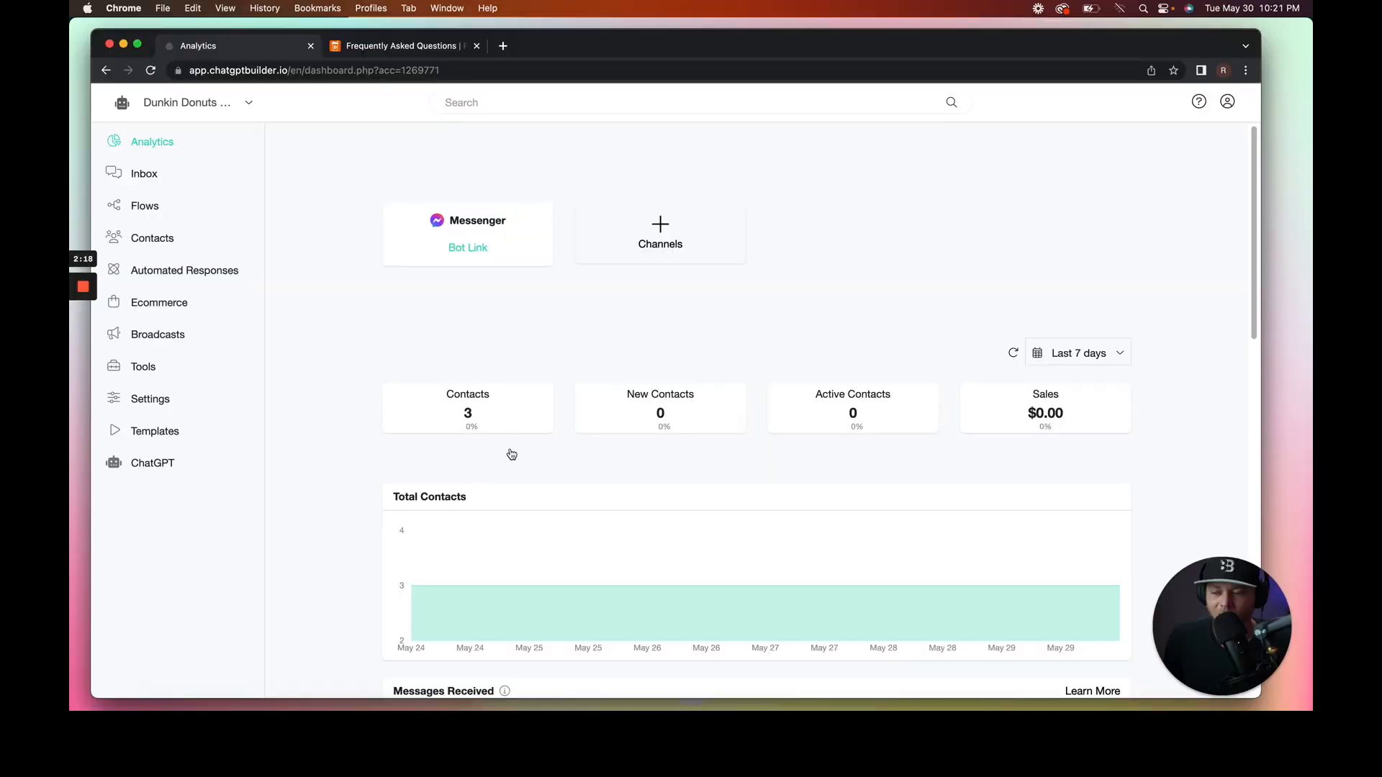
{"action": "mouse_move", "coordinate": [185, 173]}
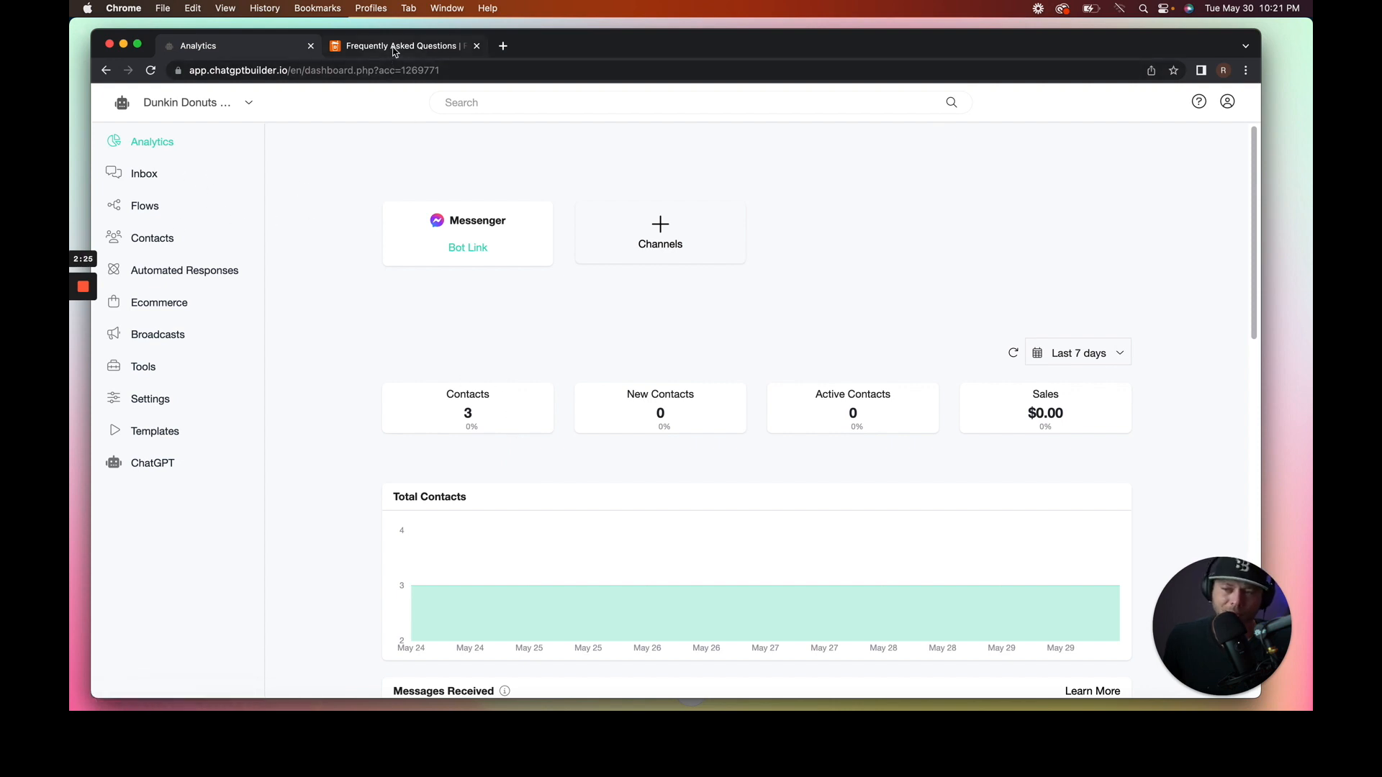
Step: Switch to the Dunkin' Frequently Asked Questions browser tab
{"action": "left_click", "coordinate": [400, 45]}
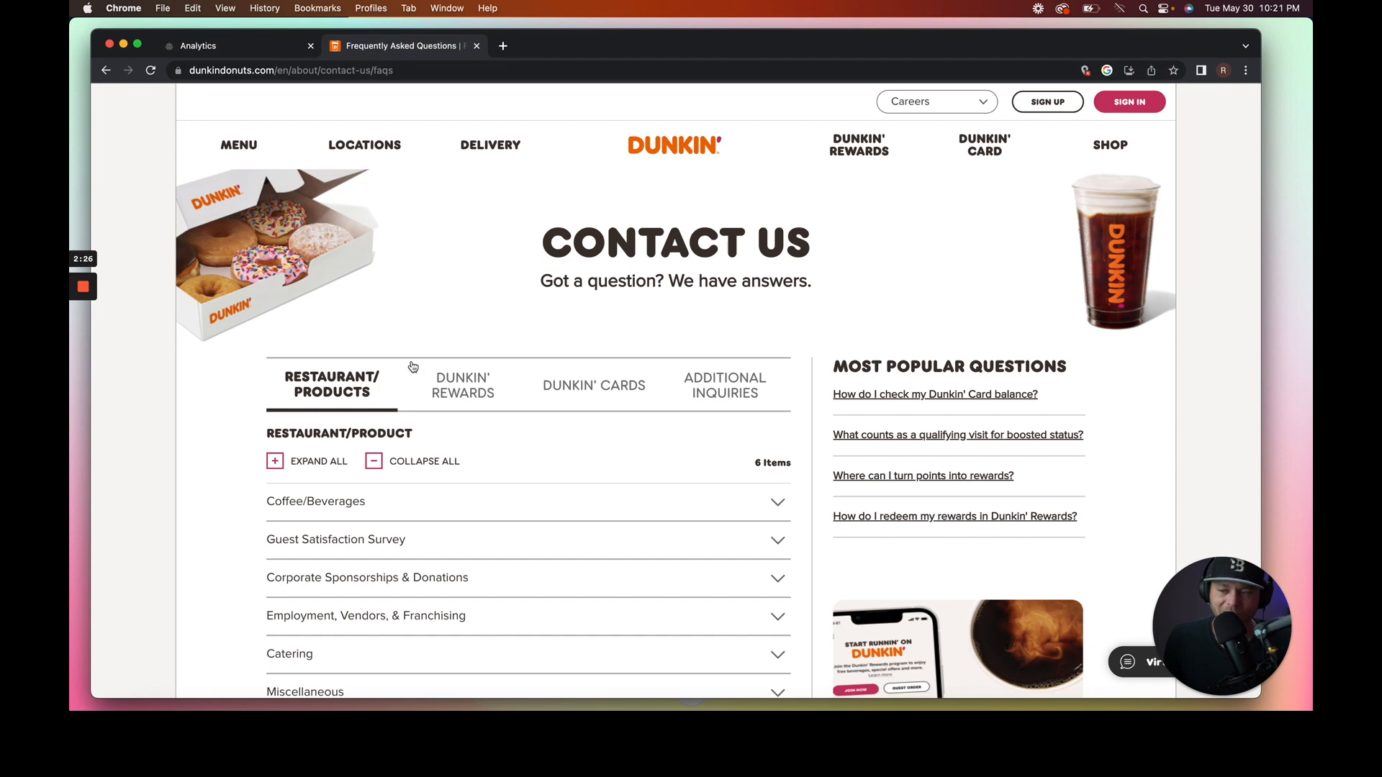
{"action": "mouse_move", "coordinate": [444, 338]}
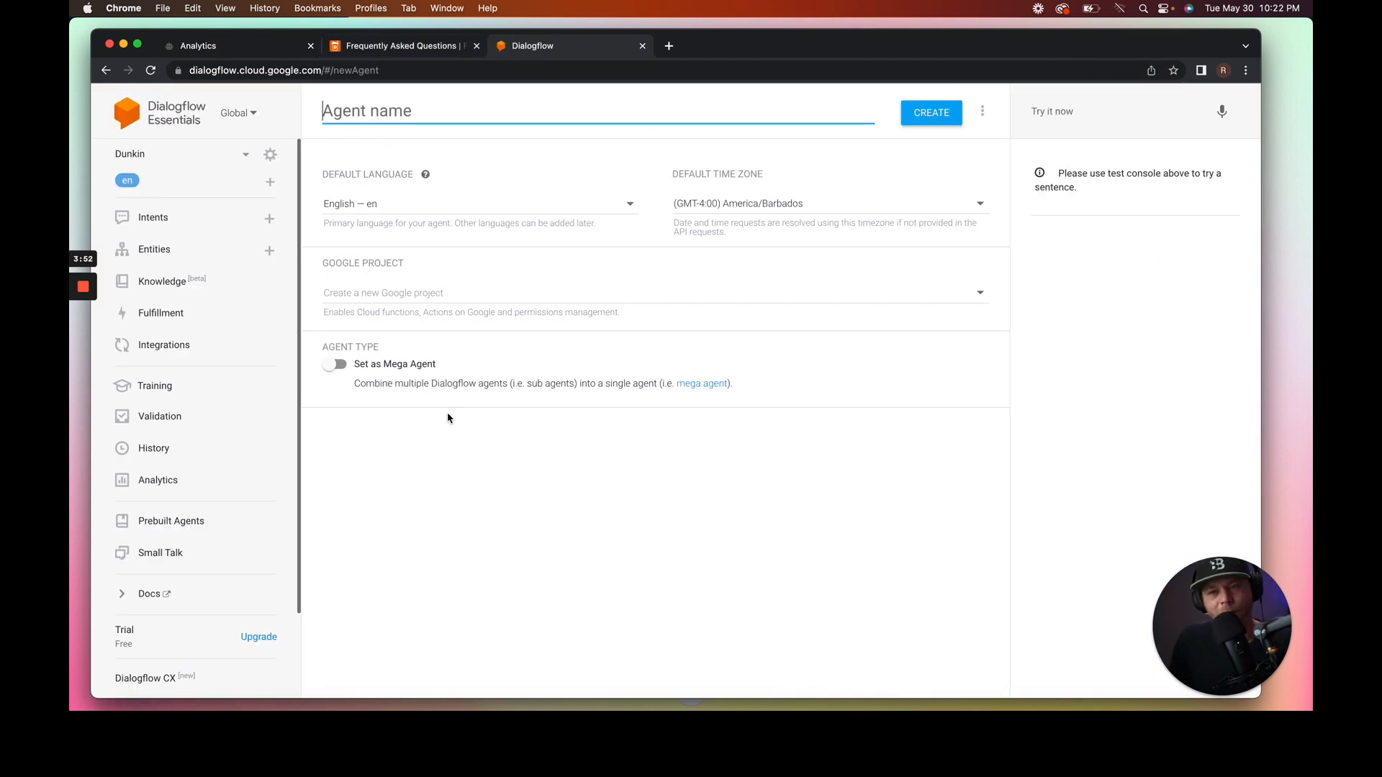
{"action": "mouse_move", "coordinate": [416, 421]}
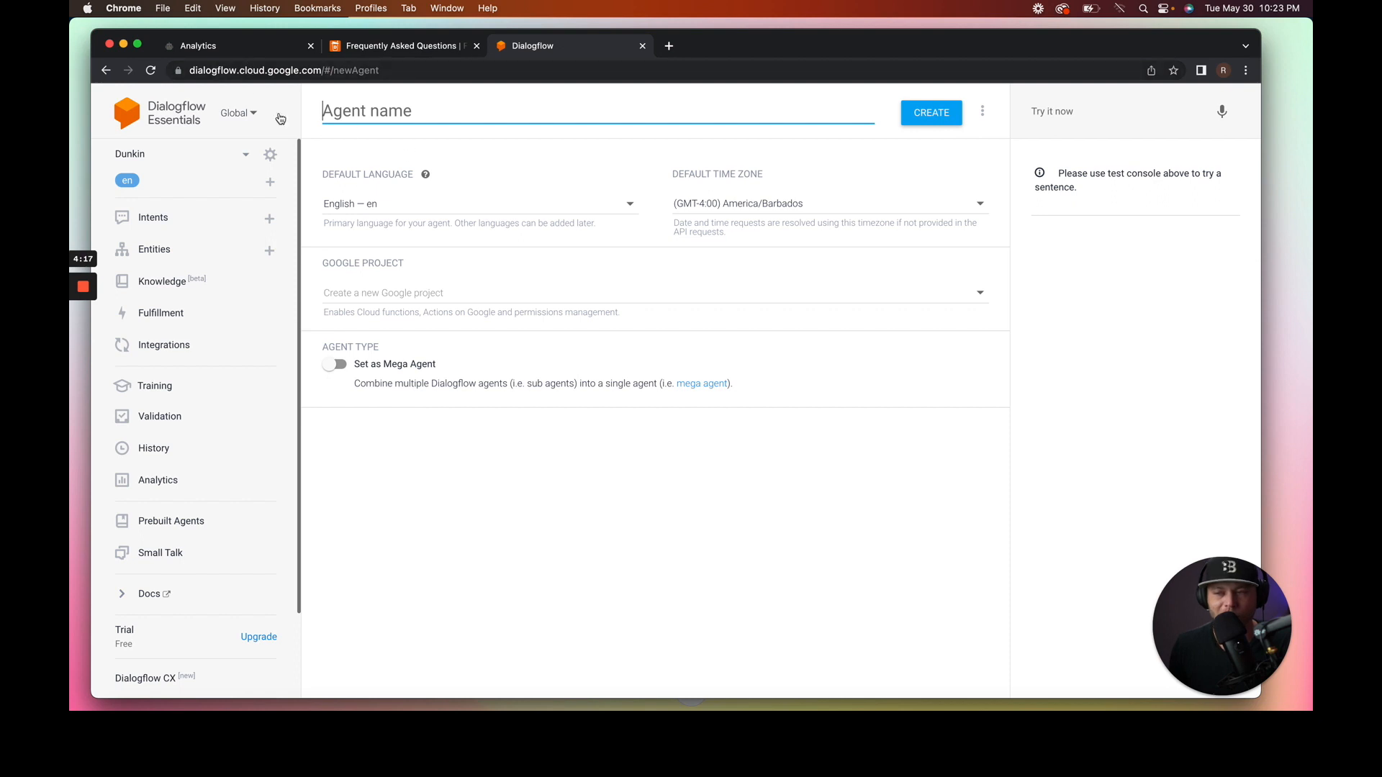
Step: Create the DunkinAI agent with the (GMT-5:00) America/New_York time zone
{"action": "type", "text": "Dun"}
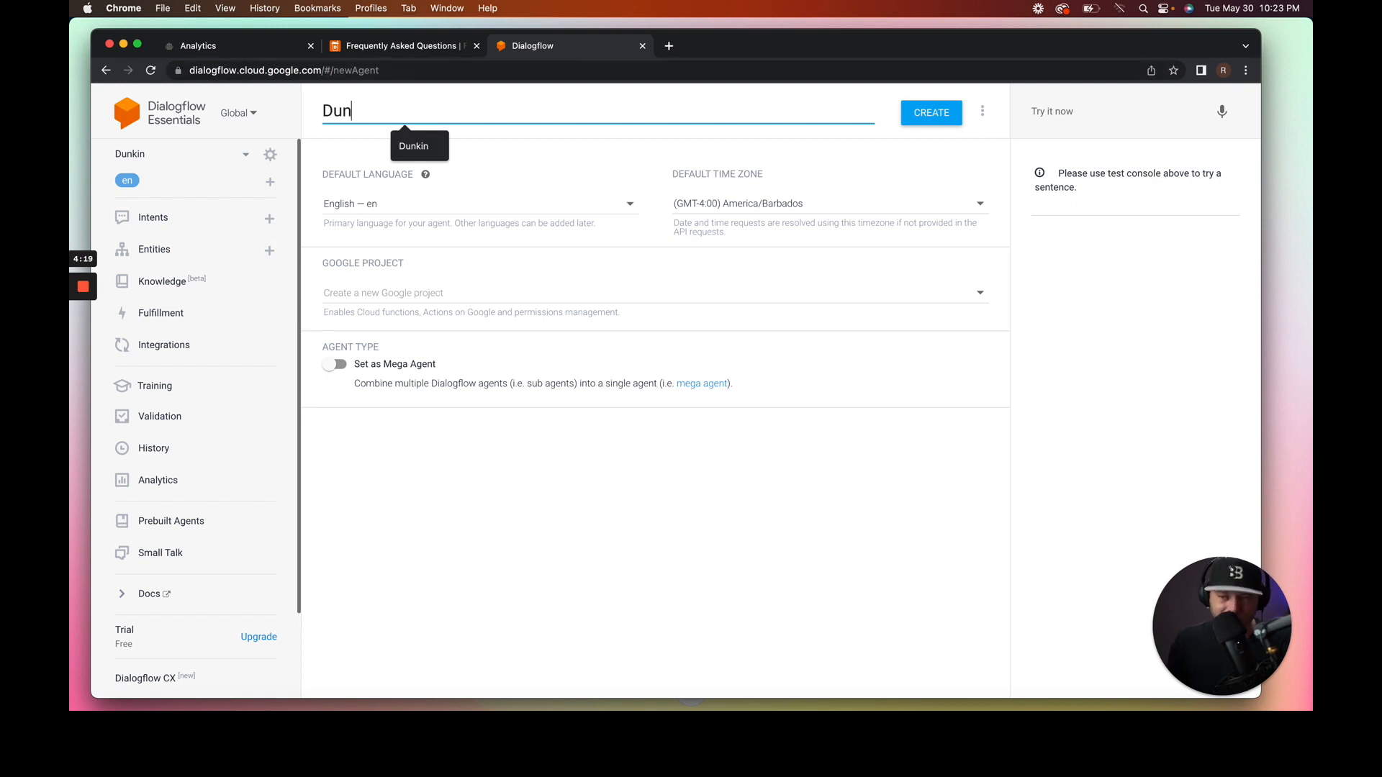
{"action": "type", "text": "kinAI"}
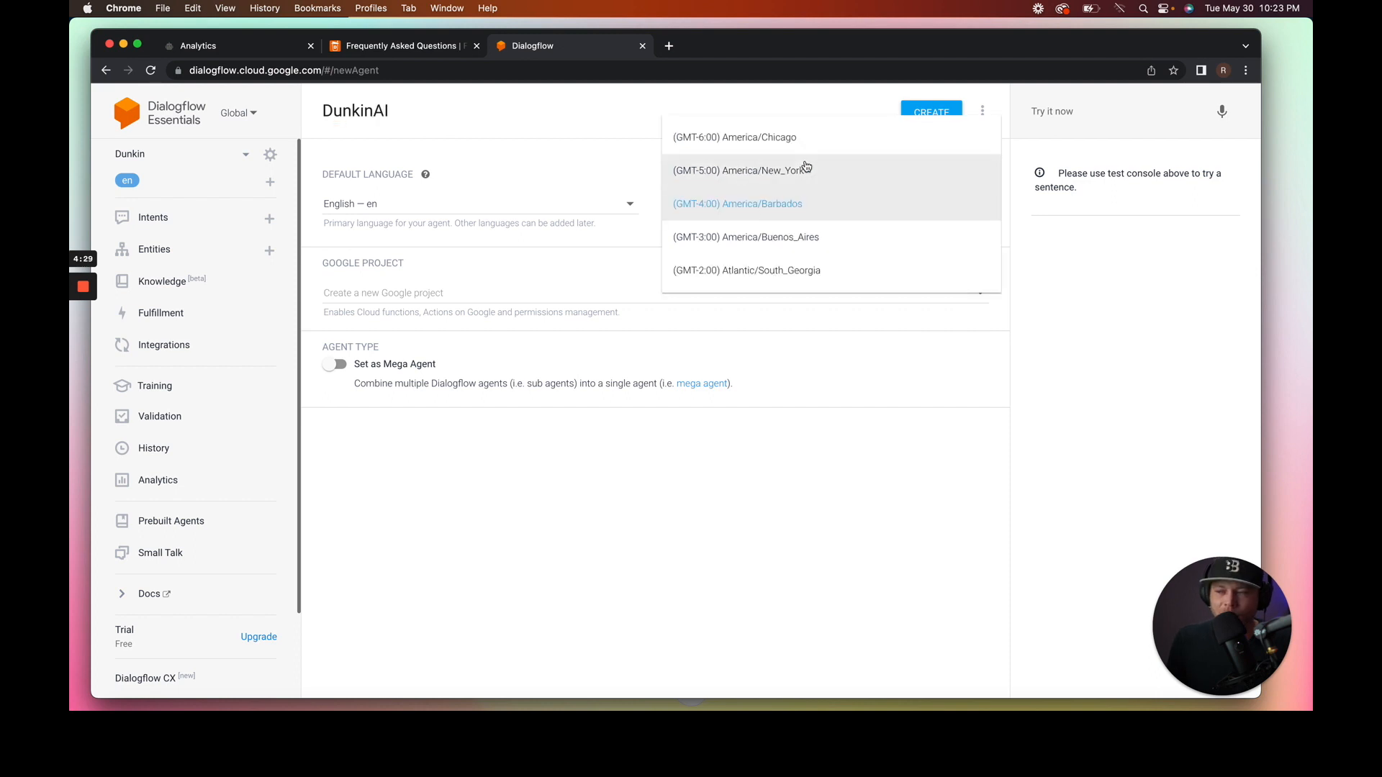
{"action": "left_click", "coordinate": [741, 169]}
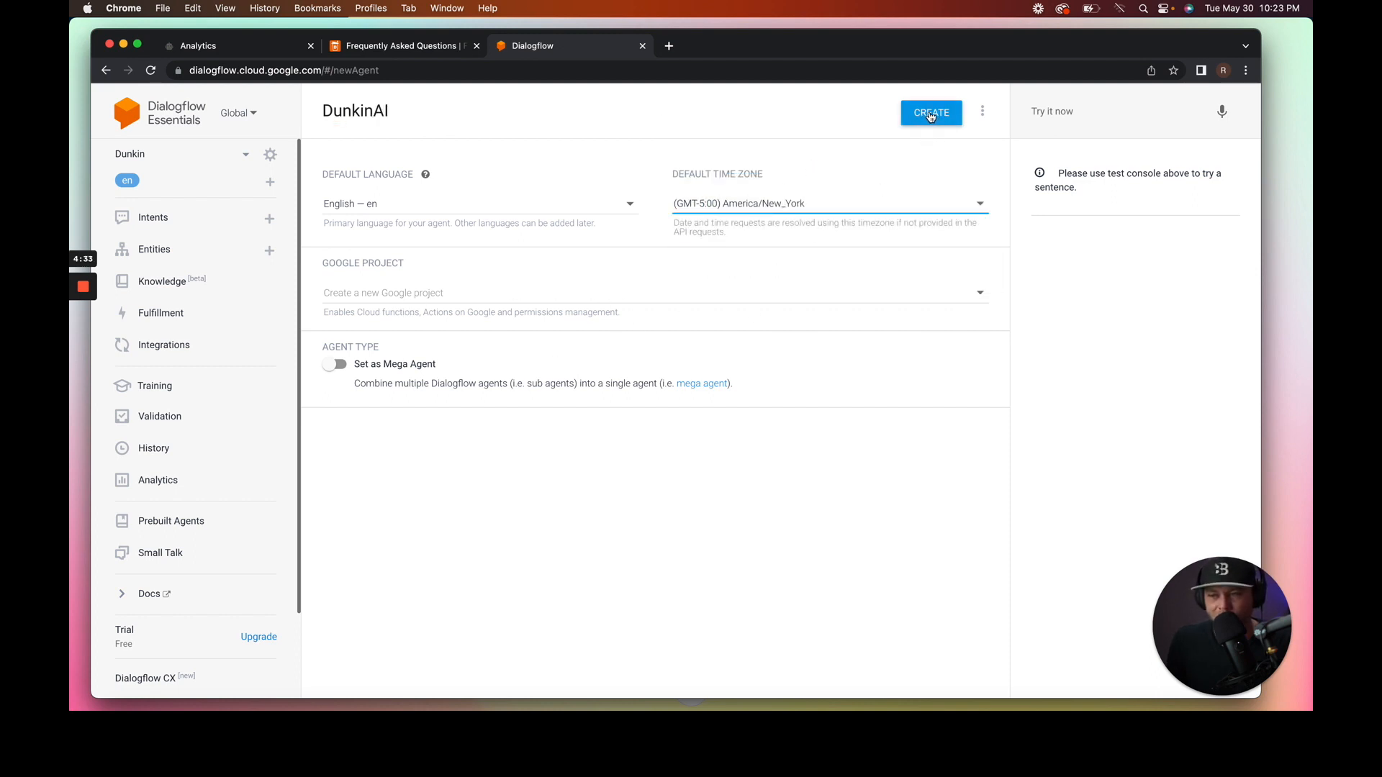
{"action": "left_click", "coordinate": [930, 113]}
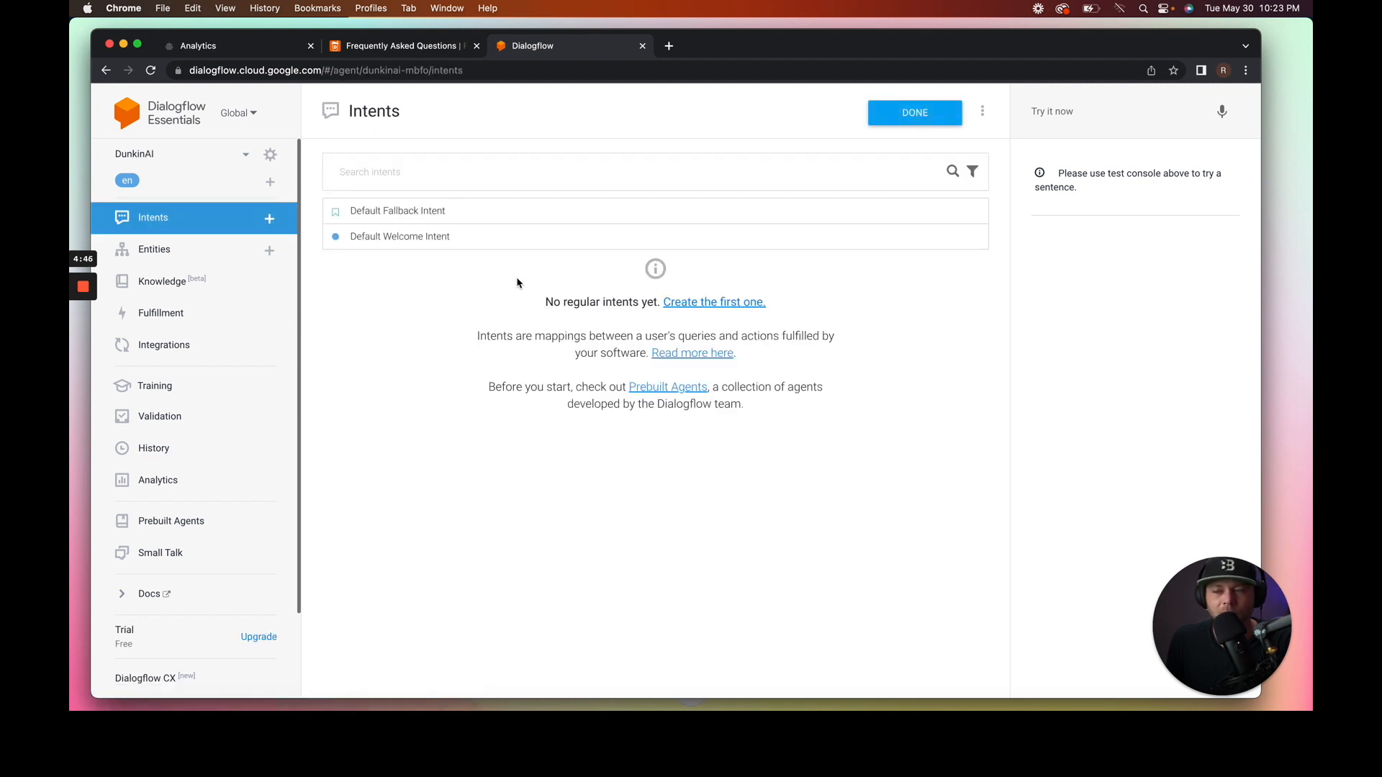
Step: Select and delete the Default Fallback Intent and Default Welcome Intent
{"action": "left_click", "coordinate": [914, 113]}
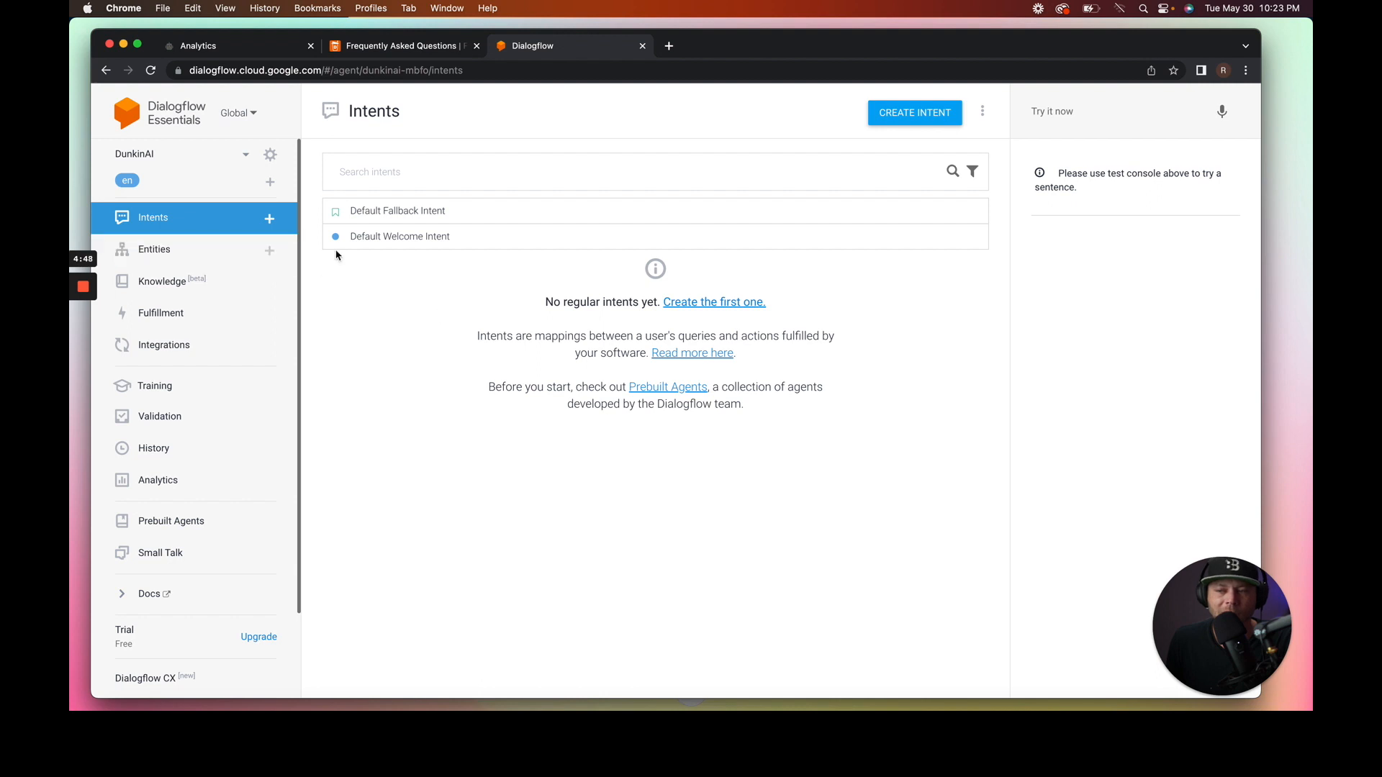
{"action": "mouse_move", "coordinate": [400, 222]}
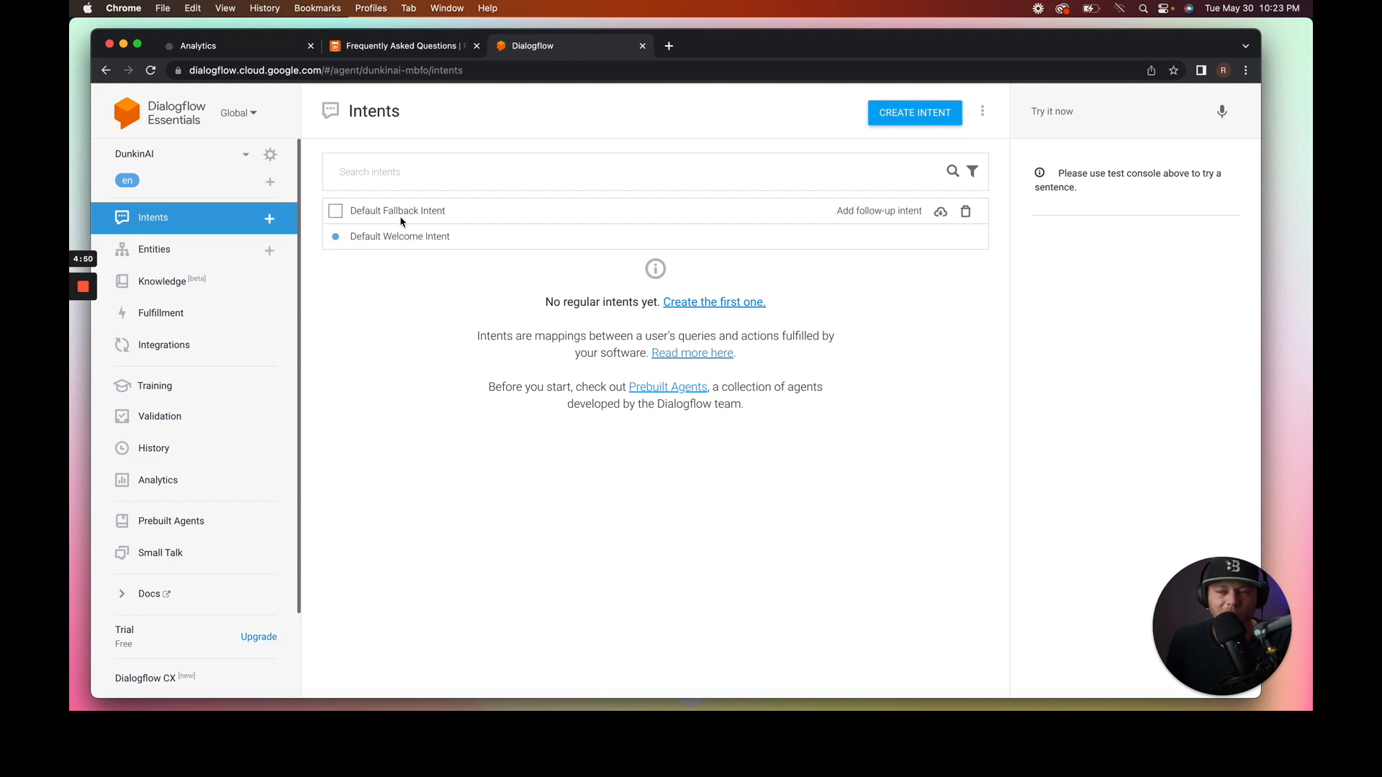
{"action": "mouse_move", "coordinate": [342, 269]}
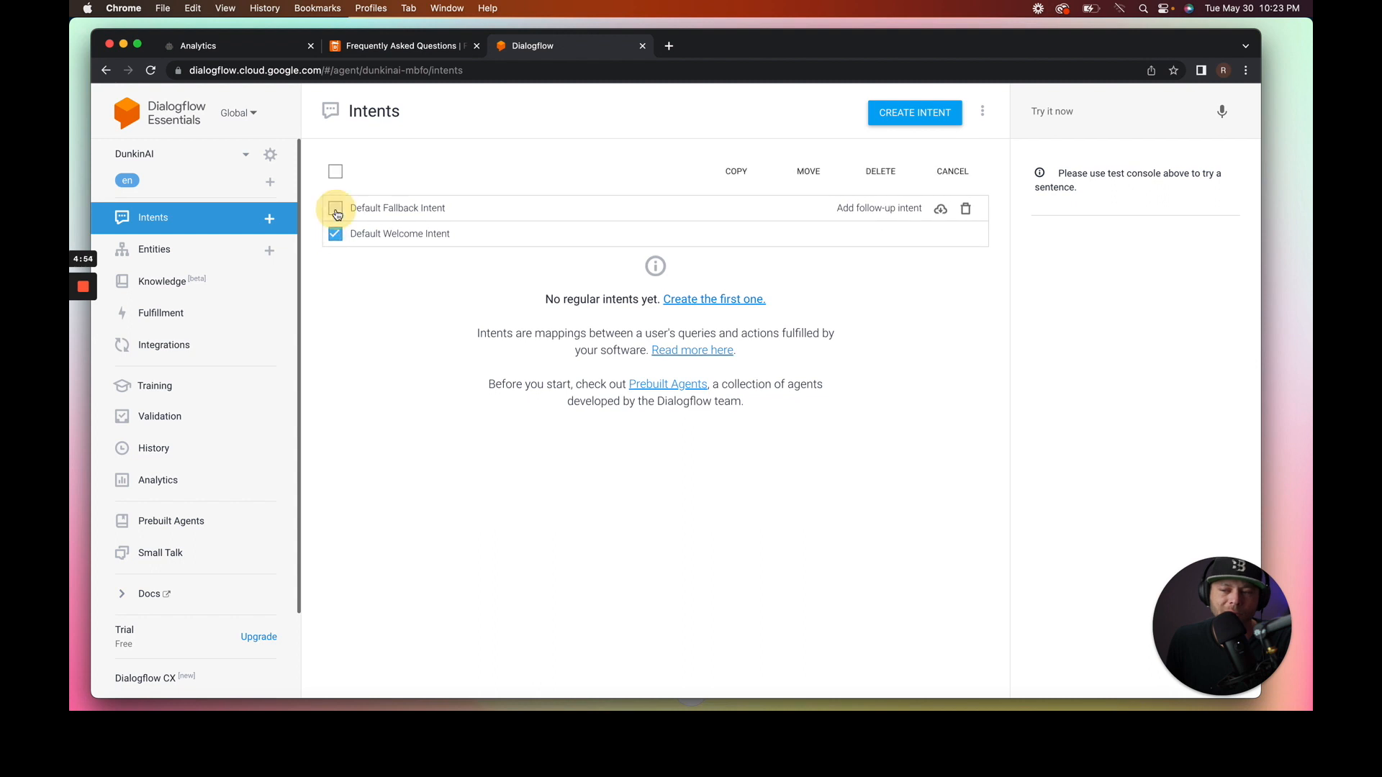
{"action": "left_click", "coordinate": [334, 208]}
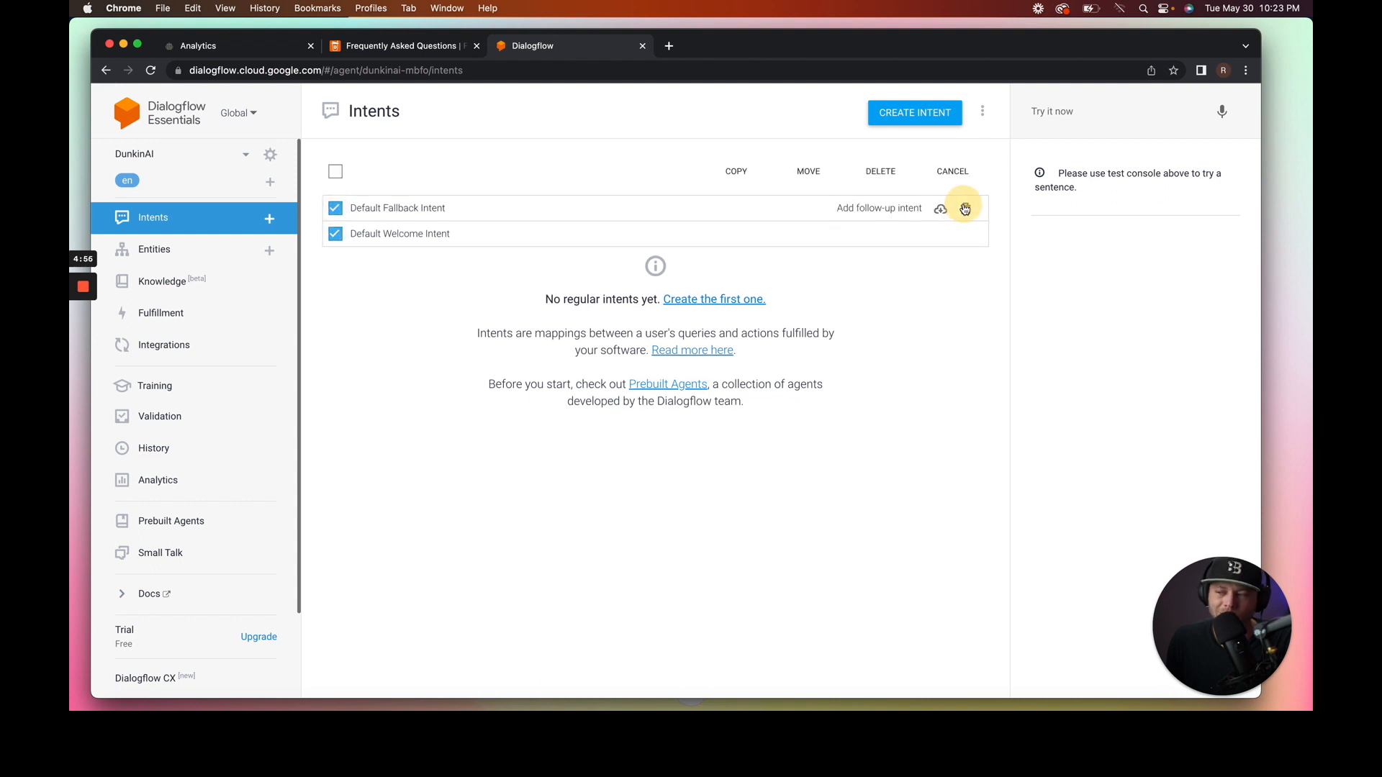
{"action": "mouse_move", "coordinate": [890, 6]}
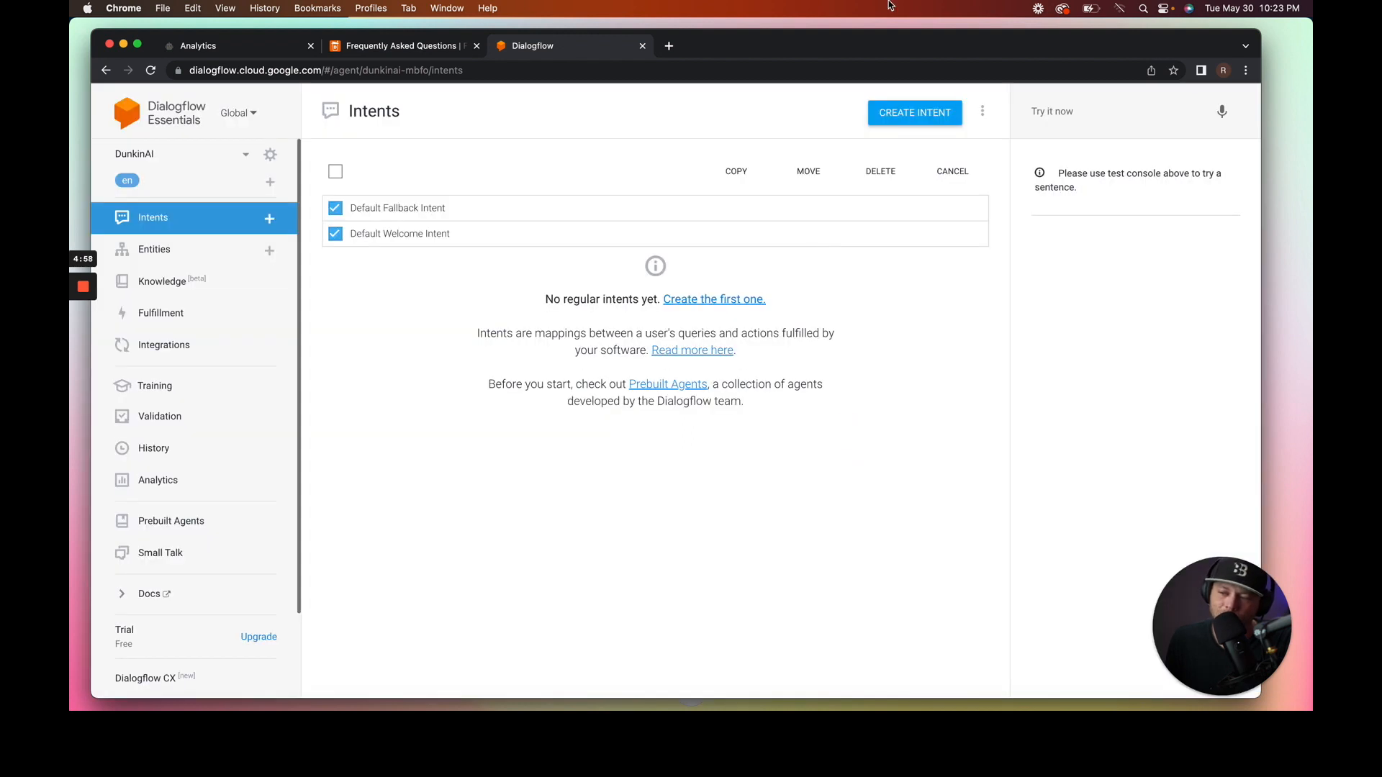
{"action": "left_click", "coordinate": [878, 171]}
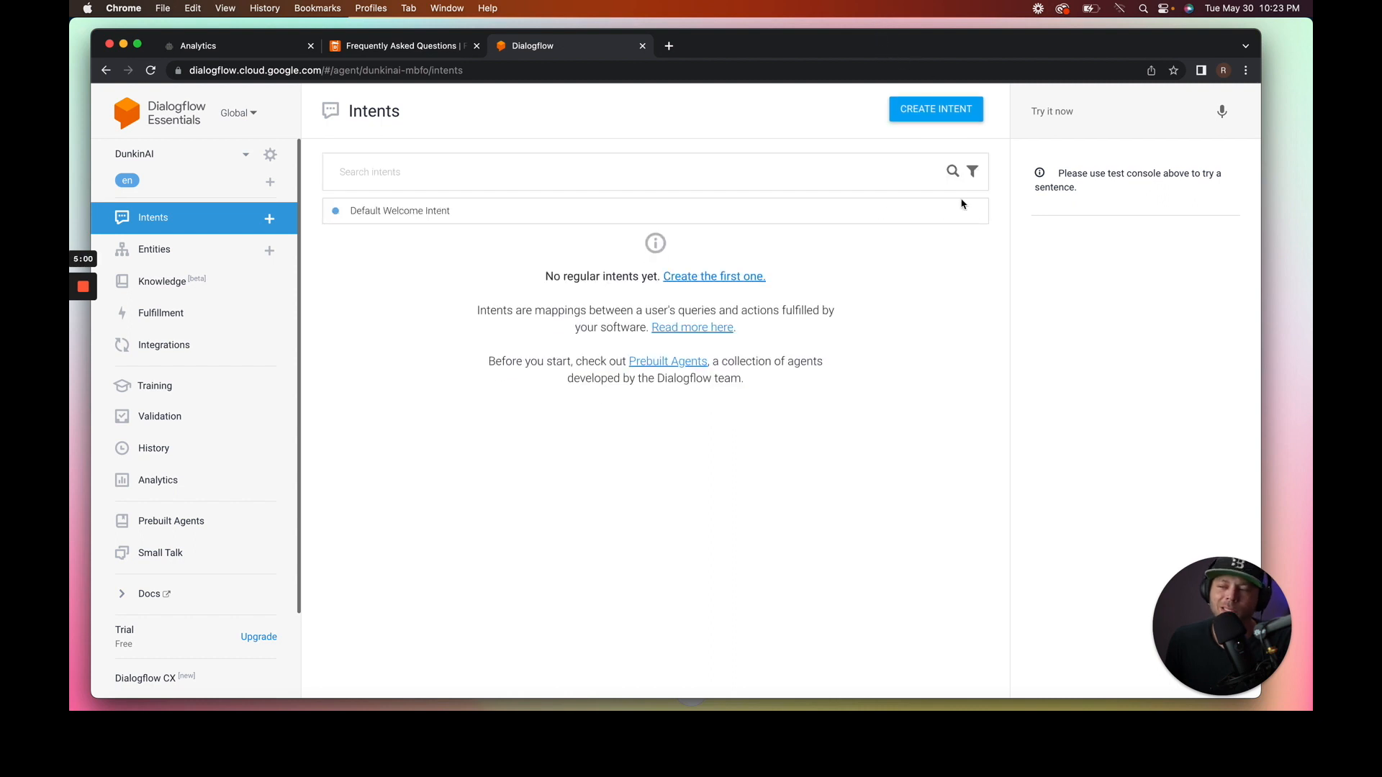
{"action": "left_click", "coordinate": [398, 209]}
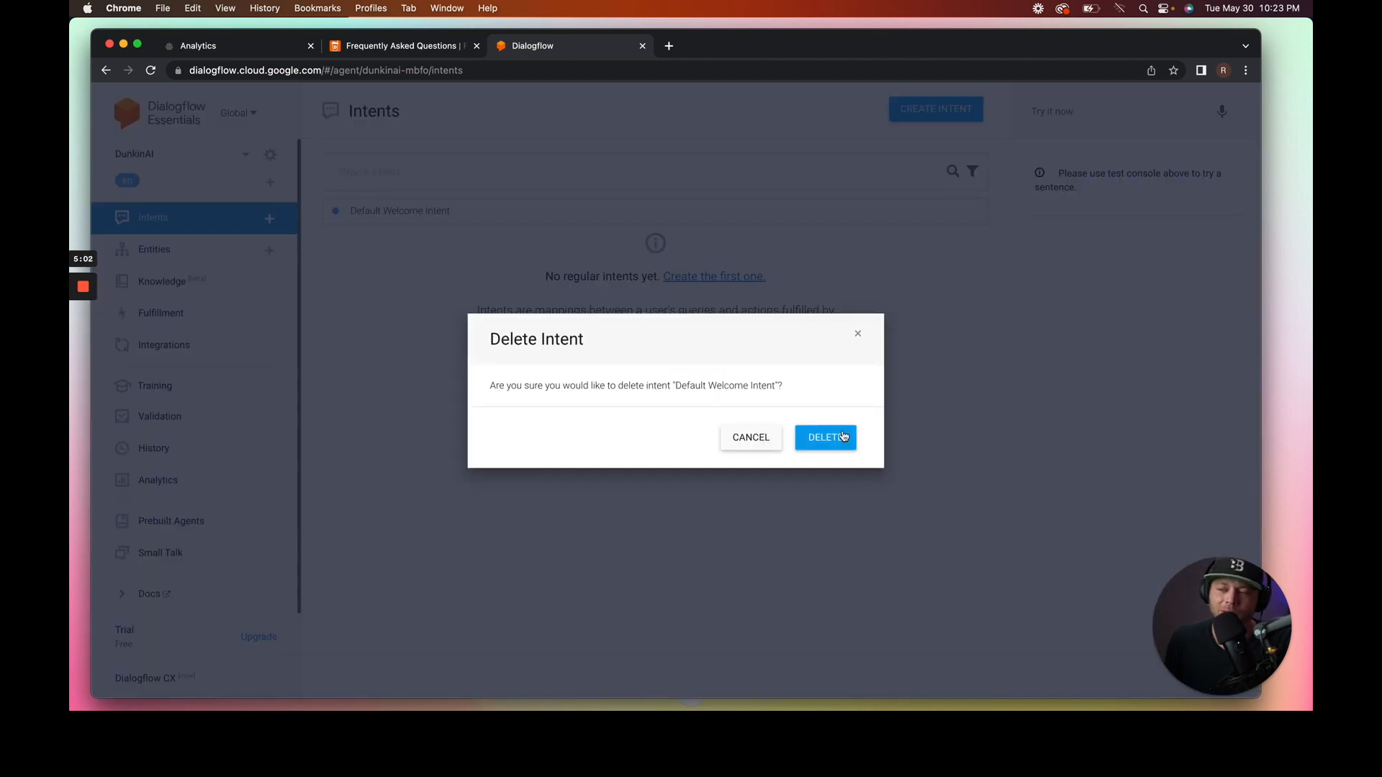
{"action": "left_click", "coordinate": [825, 437]}
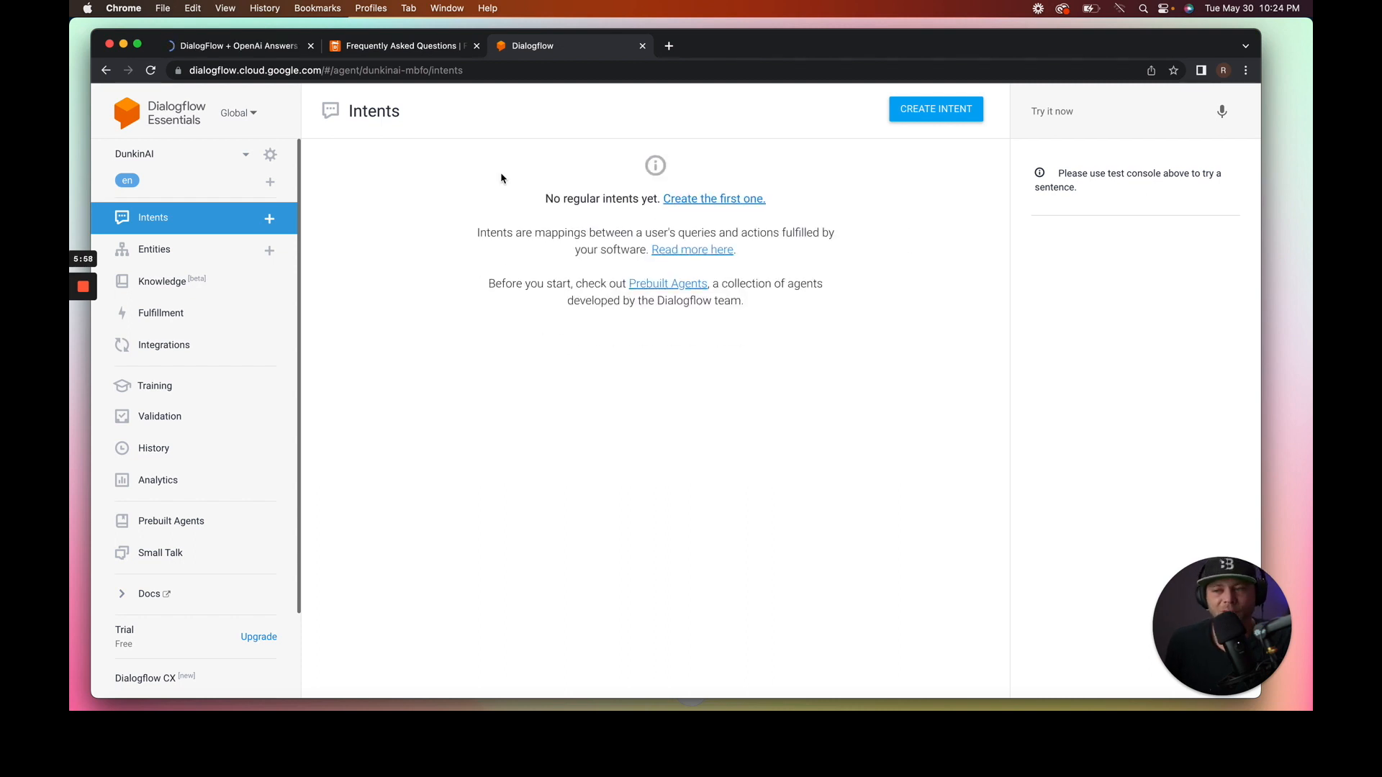
{"action": "mouse_move", "coordinate": [179, 267]}
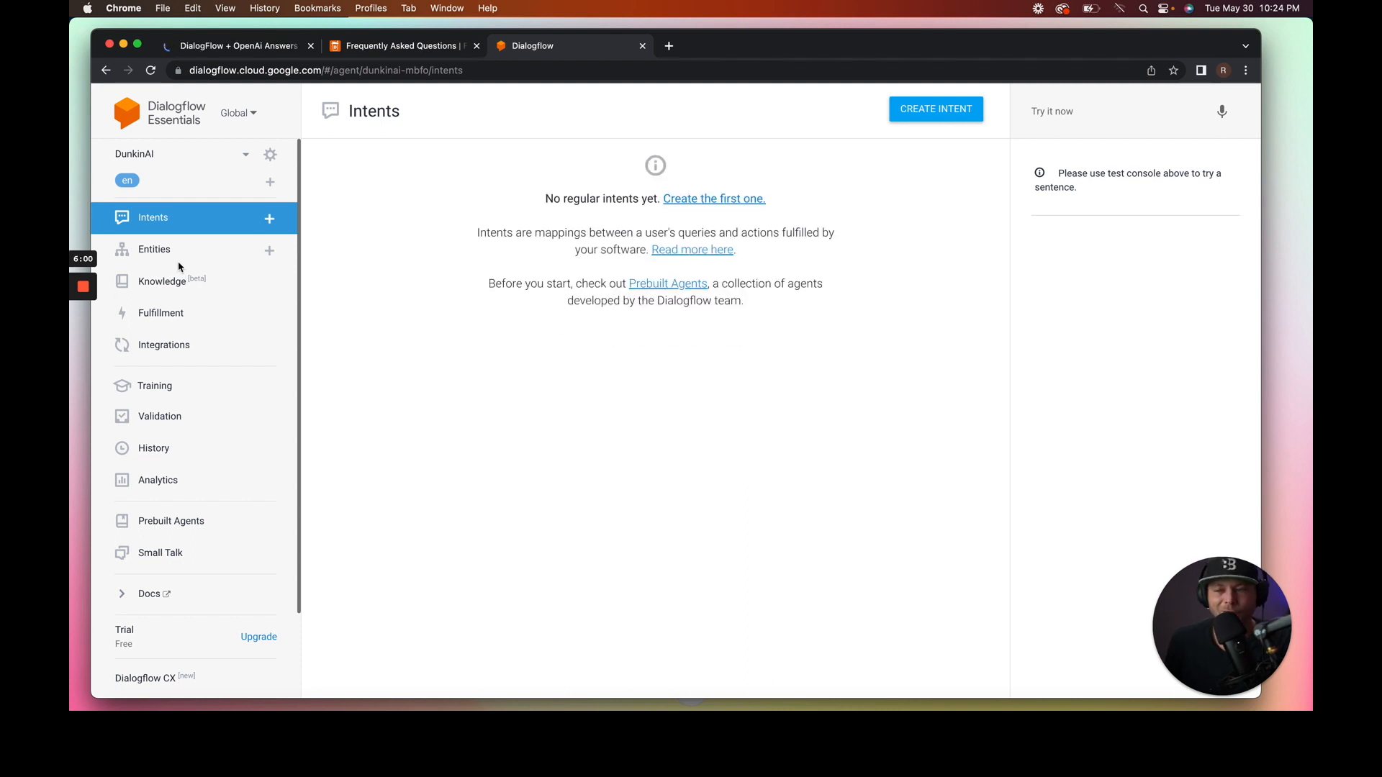
{"action": "mouse_move", "coordinate": [350, 304]}
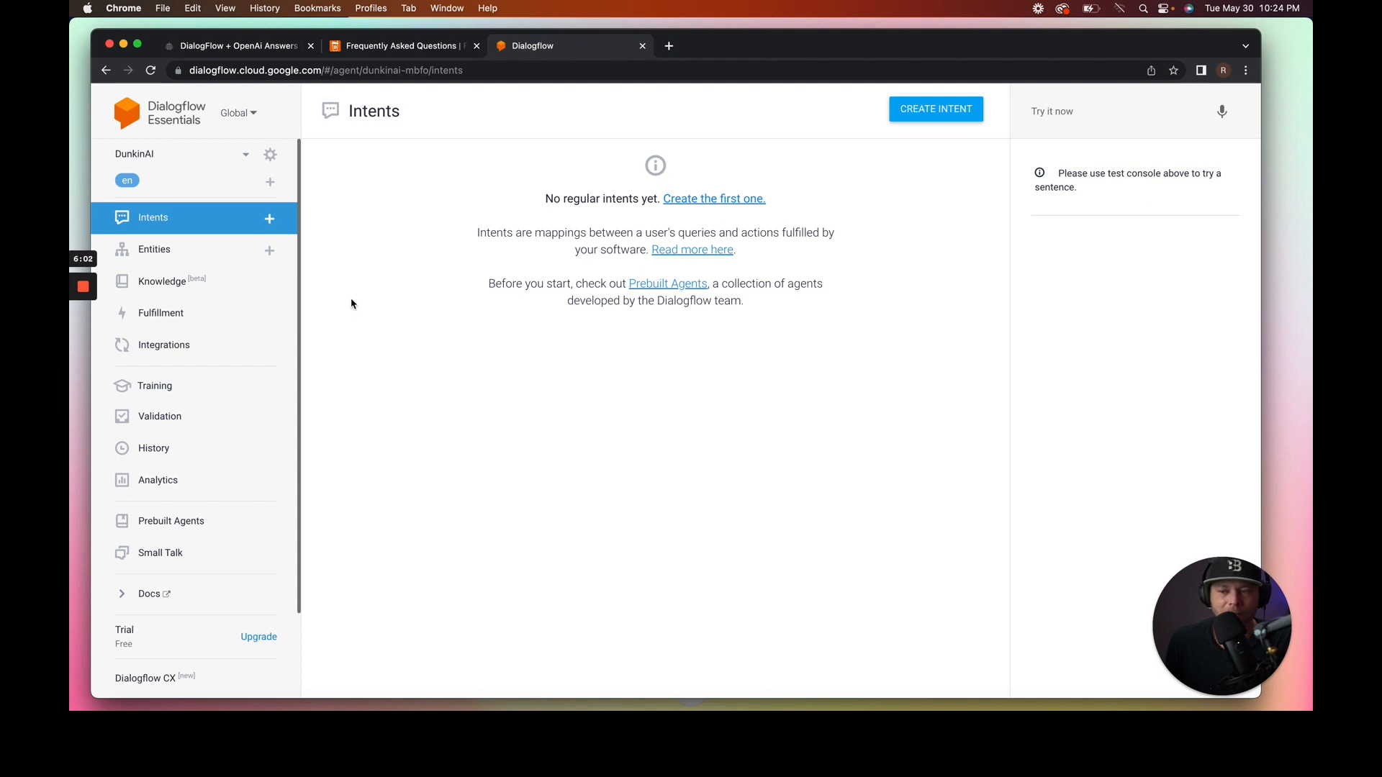
{"action": "mouse_move", "coordinate": [163, 280]}
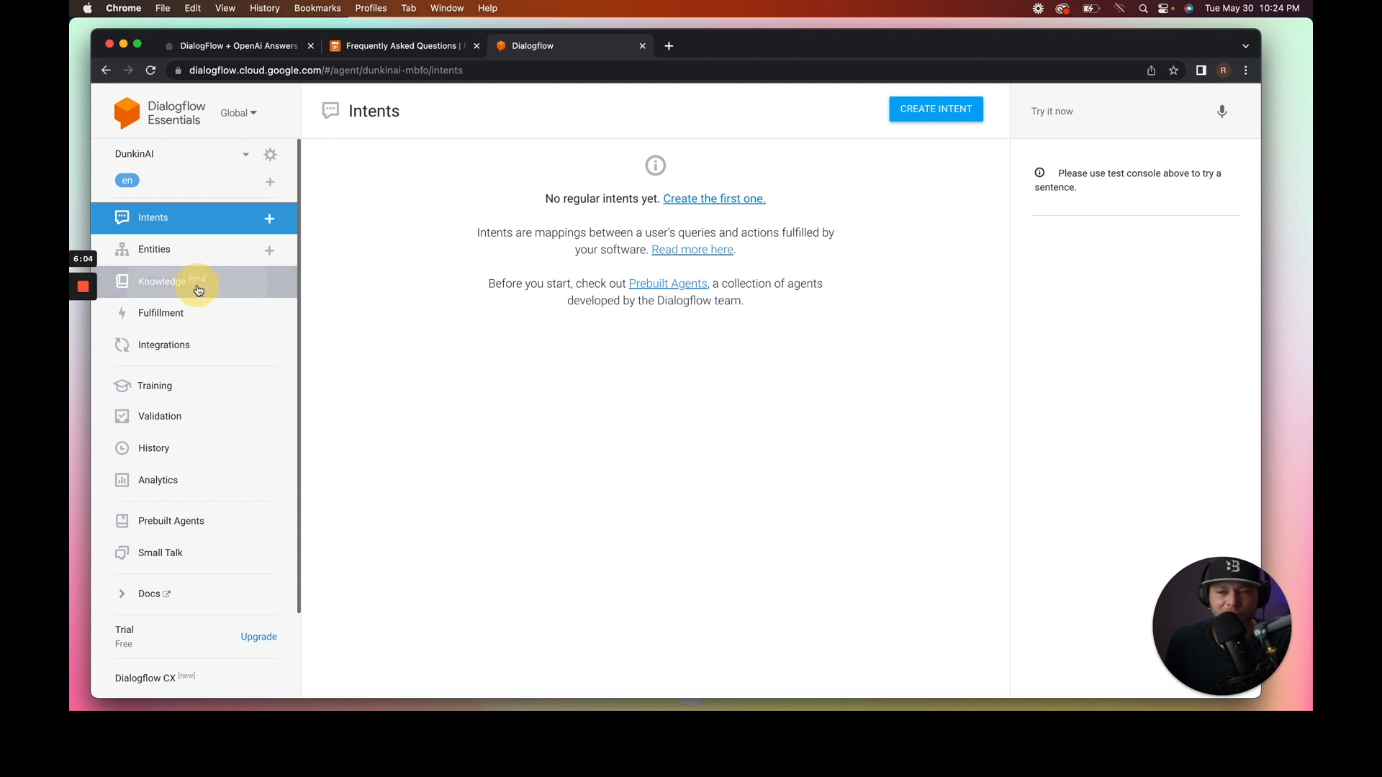
Step: Turn on 'Enable beta features and APIs' in the agent settings and save
{"action": "left_click", "coordinate": [162, 280]}
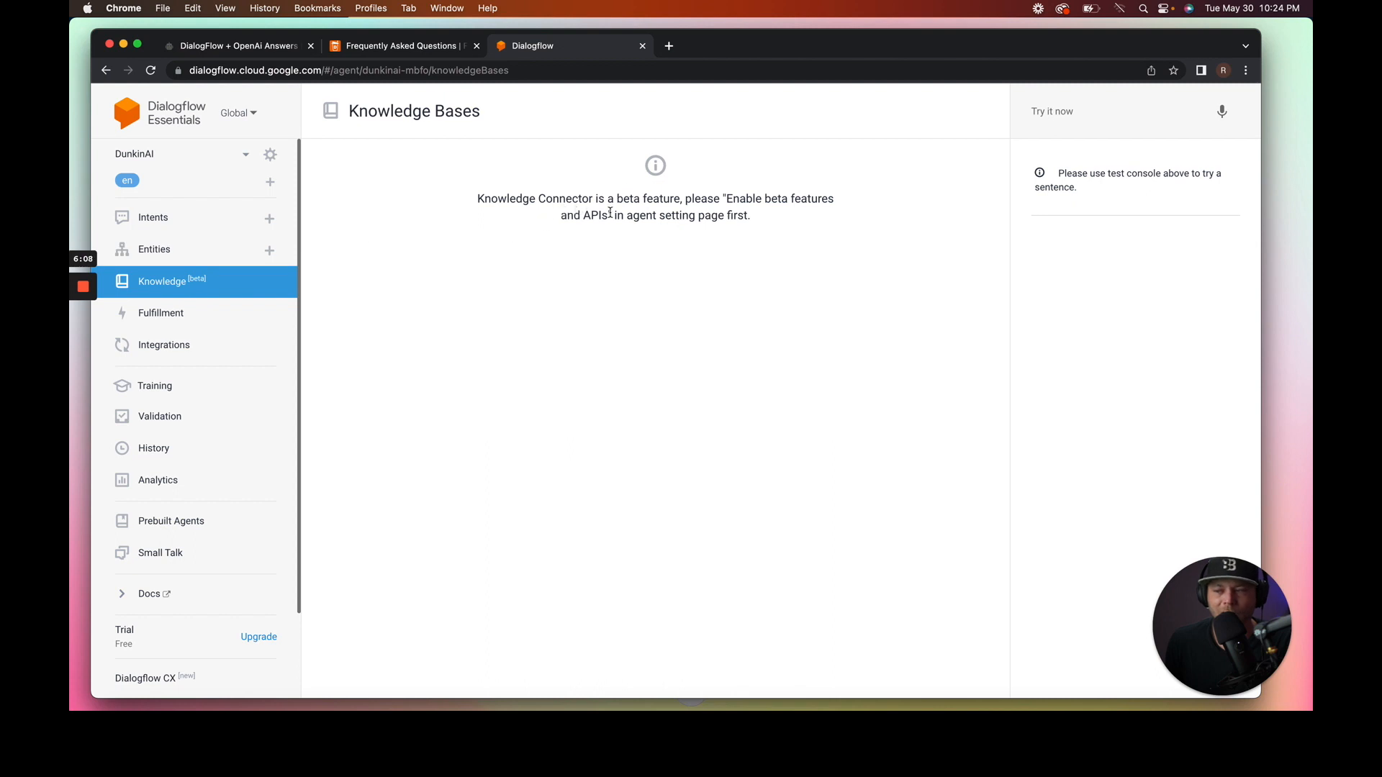
{"action": "mouse_move", "coordinate": [824, 229]}
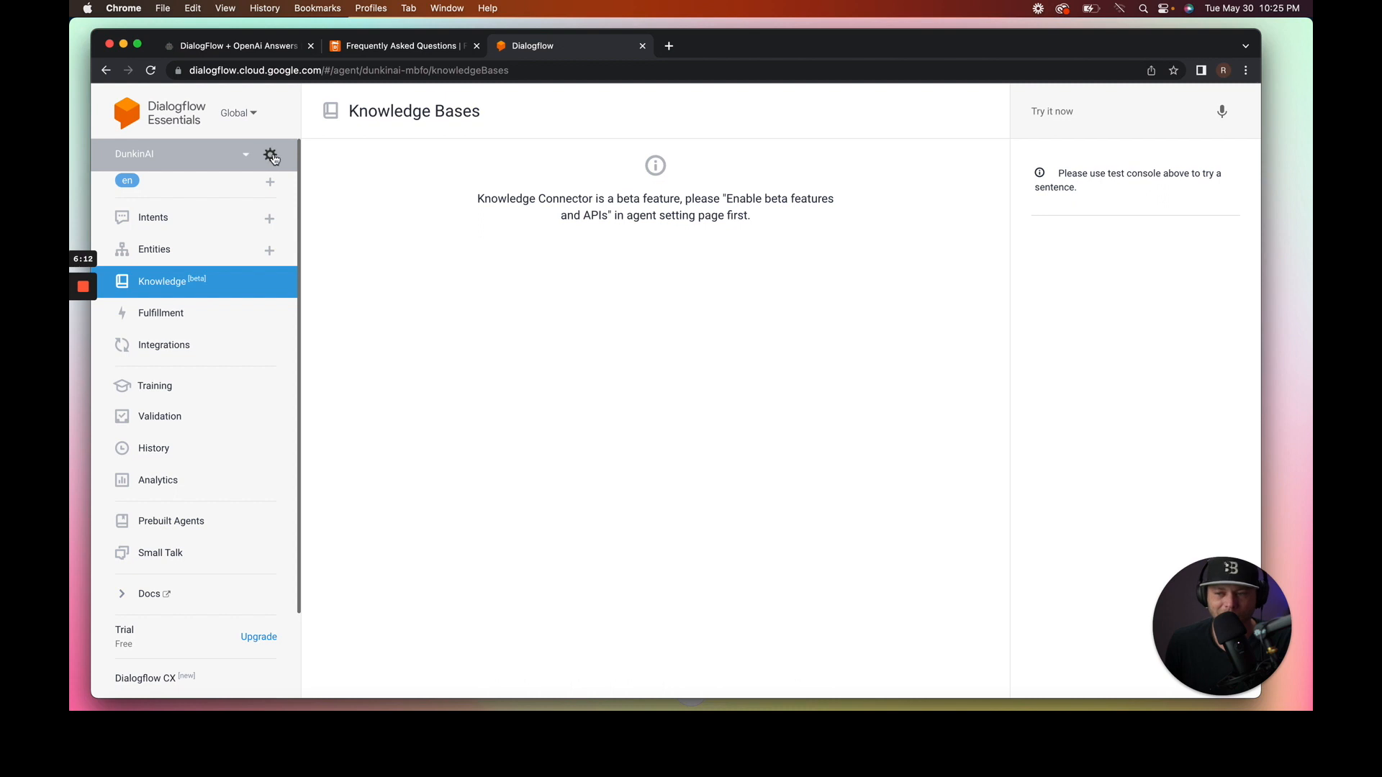
{"action": "left_click", "coordinate": [272, 156]}
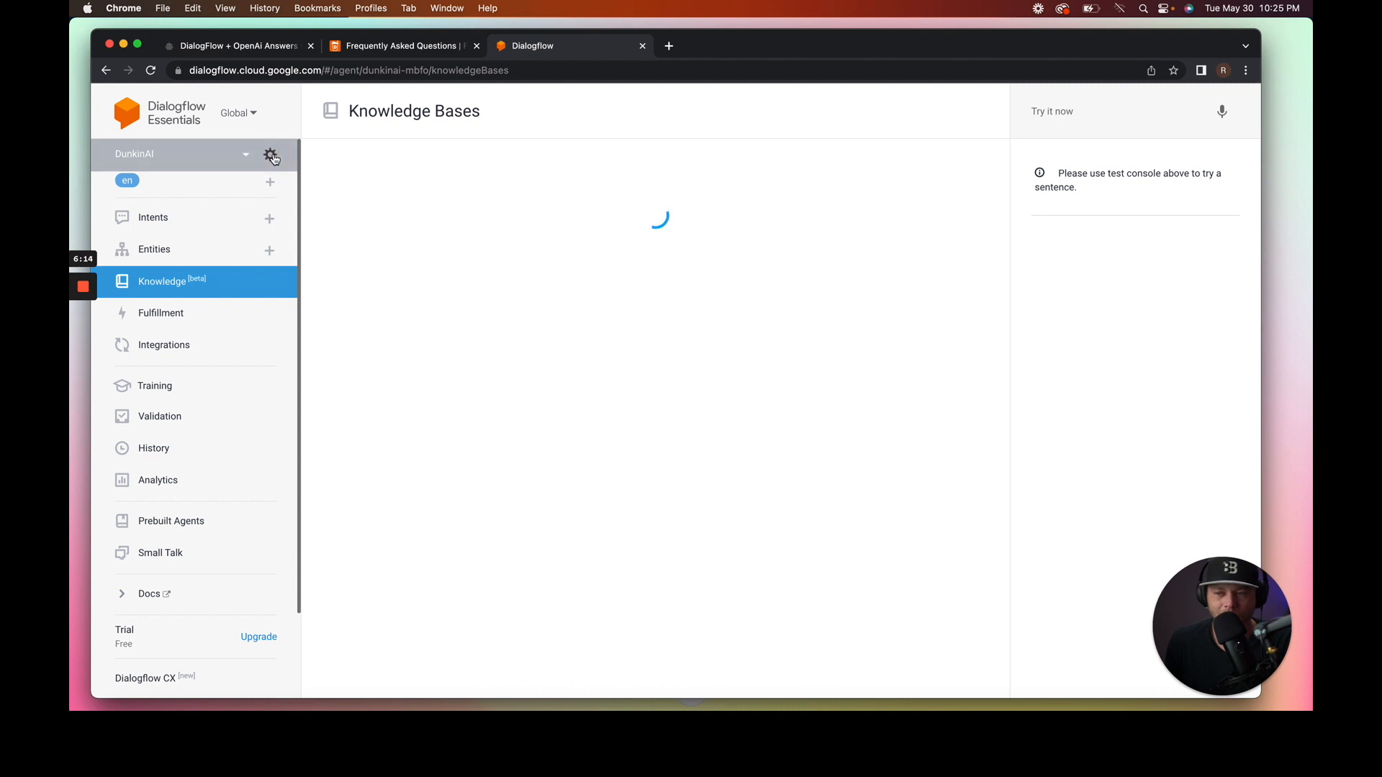
{"action": "left_click", "coordinate": [272, 156]}
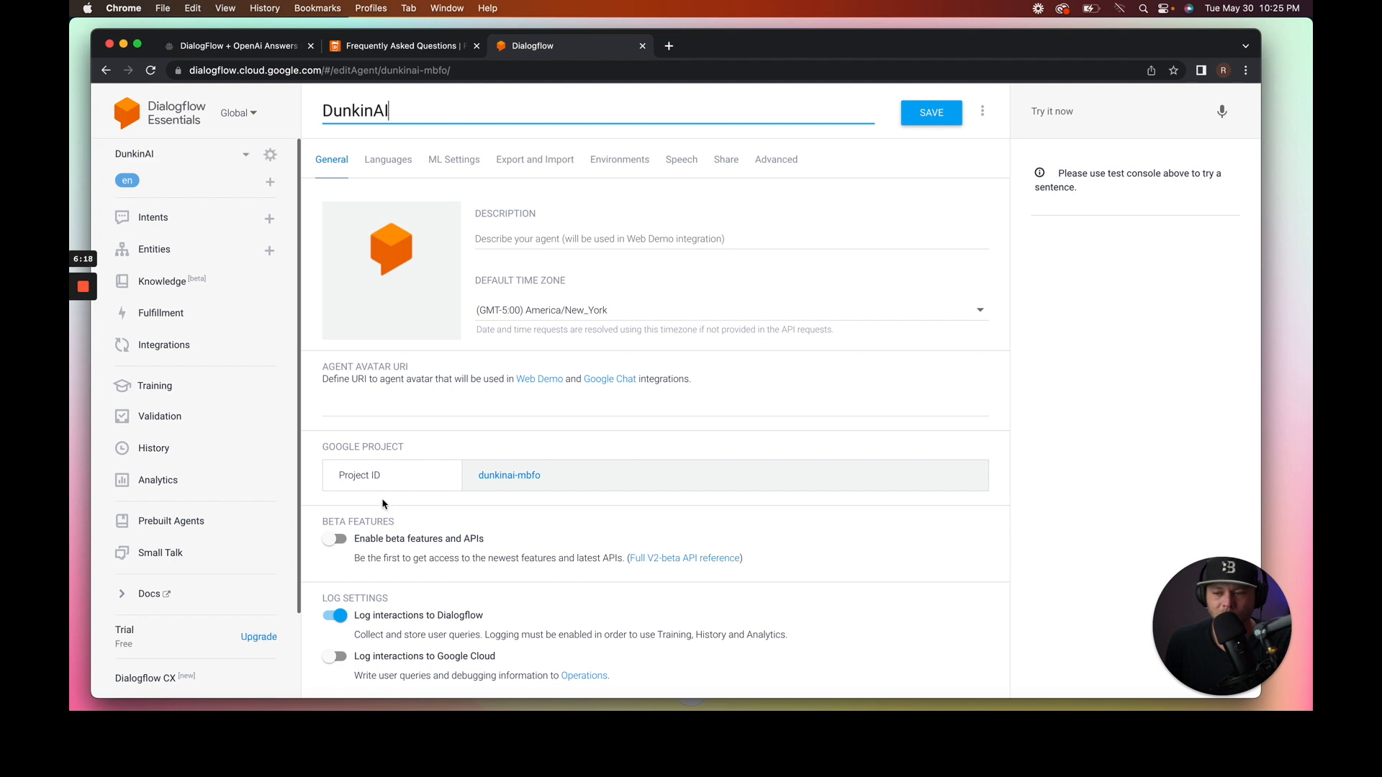
{"action": "scroll", "scroll_direction": "down", "scroll_amount": 3}
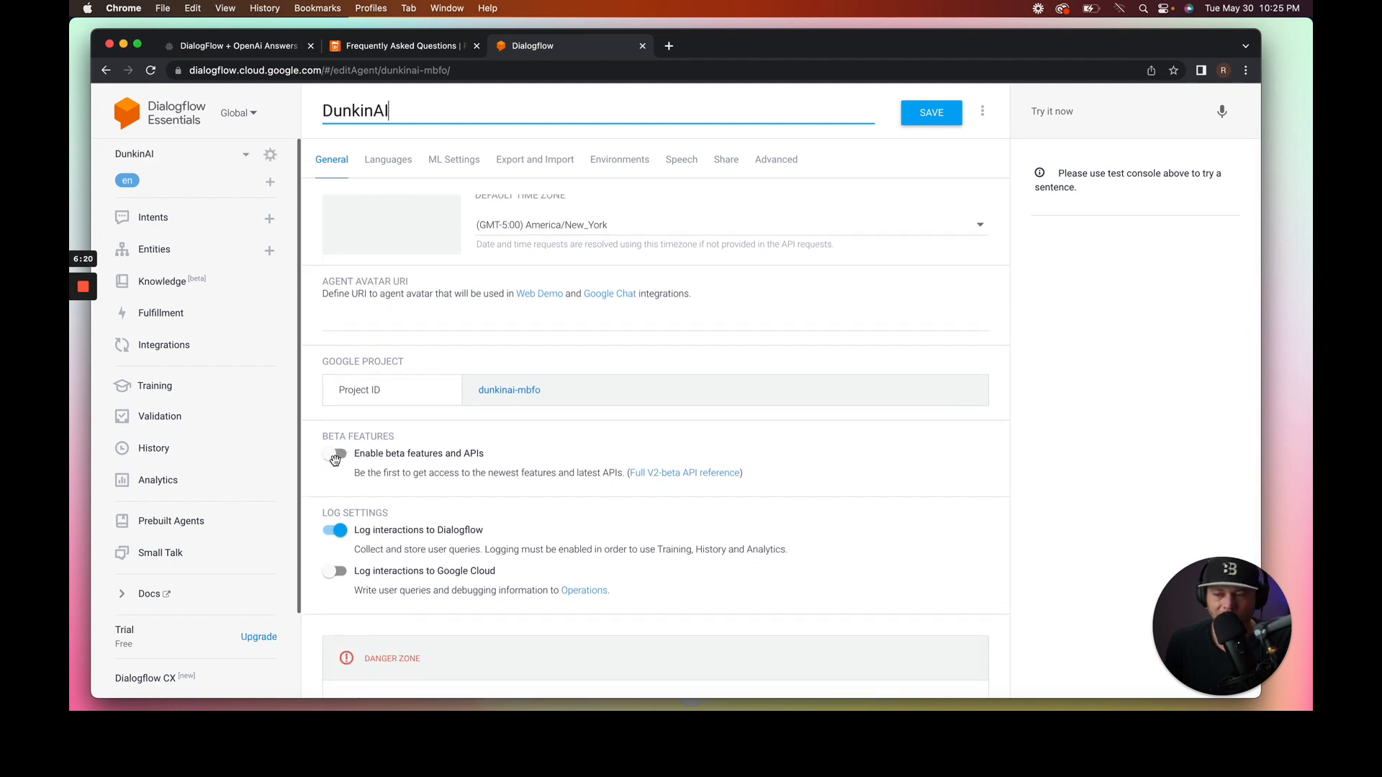
{"action": "left_click", "coordinate": [335, 452]}
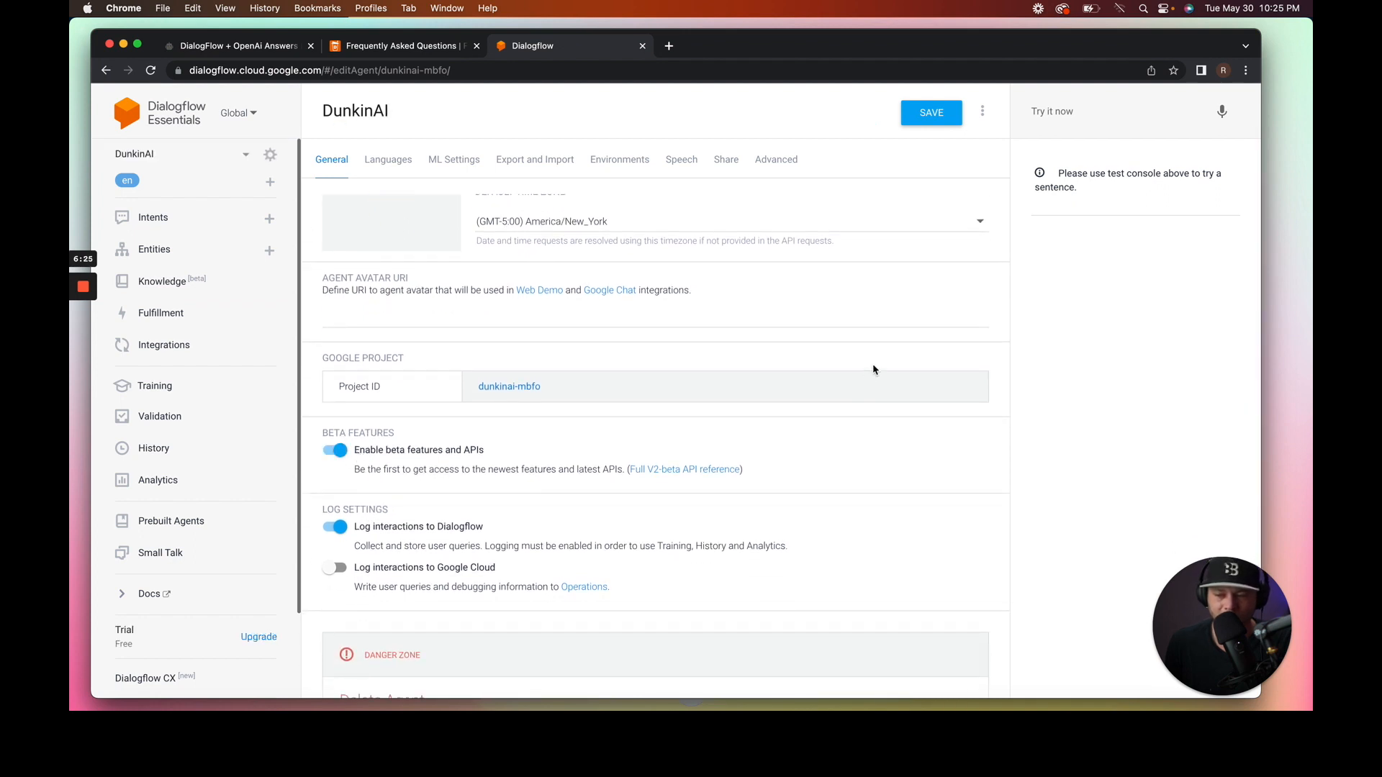
{"action": "left_click", "coordinate": [931, 112]}
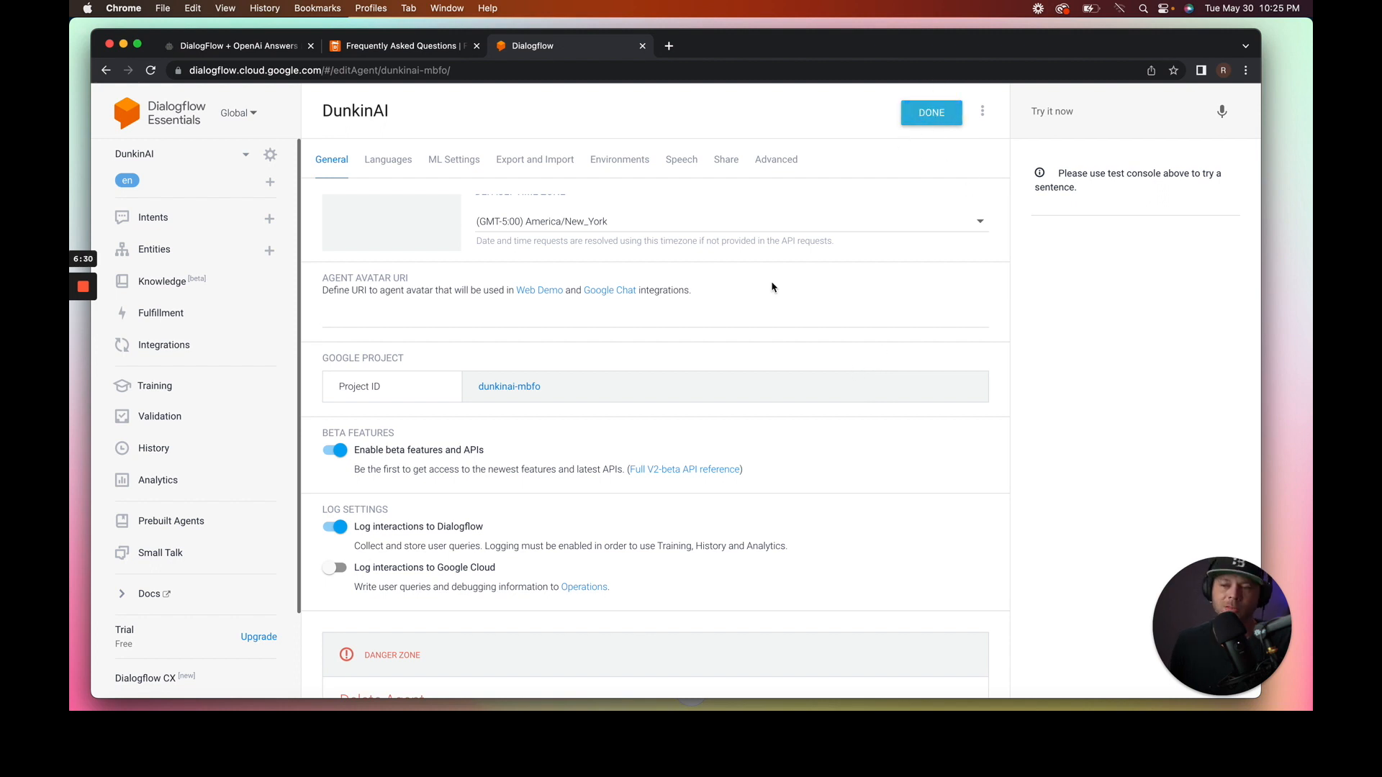
{"action": "mouse_move", "coordinate": [200, 285]}
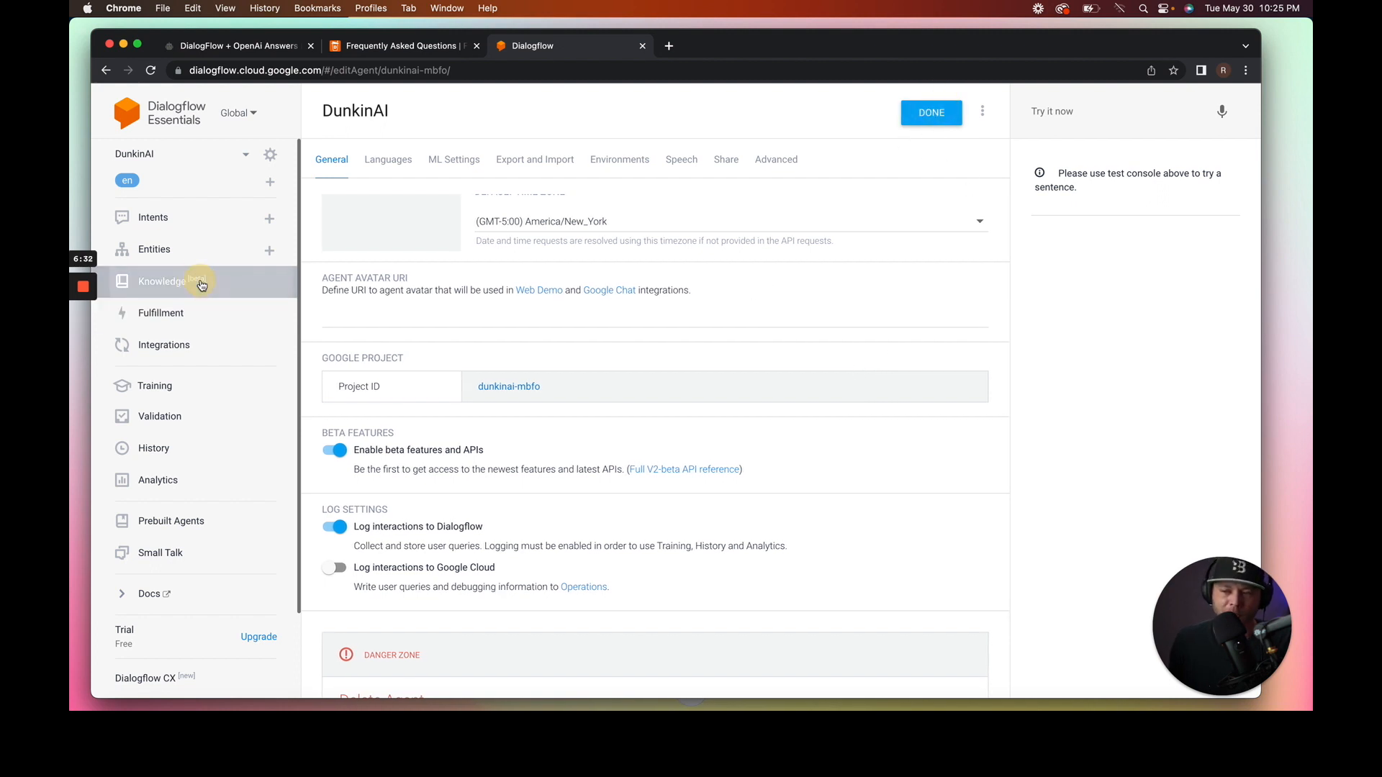
Step: Name the new knowledge base DUNKIN-KB and save it
{"action": "left_click", "coordinate": [161, 281]}
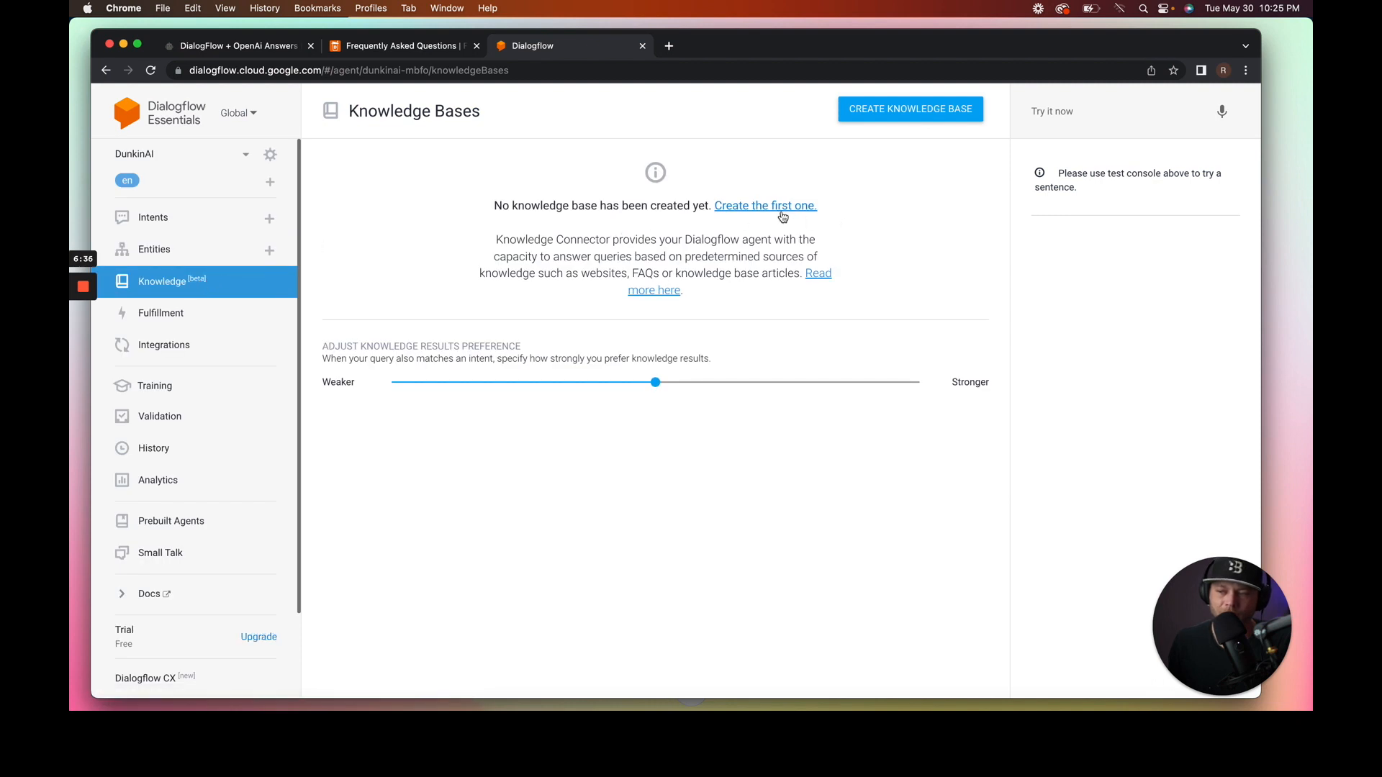
{"action": "mouse_move", "coordinate": [765, 205]}
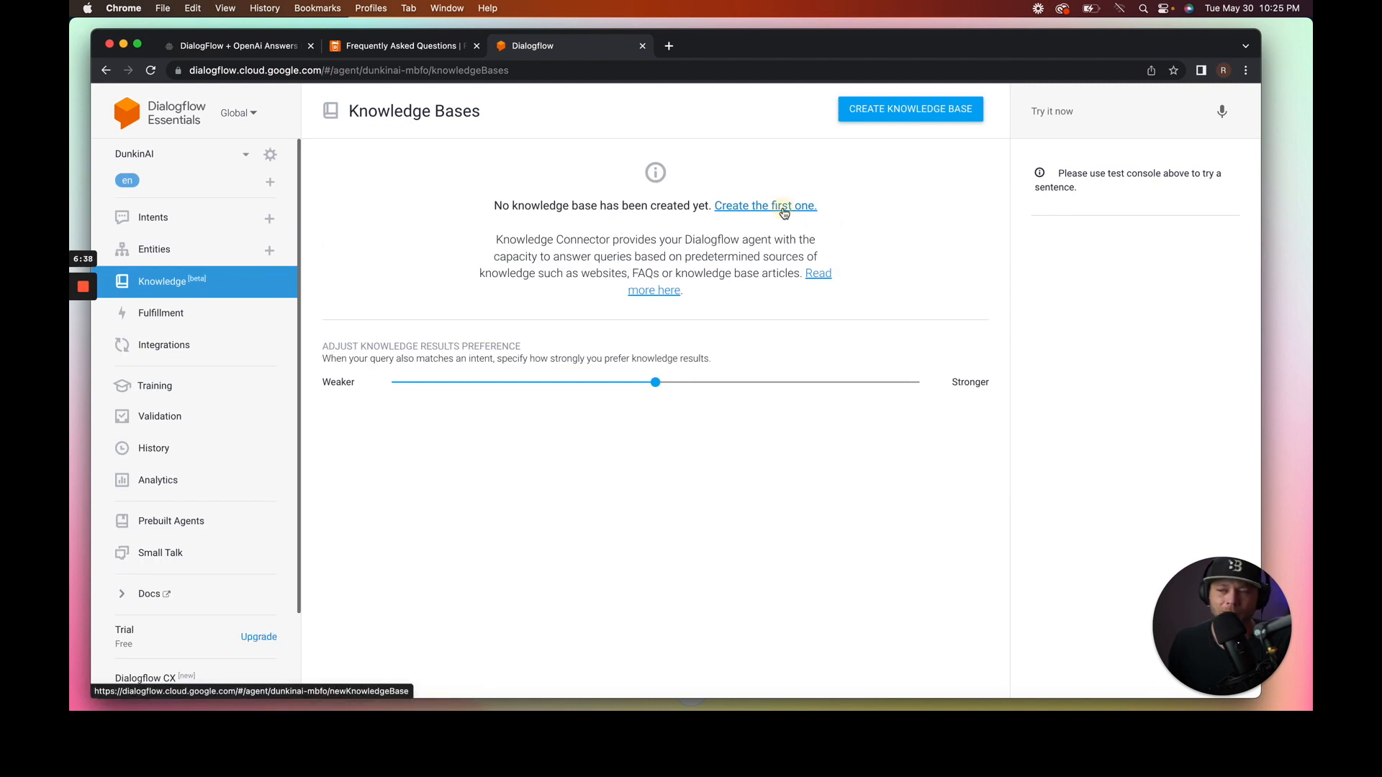
{"action": "left_click", "coordinate": [765, 205]}
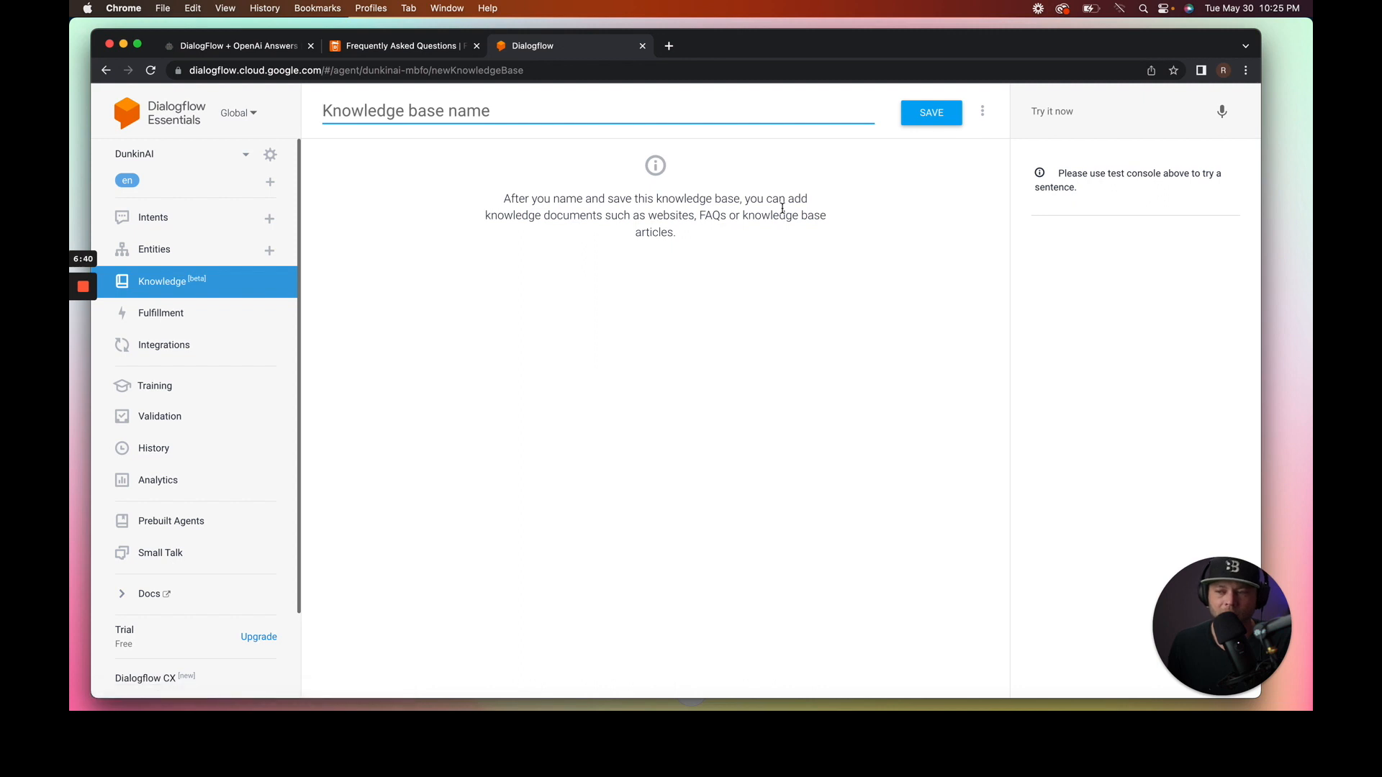
{"action": "type", "text": "DUNKIN-KB"}
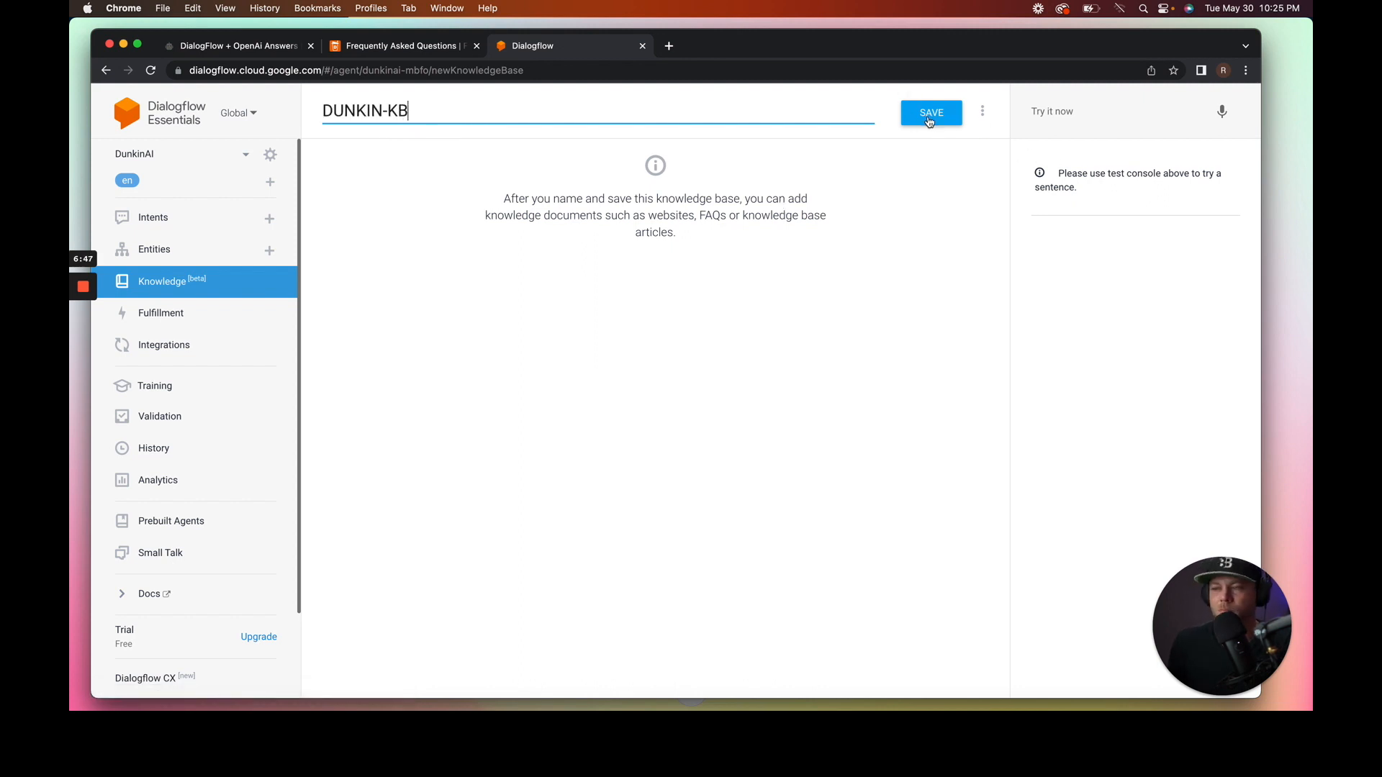
{"action": "left_click", "coordinate": [931, 113]}
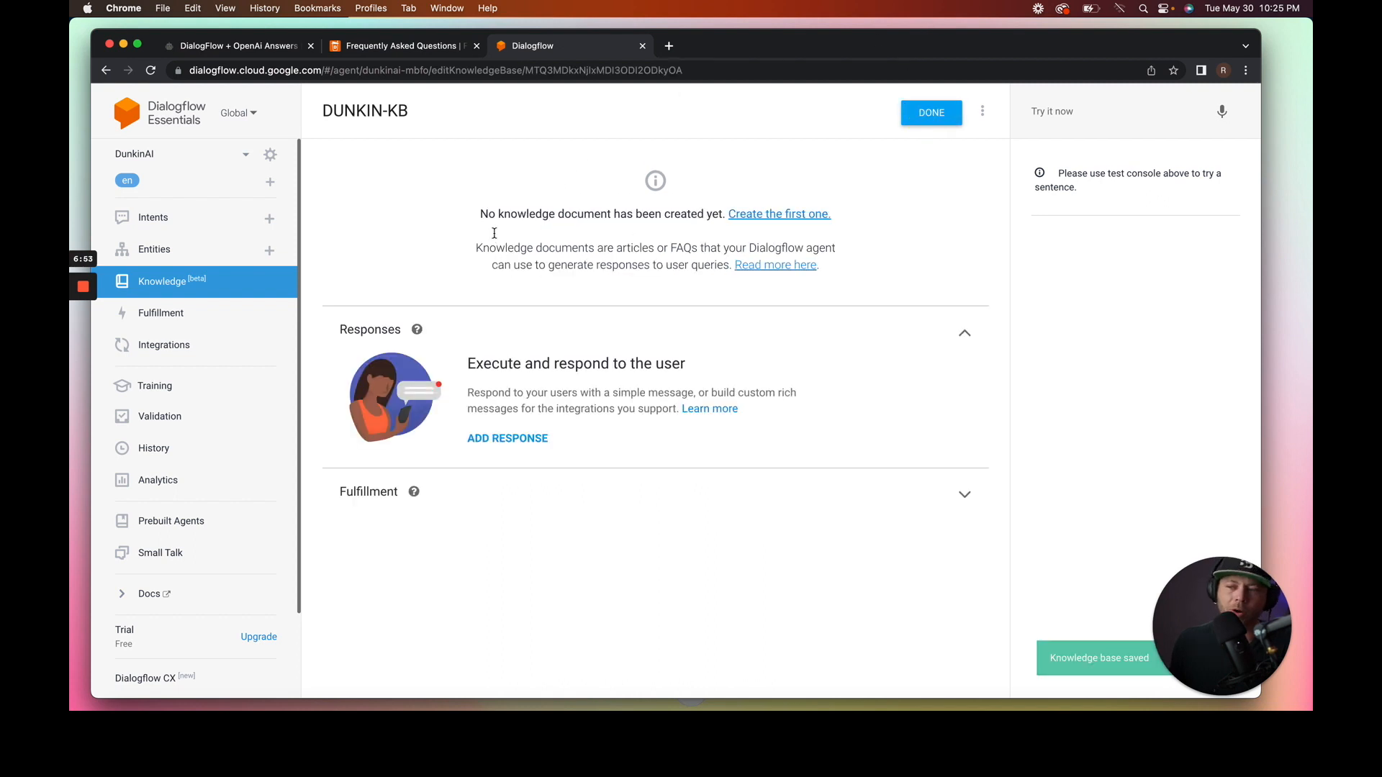
{"action": "left_click", "coordinate": [931, 112]}
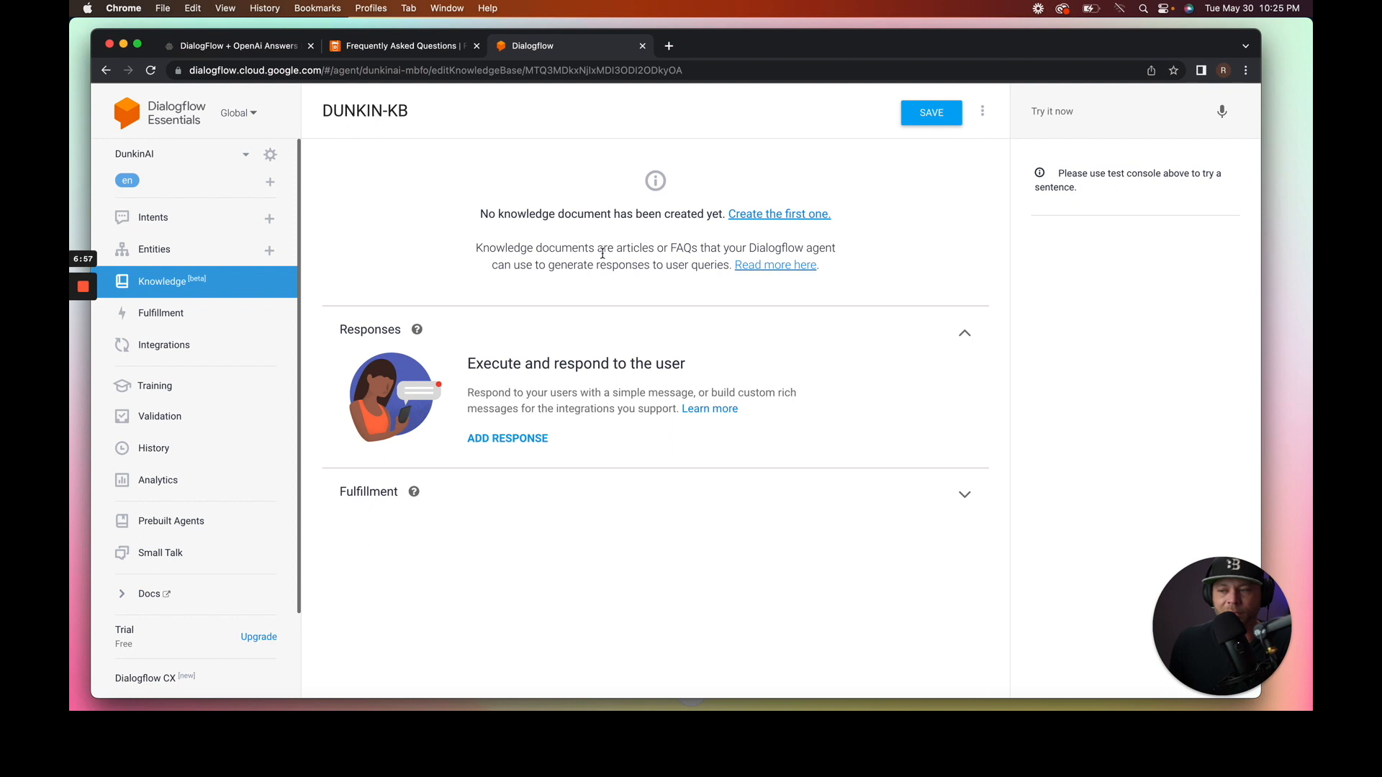
{"action": "mouse_move", "coordinate": [633, 217]}
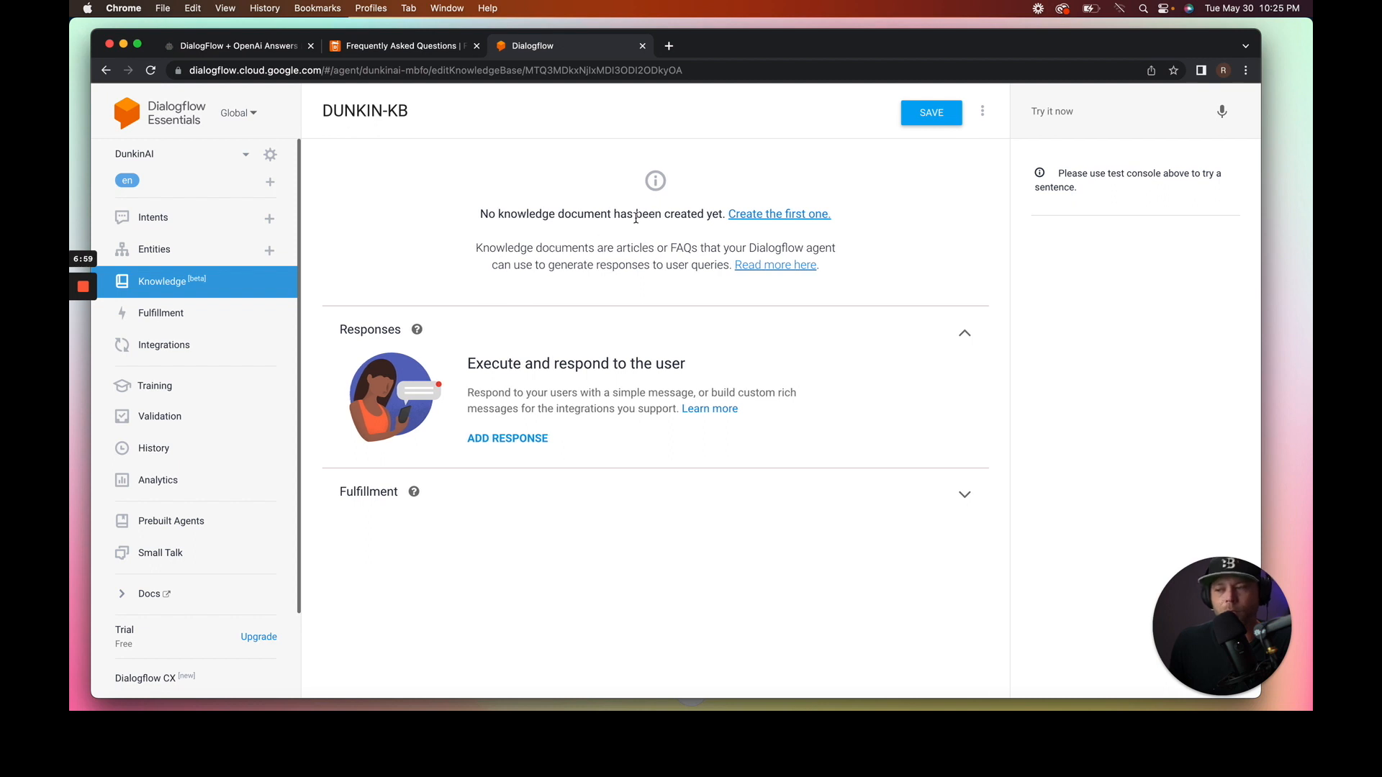
{"action": "mouse_move", "coordinate": [757, 238]}
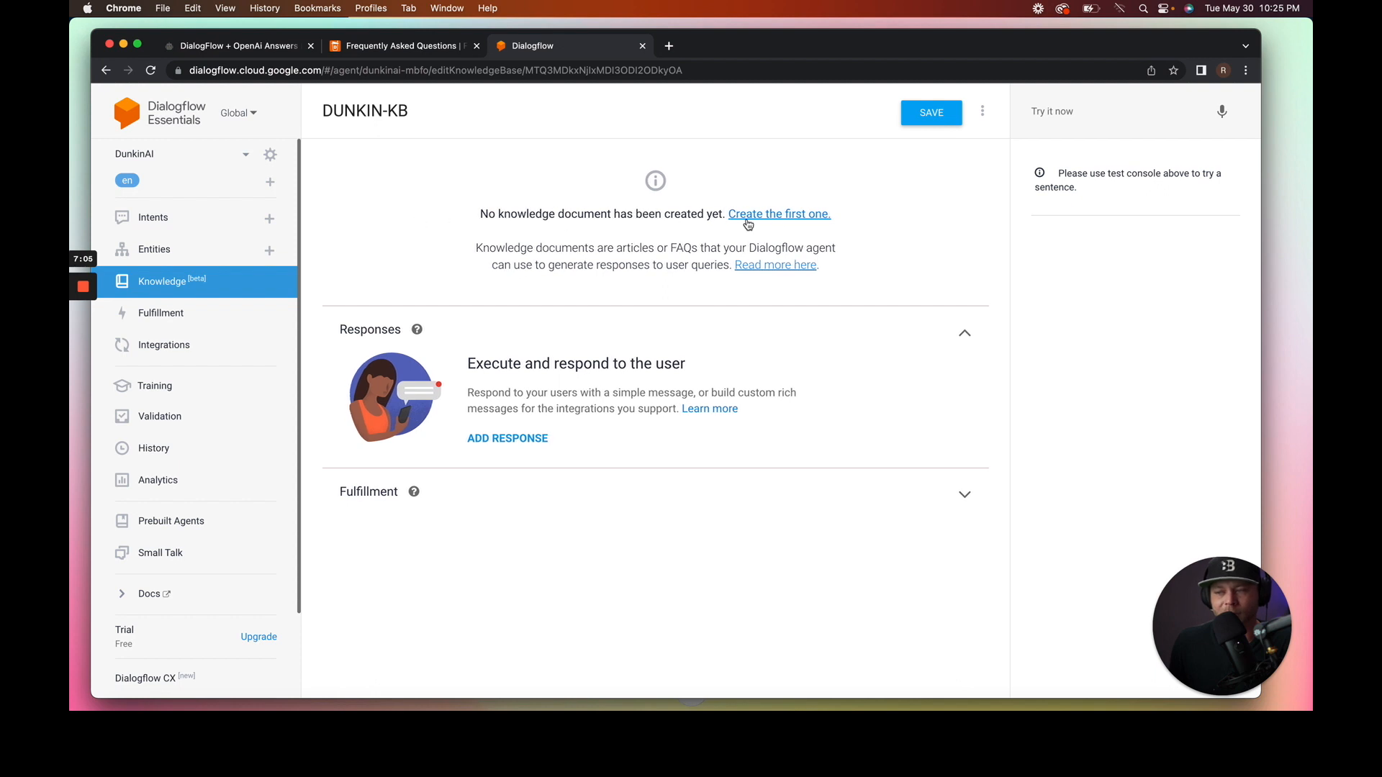
{"action": "mouse_move", "coordinate": [855, 169]}
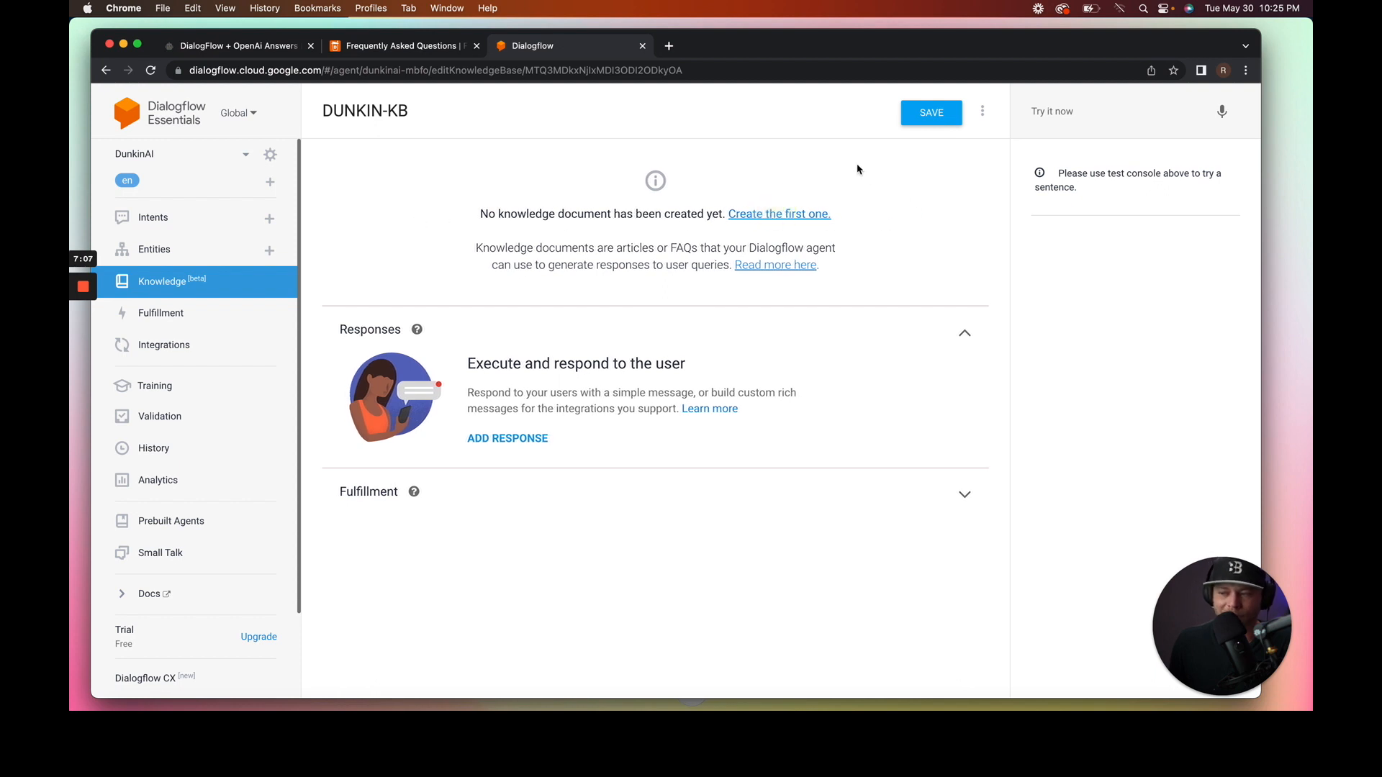
Step: Start the first document DUNKIN-WEB-KB with FAQ knowledge type and text/html
{"action": "left_click", "coordinate": [778, 213]}
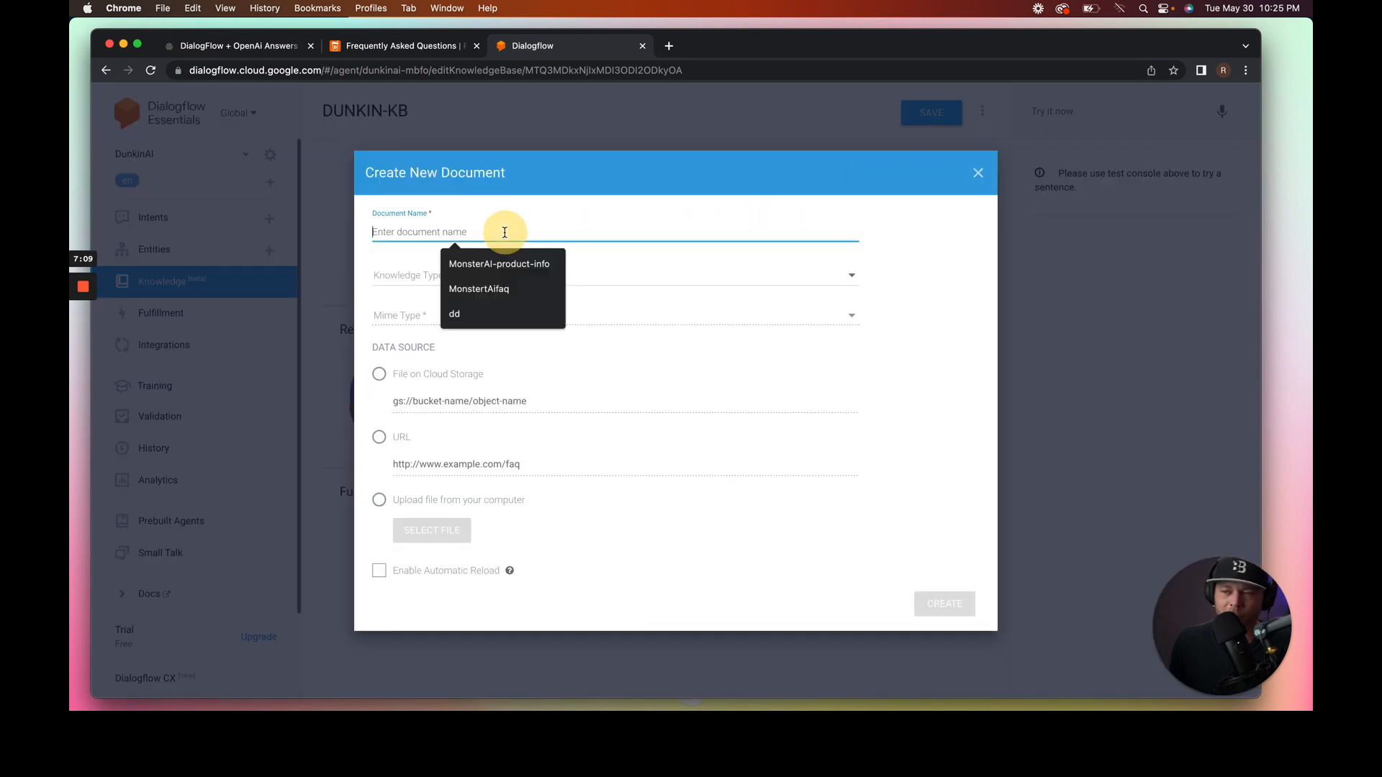
{"action": "type", "text": "DUNKIN-WEB"}
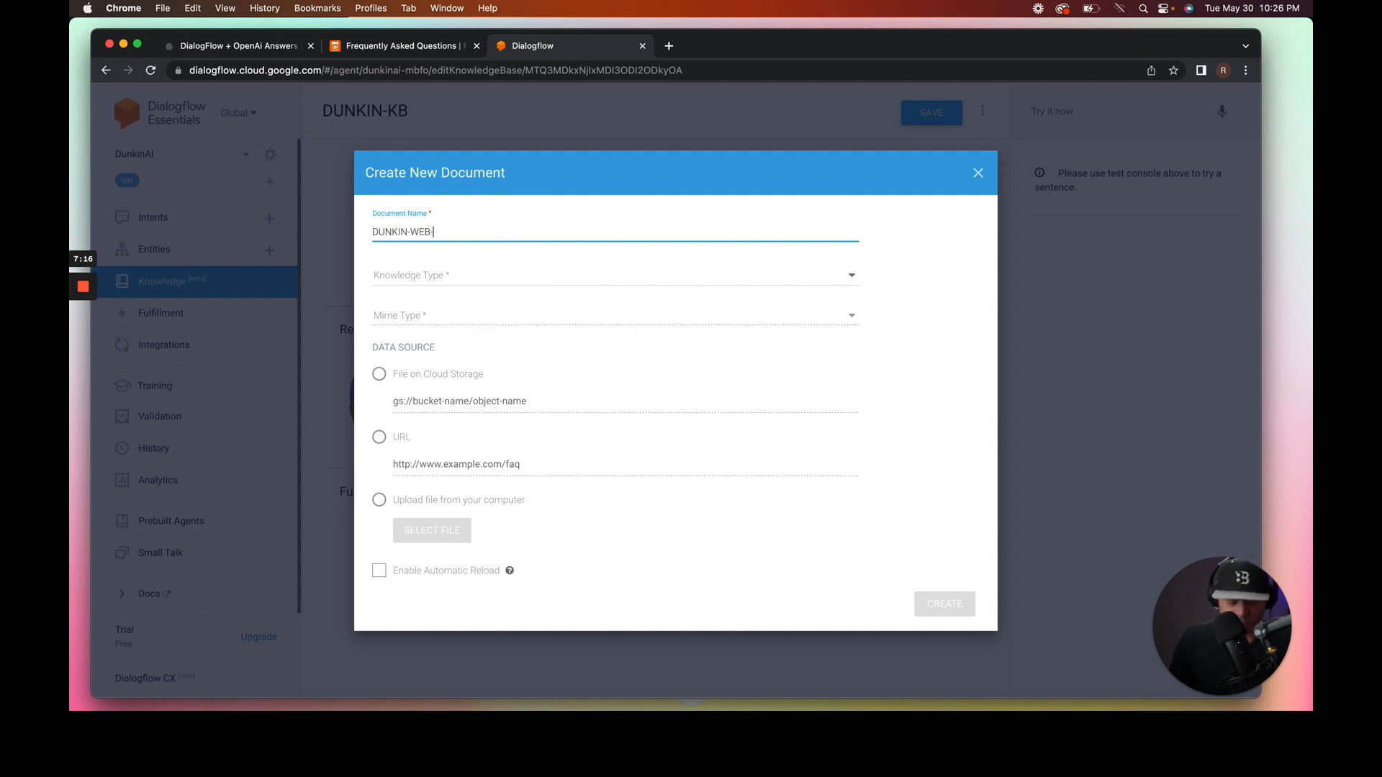
{"action": "type", "text": "-KB"}
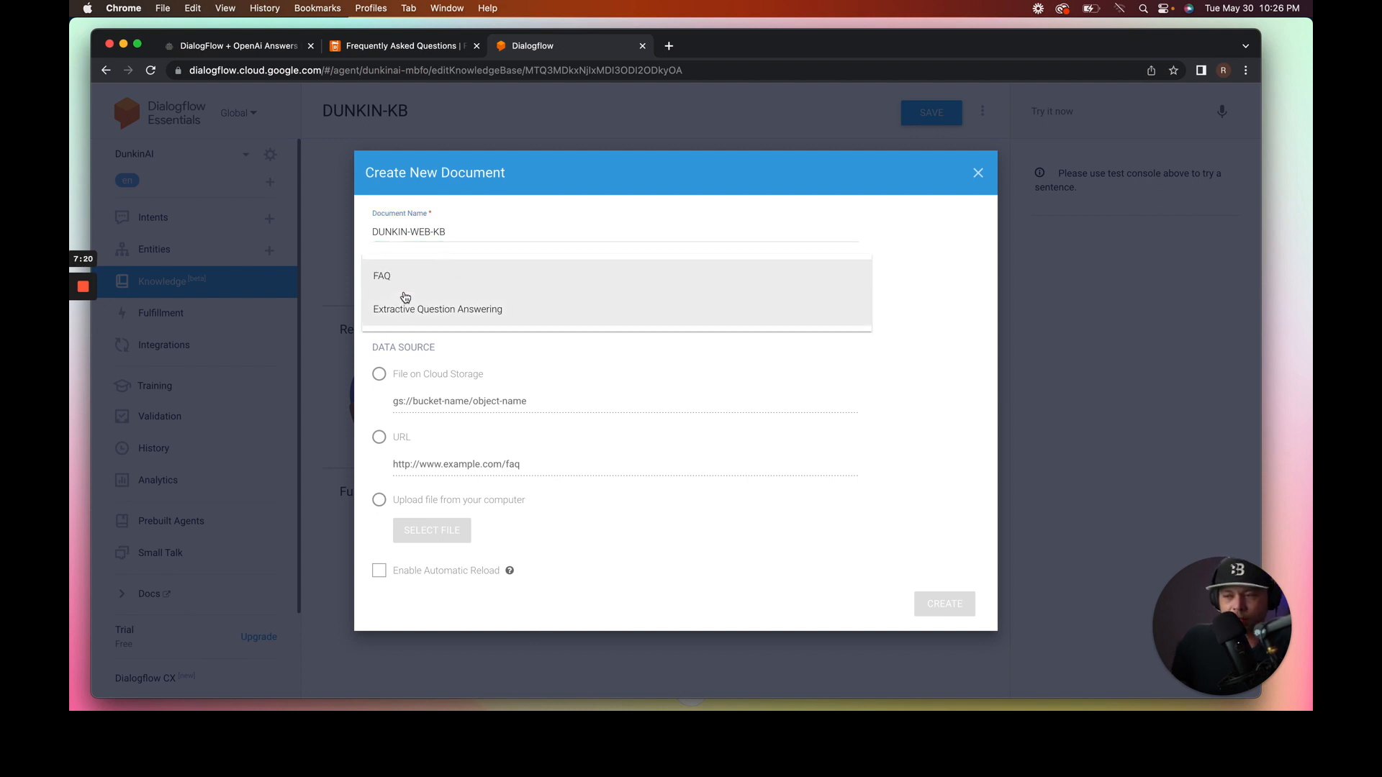
{"action": "left_click", "coordinate": [381, 275]}
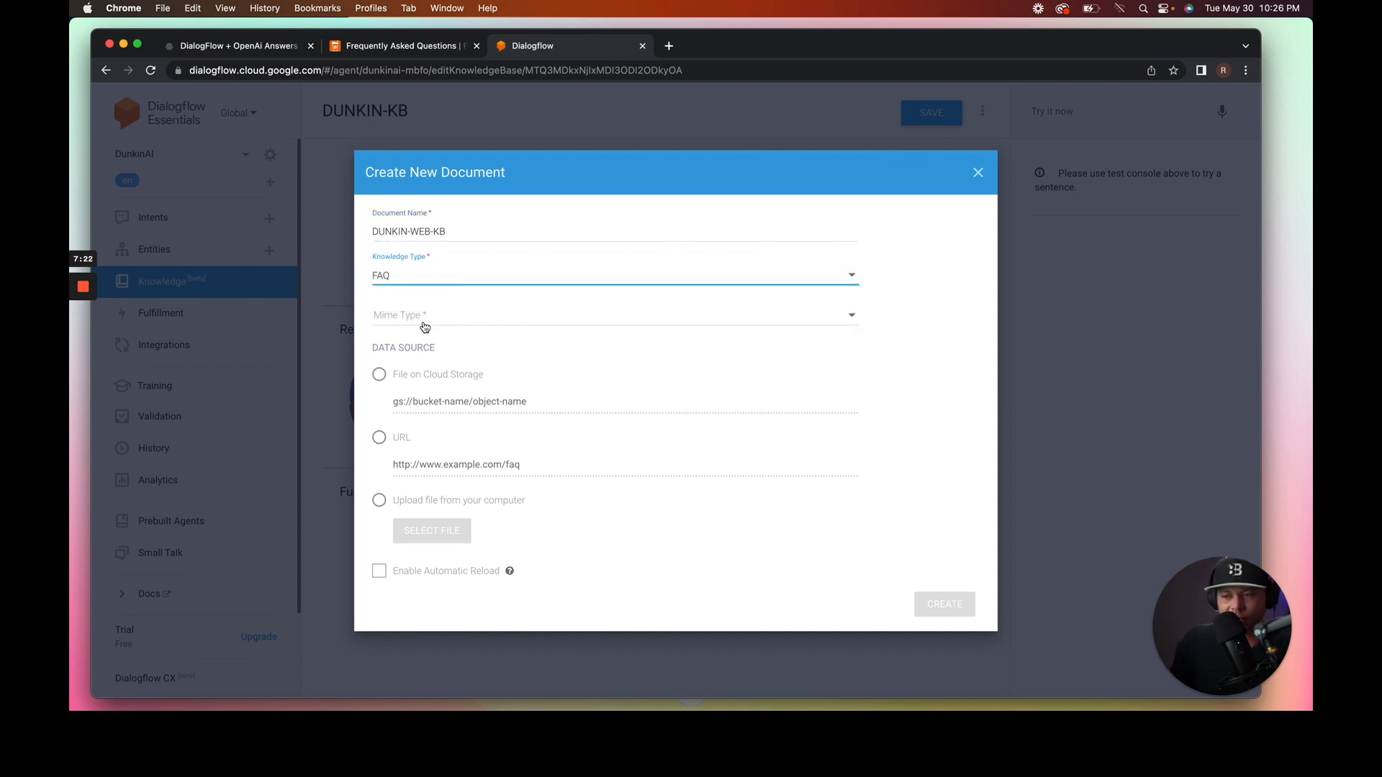
{"action": "left_click", "coordinate": [613, 314]}
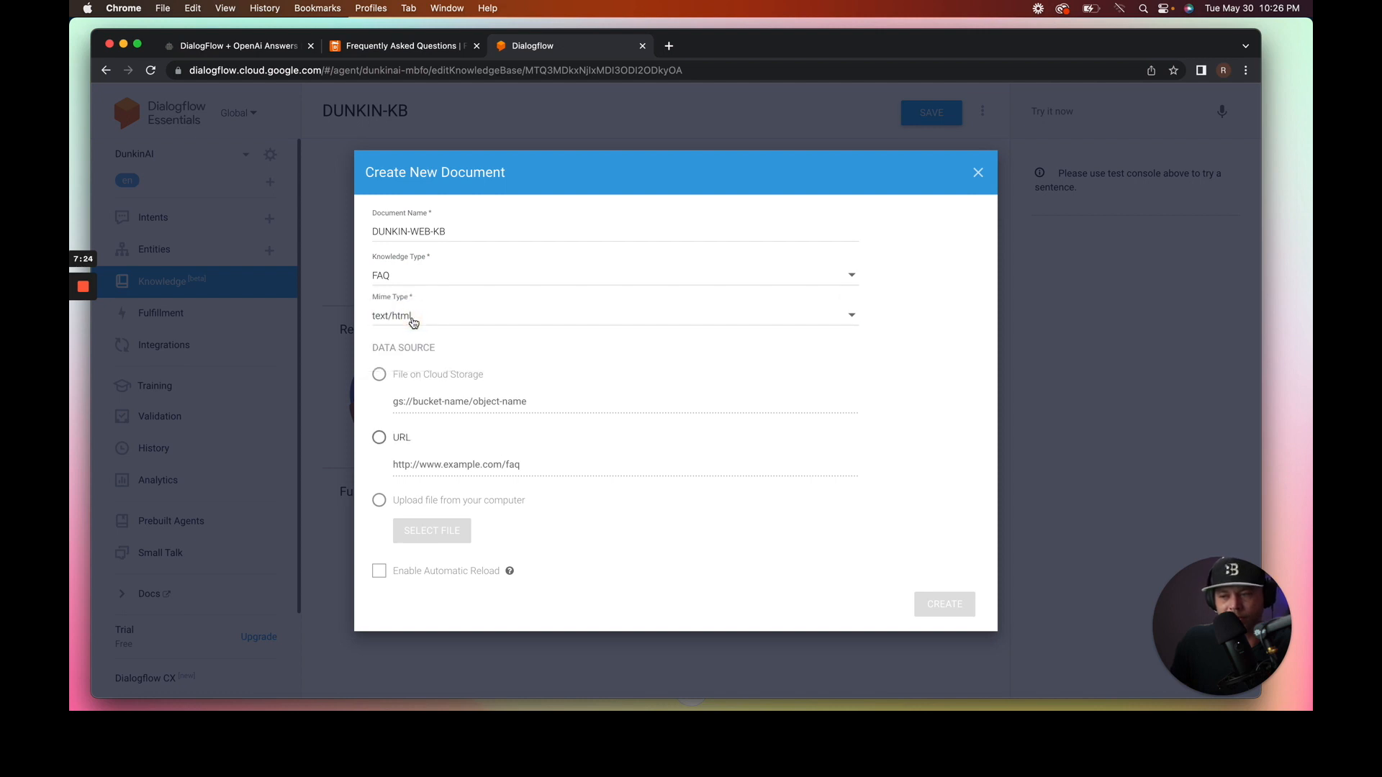
Step: Use the Dunkin' FAQ URL as source and enable automatic reload
{"action": "left_click", "coordinate": [401, 45]}
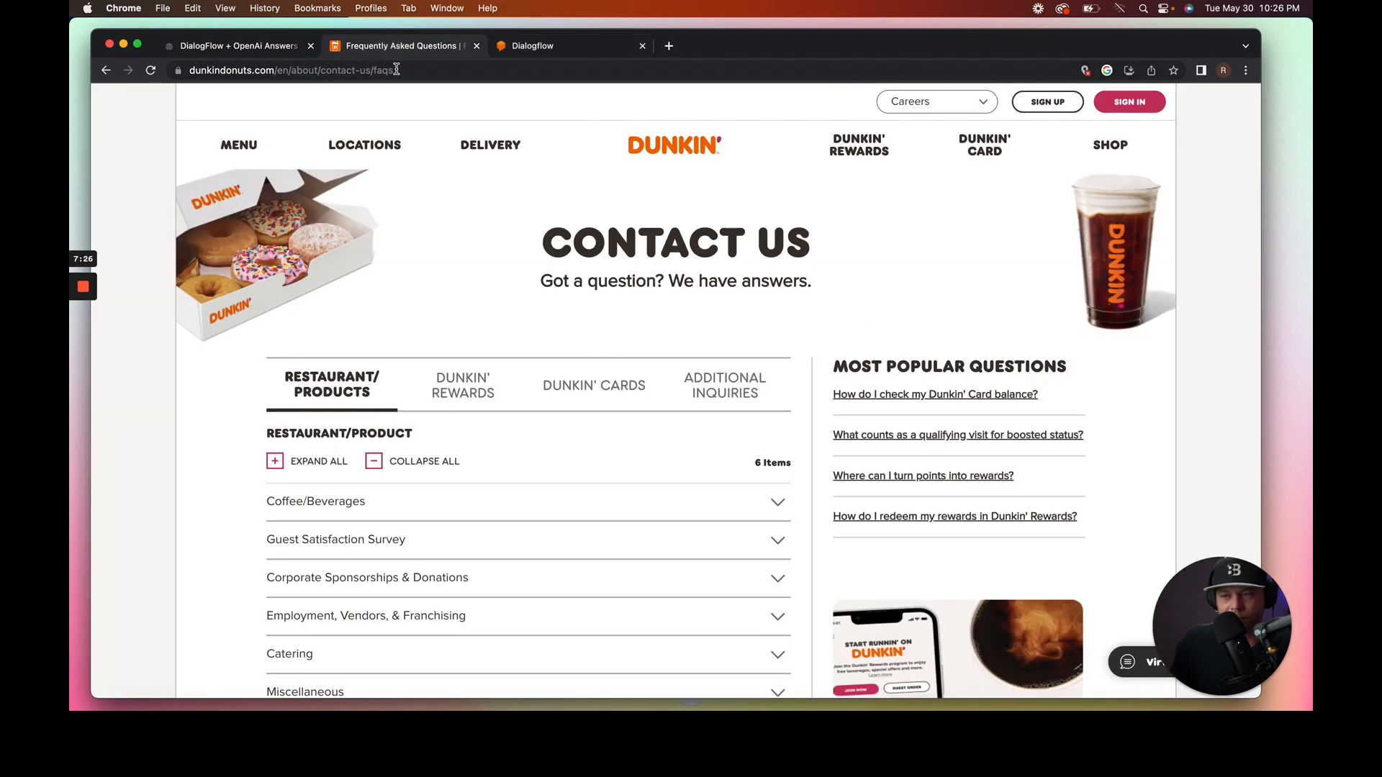
{"action": "left_click", "coordinate": [531, 45]}
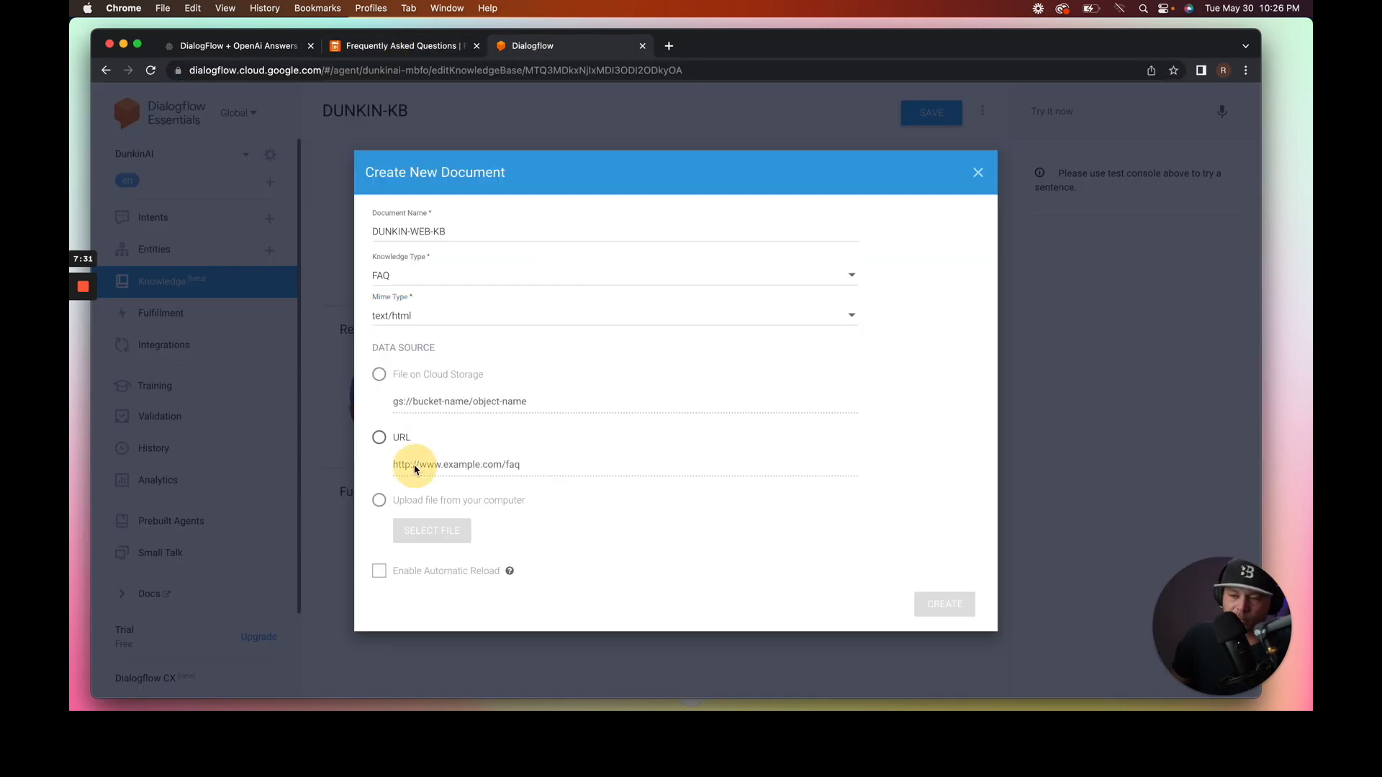
{"action": "type", "text": "https://www.dunkindonuts.com/en/about/contact-us/faqs"}
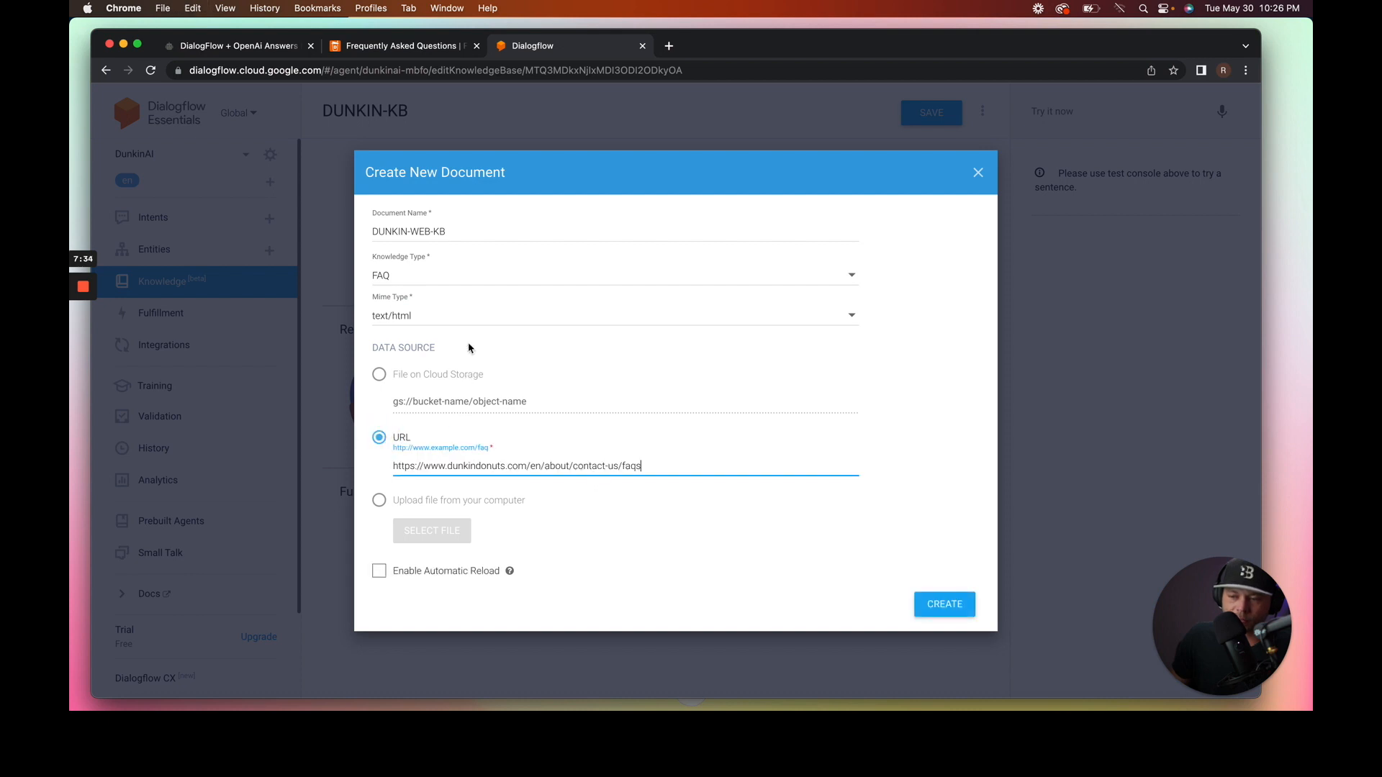
{"action": "mouse_move", "coordinate": [440, 586]}
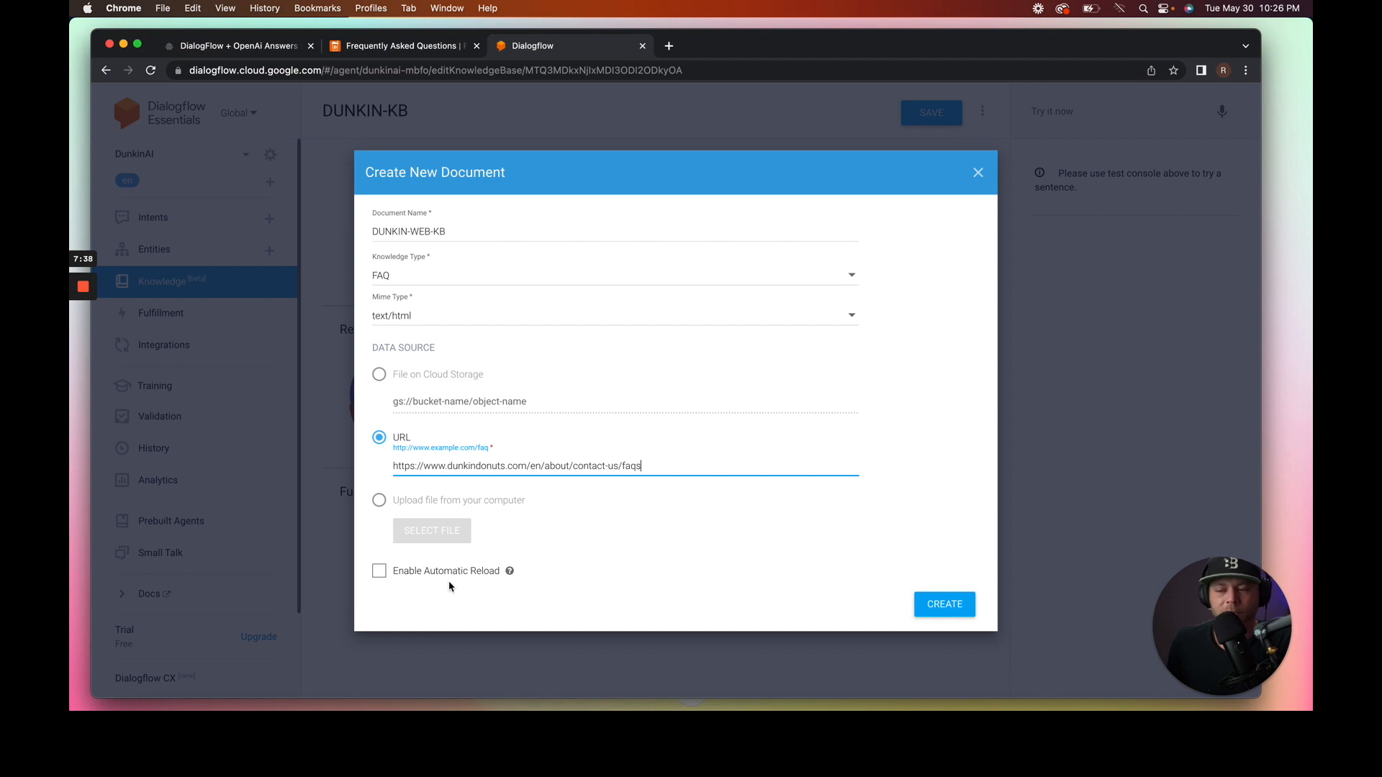
{"action": "mouse_move", "coordinate": [510, 571]}
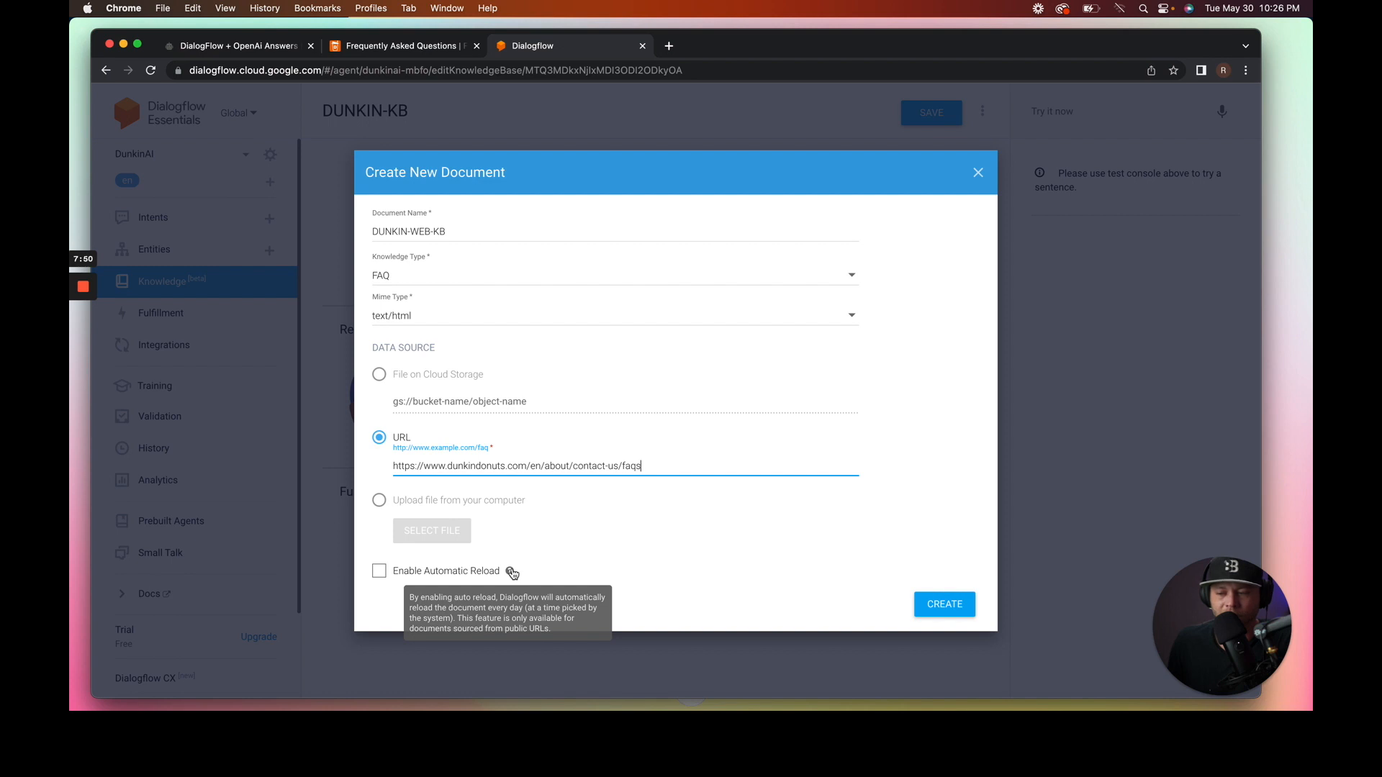
{"action": "mouse_move", "coordinate": [377, 574]}
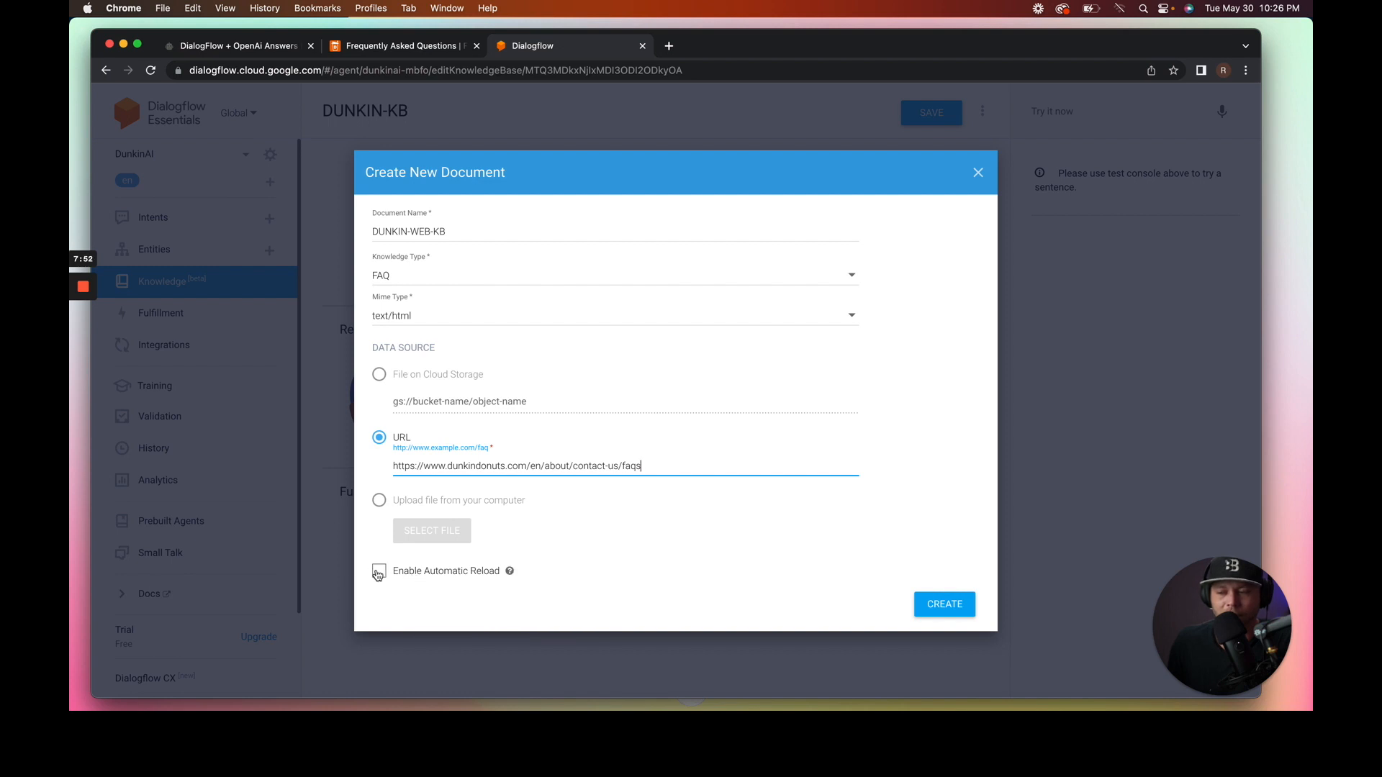
{"action": "left_click", "coordinate": [380, 570]}
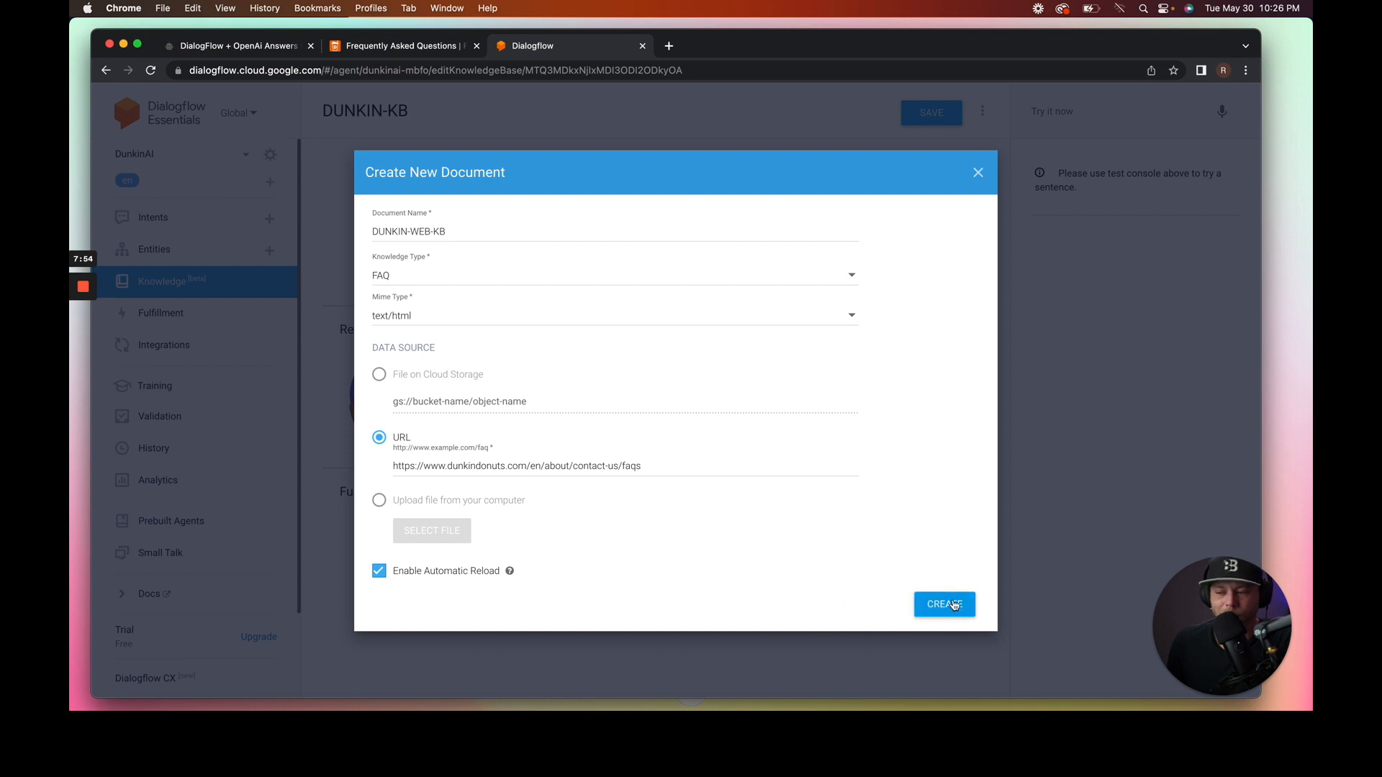
Step: Create the DUNKIN-WEB-KB document and wait for it to appear in the list
{"action": "left_click", "coordinate": [944, 604]}
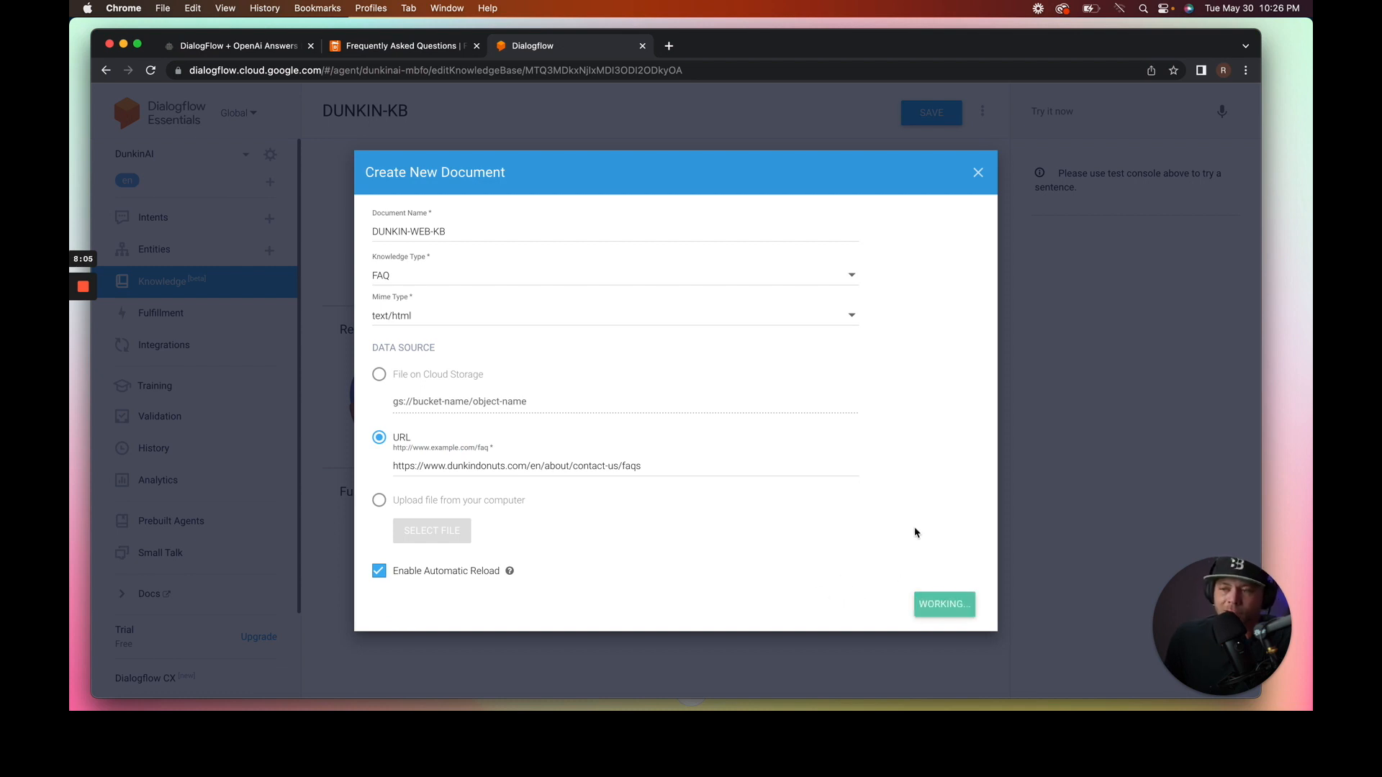
{"action": "mouse_move", "coordinate": [900, 533]}
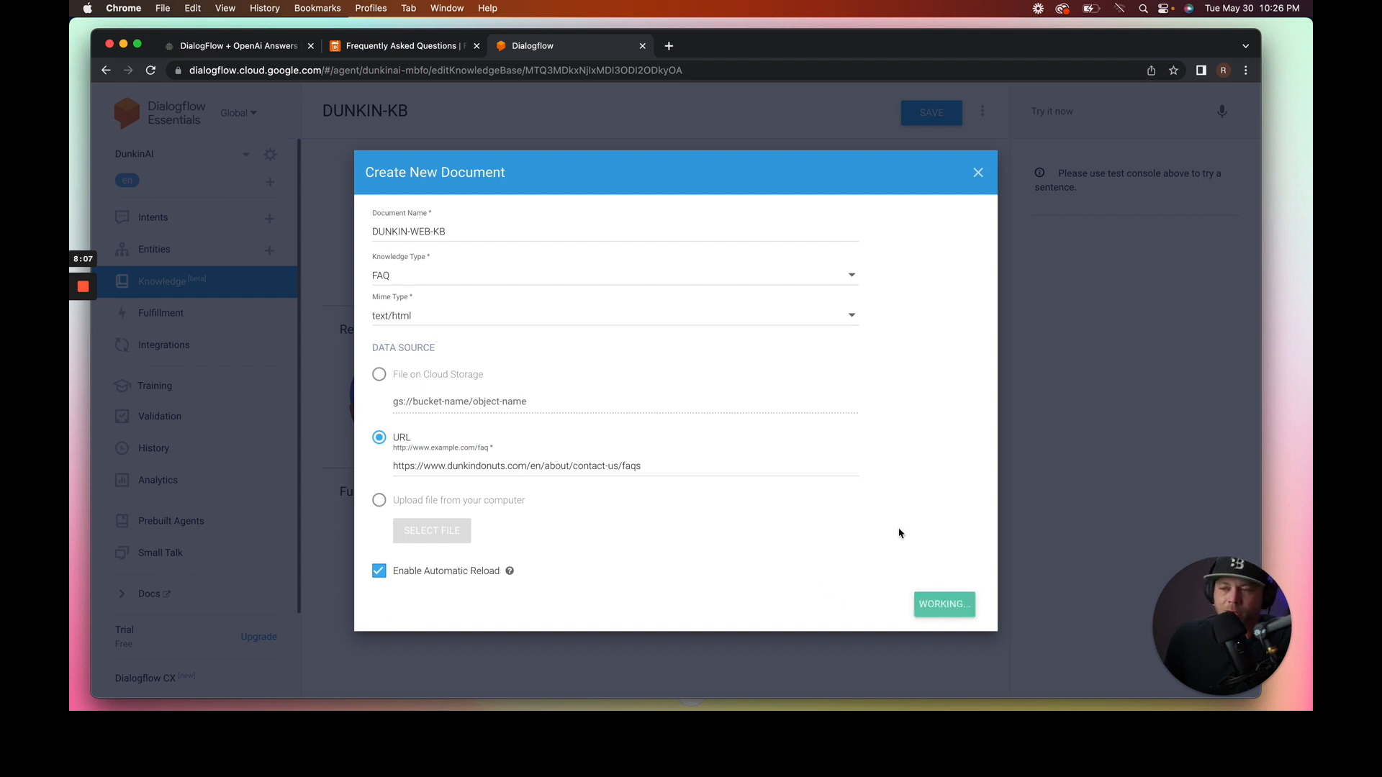
{"action": "mouse_move", "coordinate": [891, 544]}
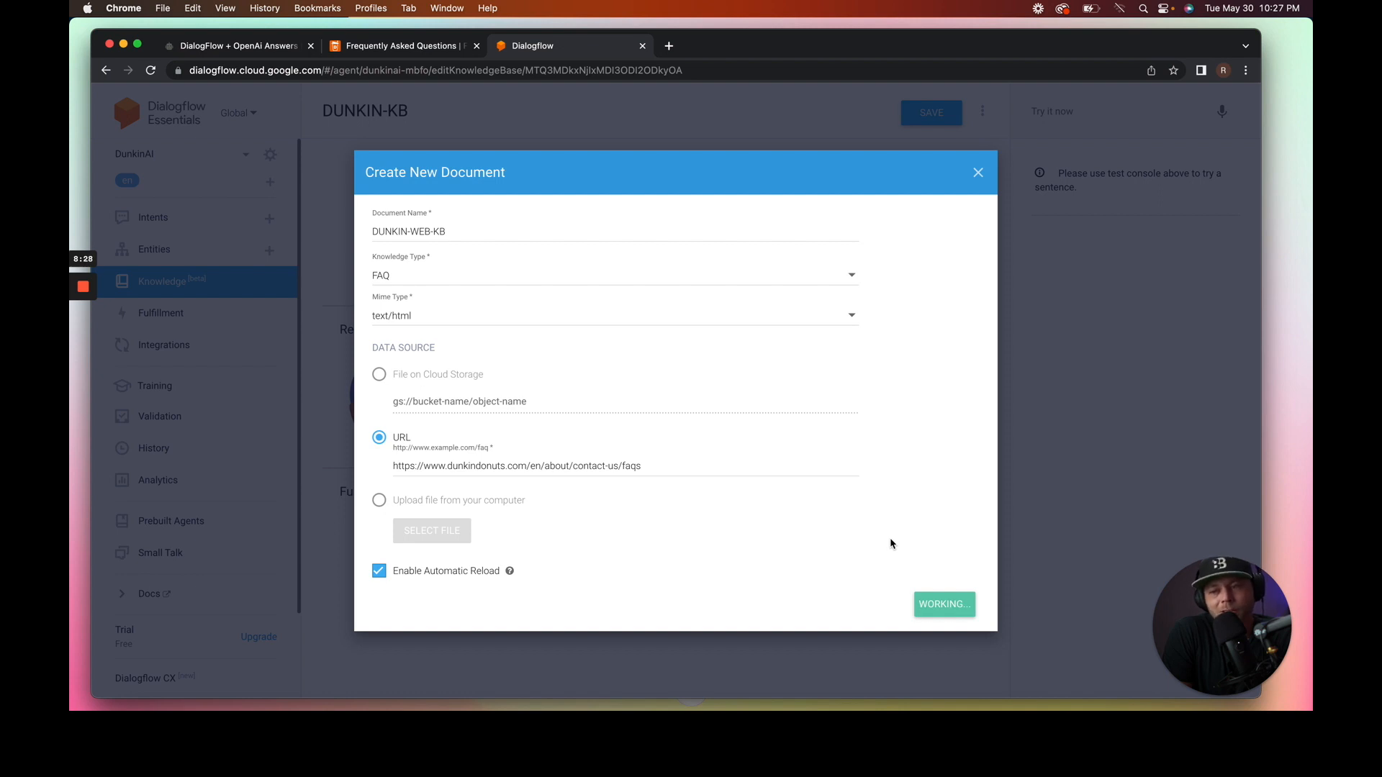
{"action": "left_click", "coordinate": [942, 604]}
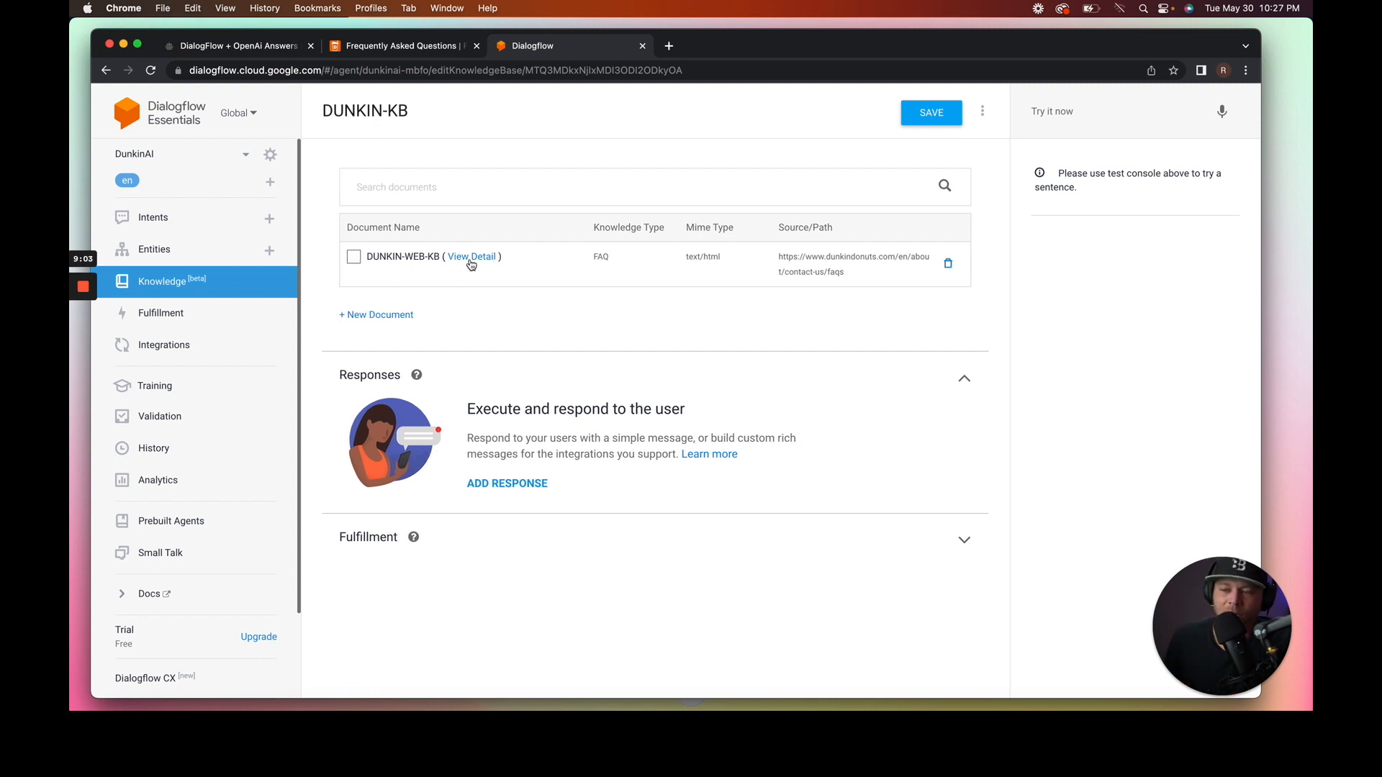
{"action": "left_click", "coordinate": [472, 256]}
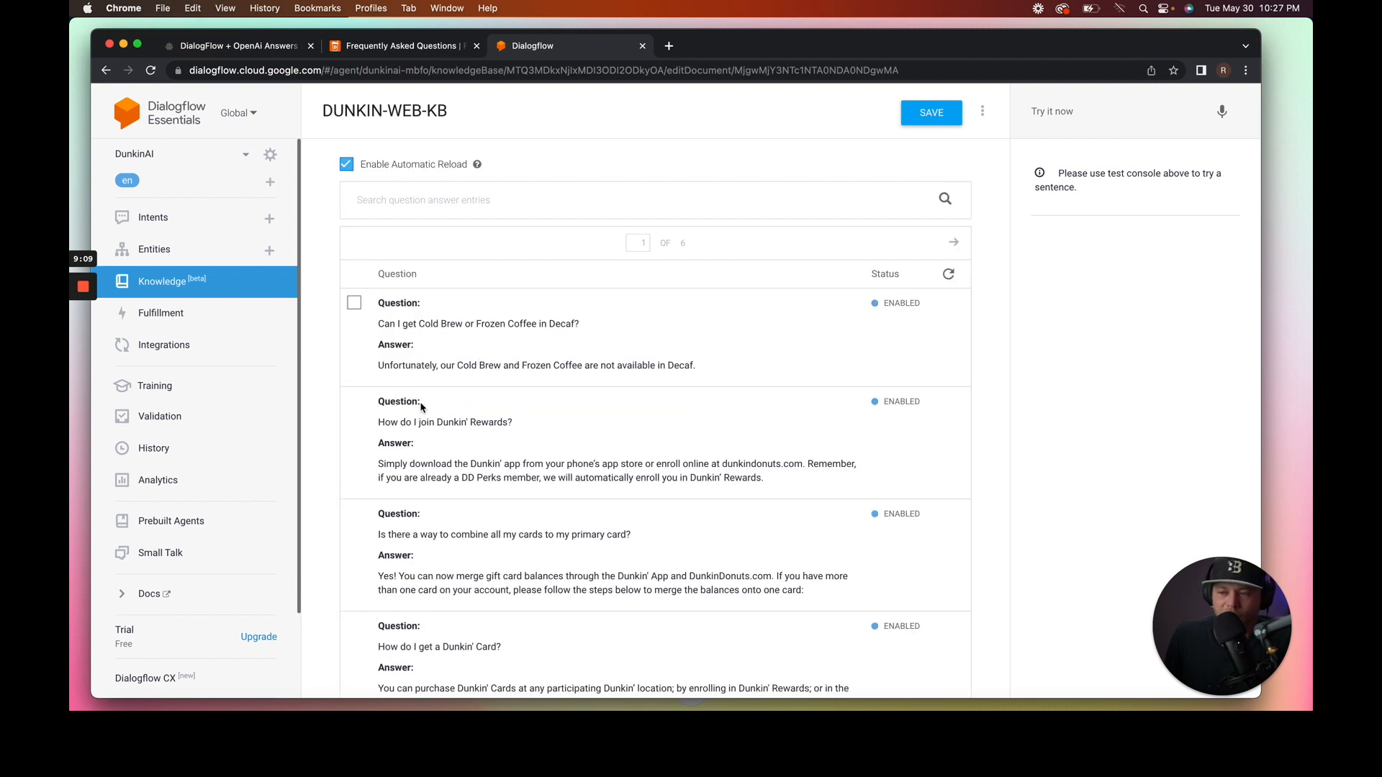
{"action": "left_click", "coordinate": [403, 46]}
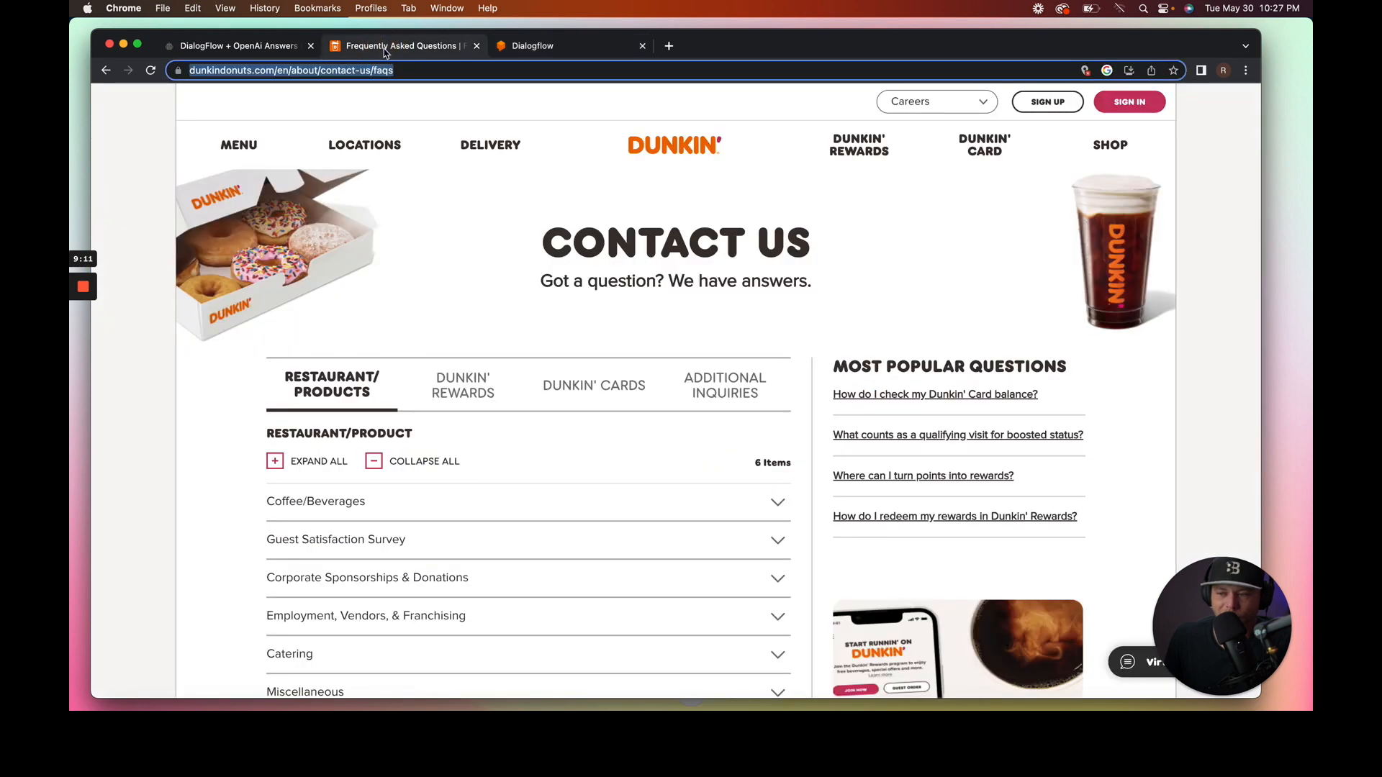
{"action": "left_click", "coordinate": [315, 501]}
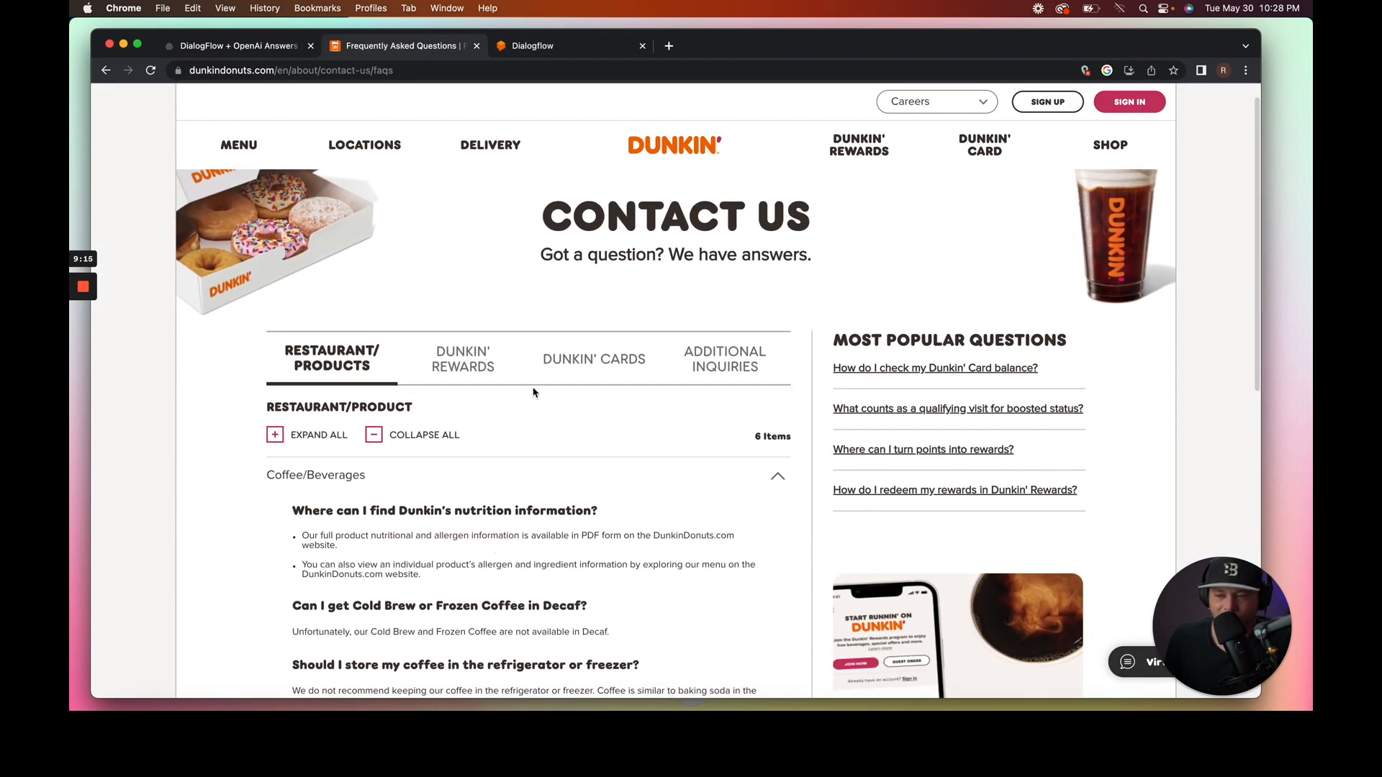
{"action": "left_click", "coordinate": [531, 45]}
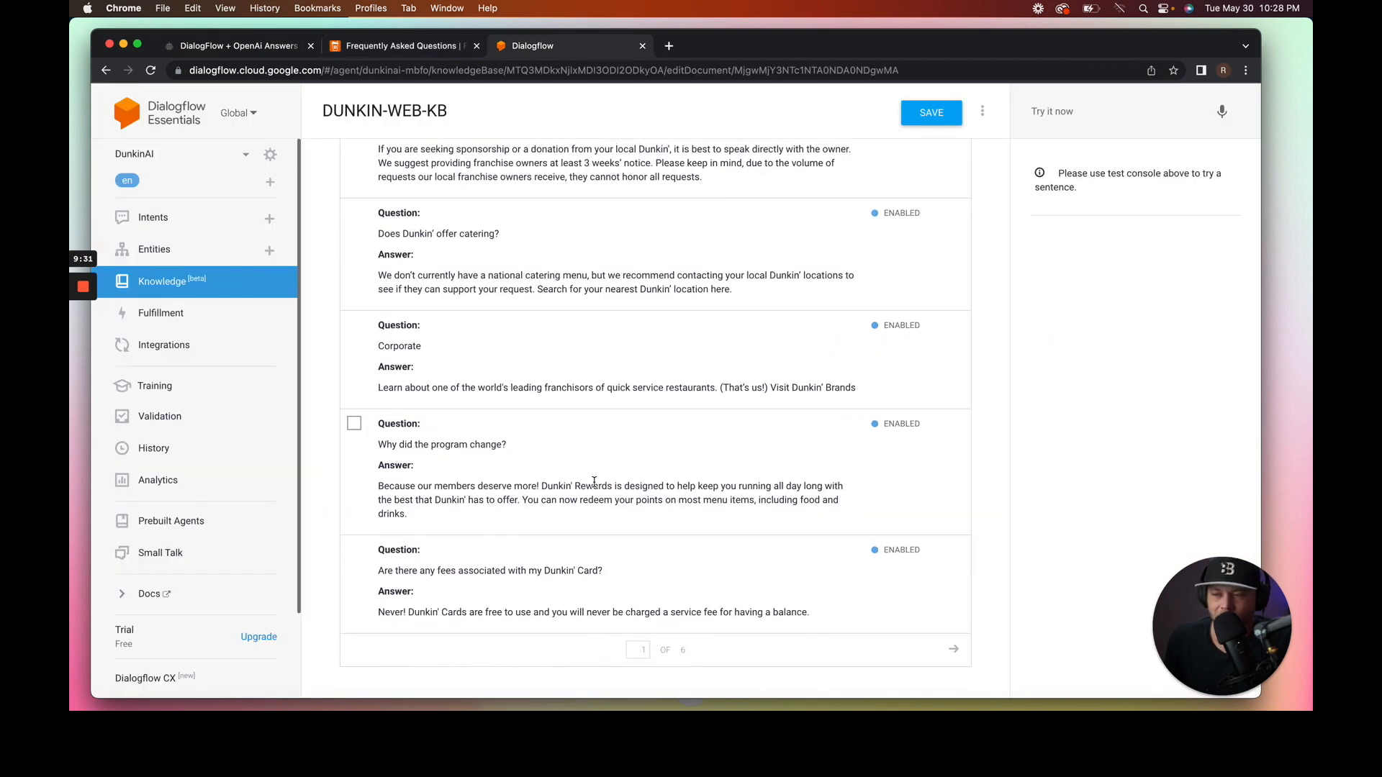
{"action": "scroll", "scroll_direction": "up", "scroll_amount": 3}
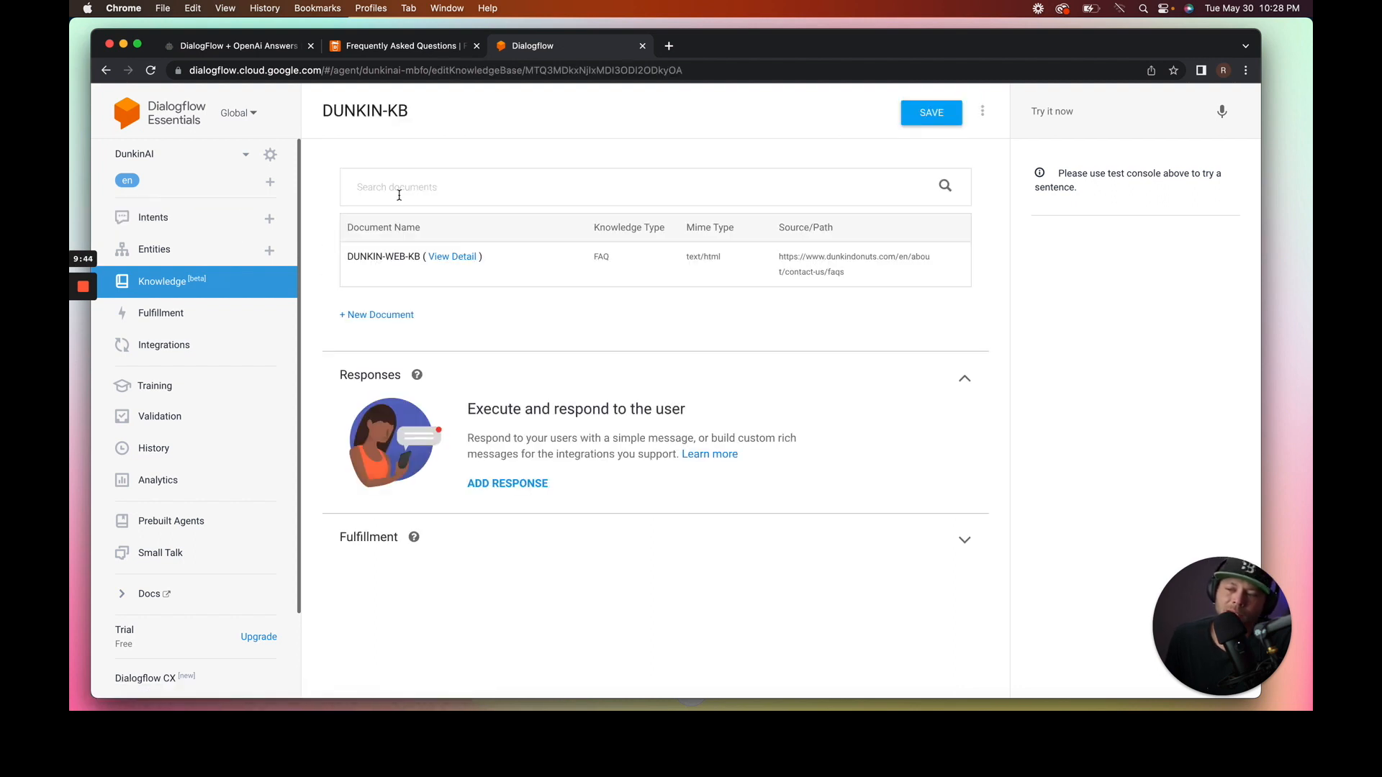
Step: Set the DUNKIN-KB text response to $Knowledge.Answer[1] and revisit the Dunkin FAQ tab
{"action": "left_click", "coordinate": [507, 483]}
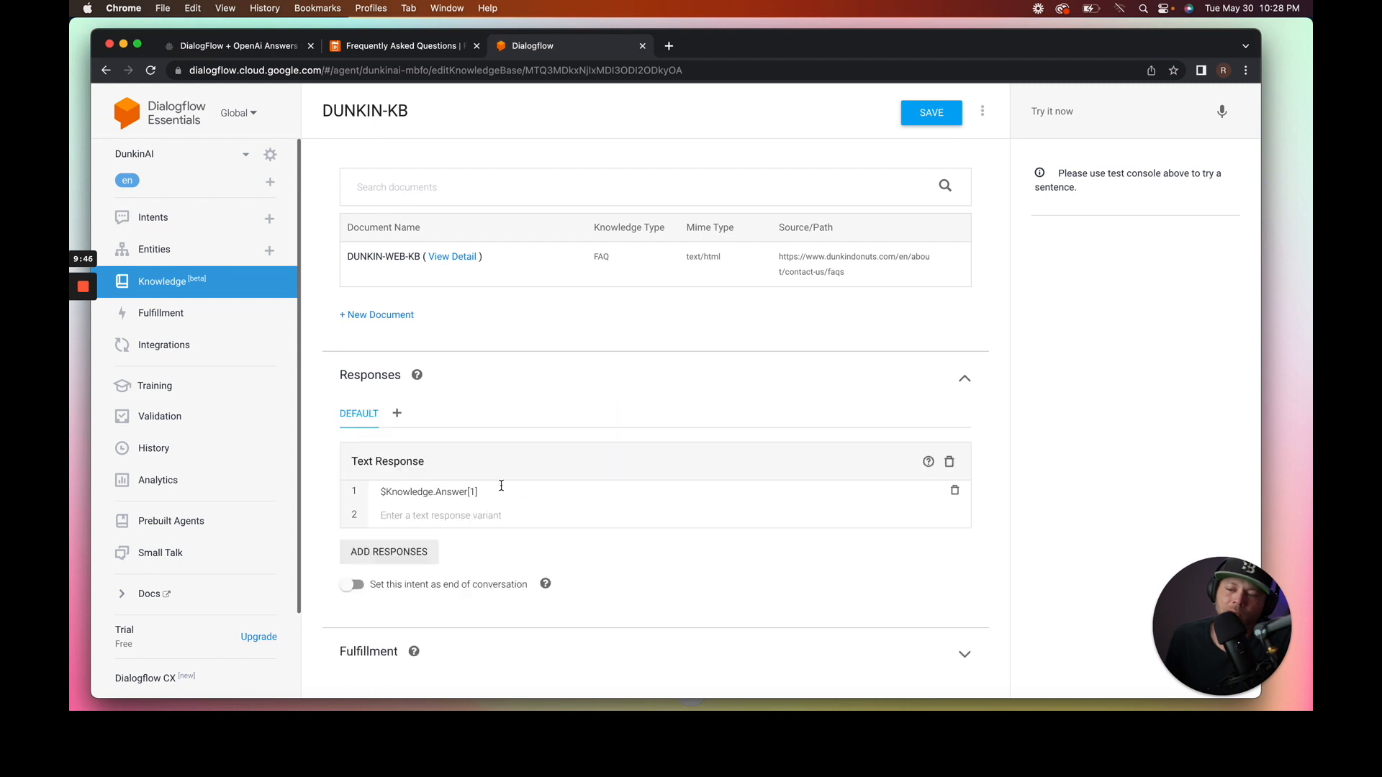
{"action": "mouse_move", "coordinate": [416, 458]}
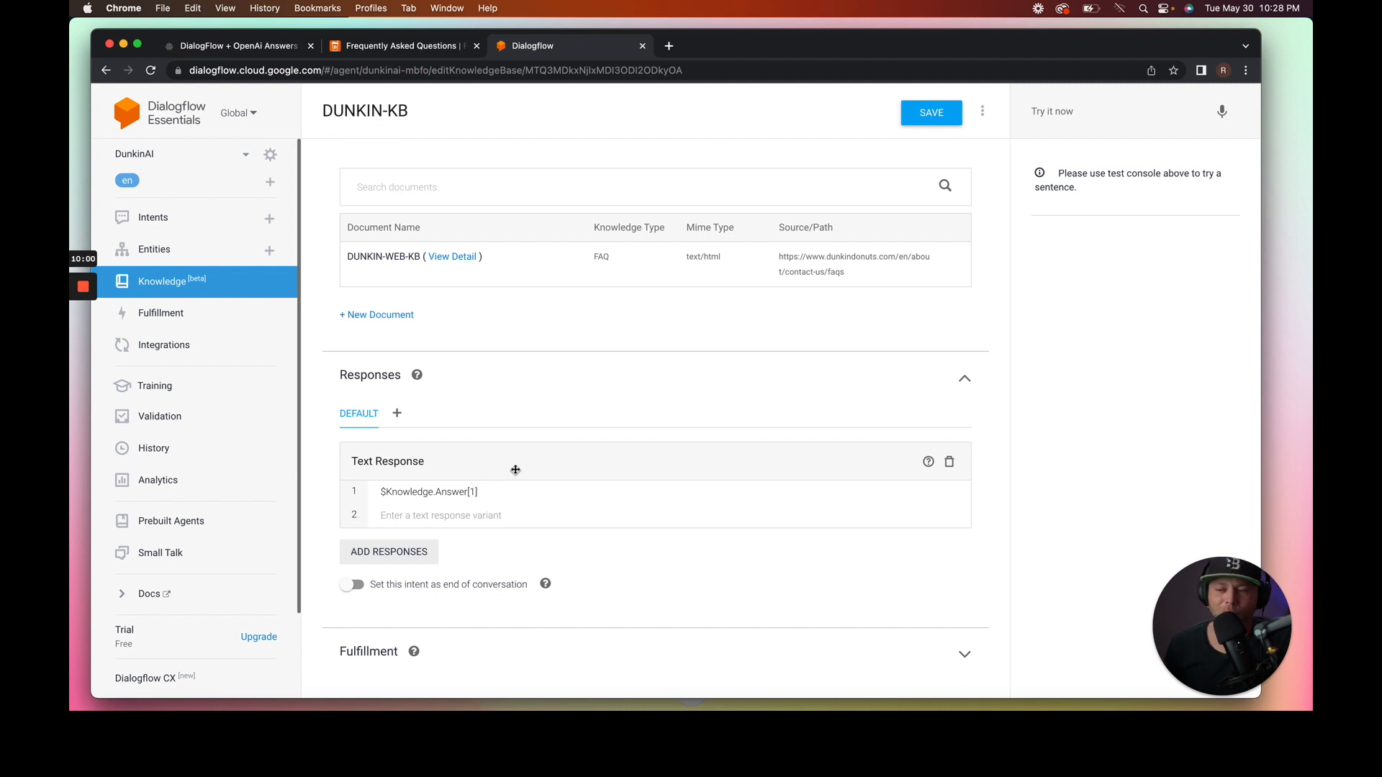
{"action": "mouse_move", "coordinate": [475, 443]}
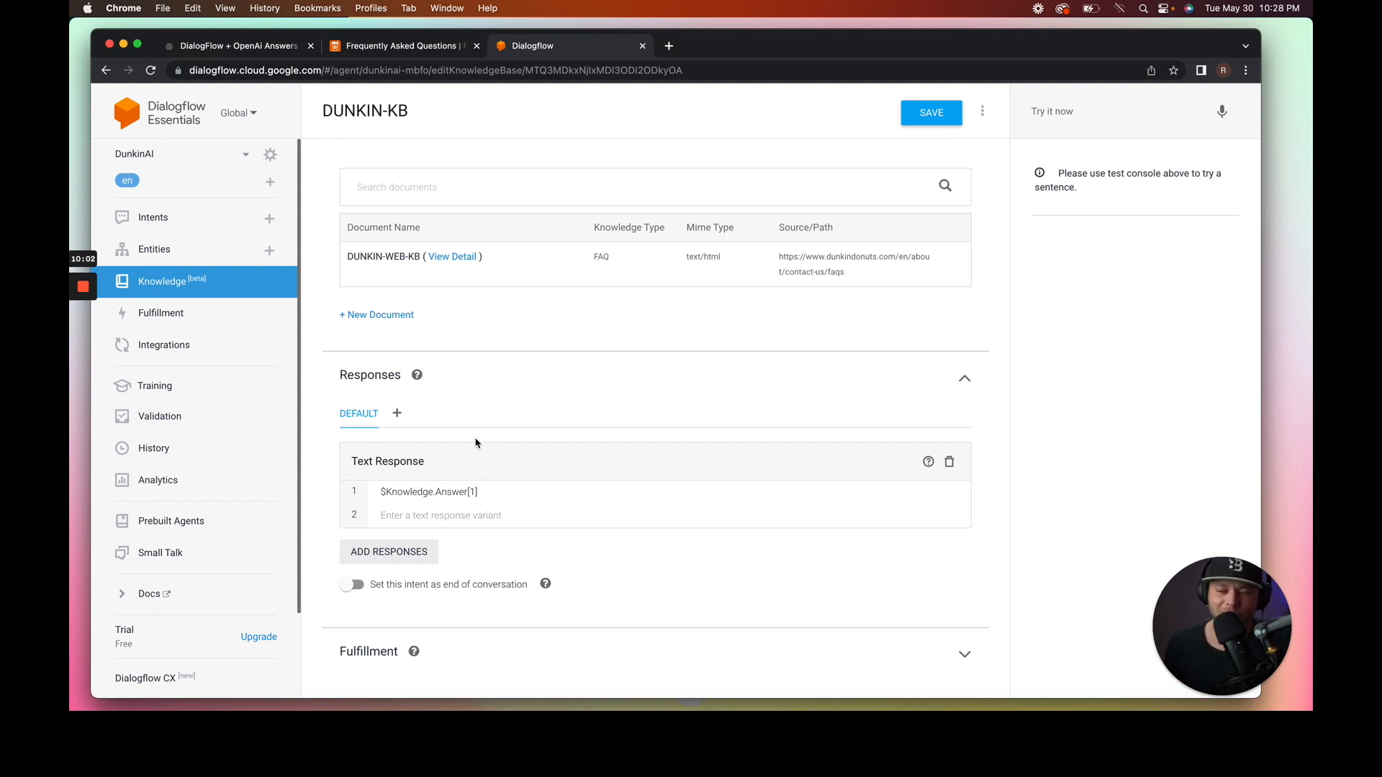
{"action": "left_click", "coordinate": [449, 491]}
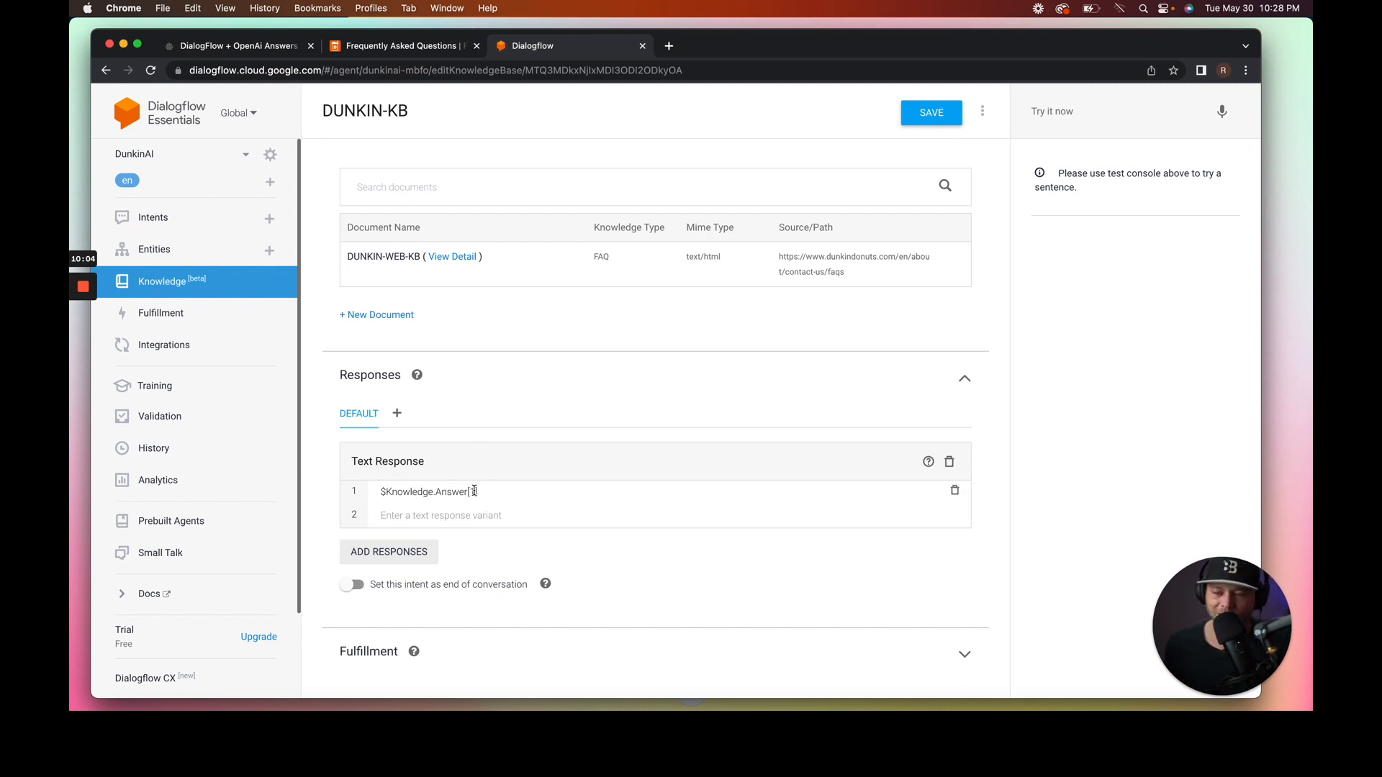
{"action": "type", "text": "1]"}
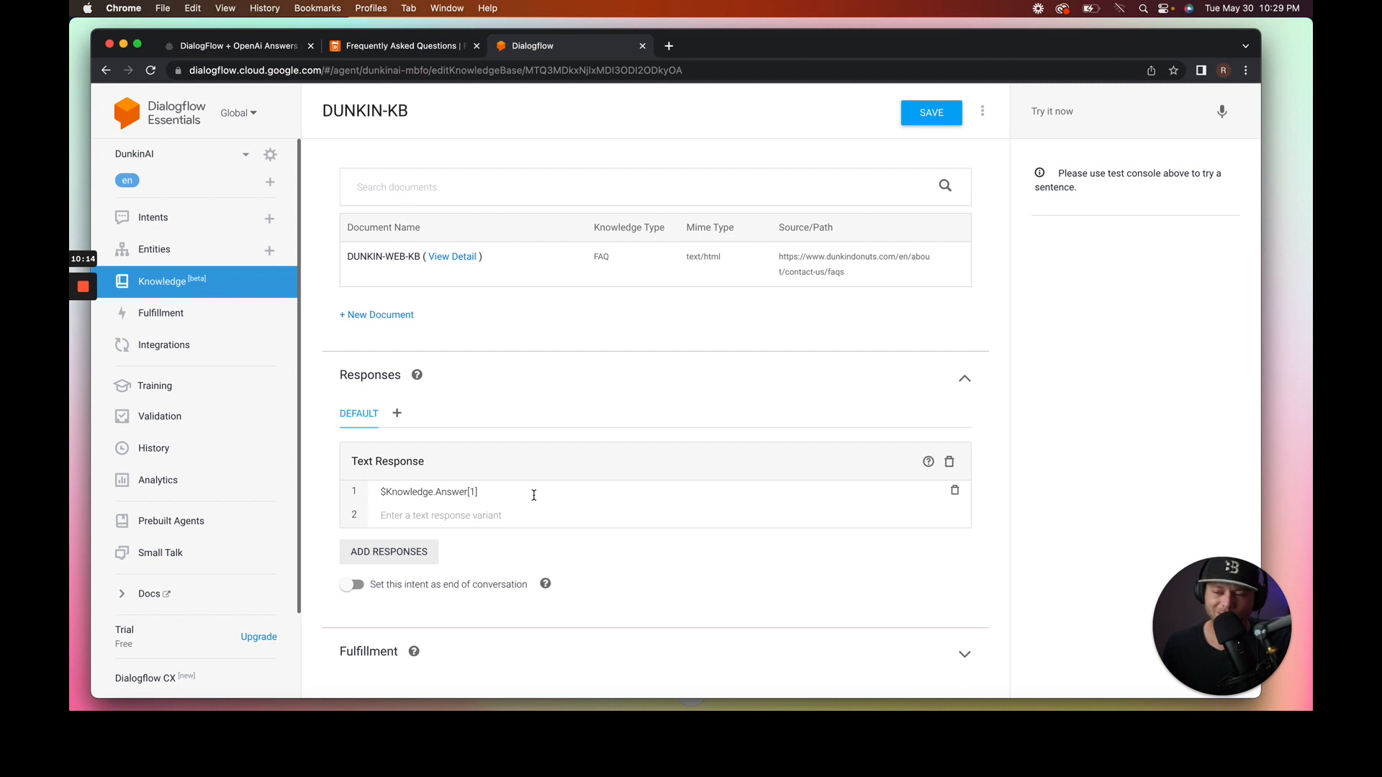
{"action": "mouse_move", "coordinate": [485, 497]}
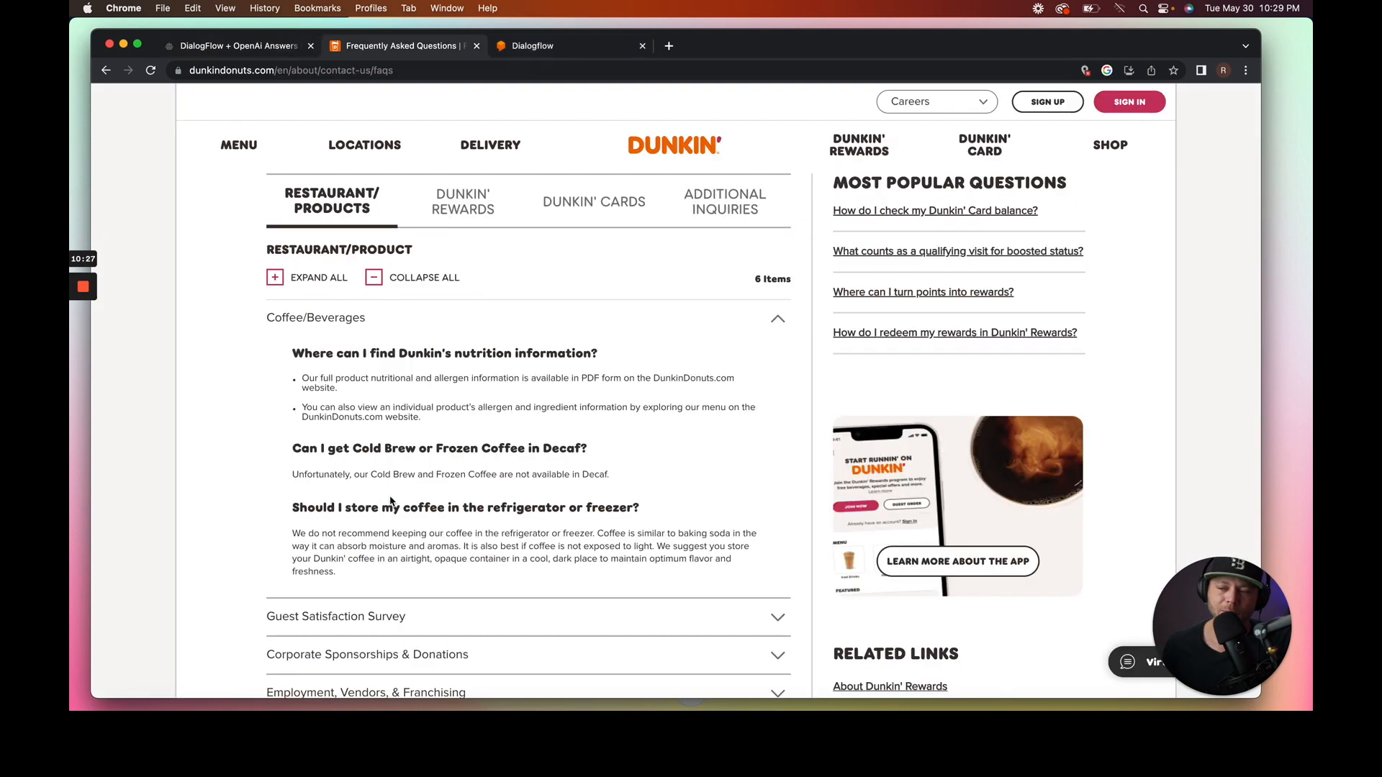
{"action": "scroll", "scroll_direction": "down", "scroll_amount": 3}
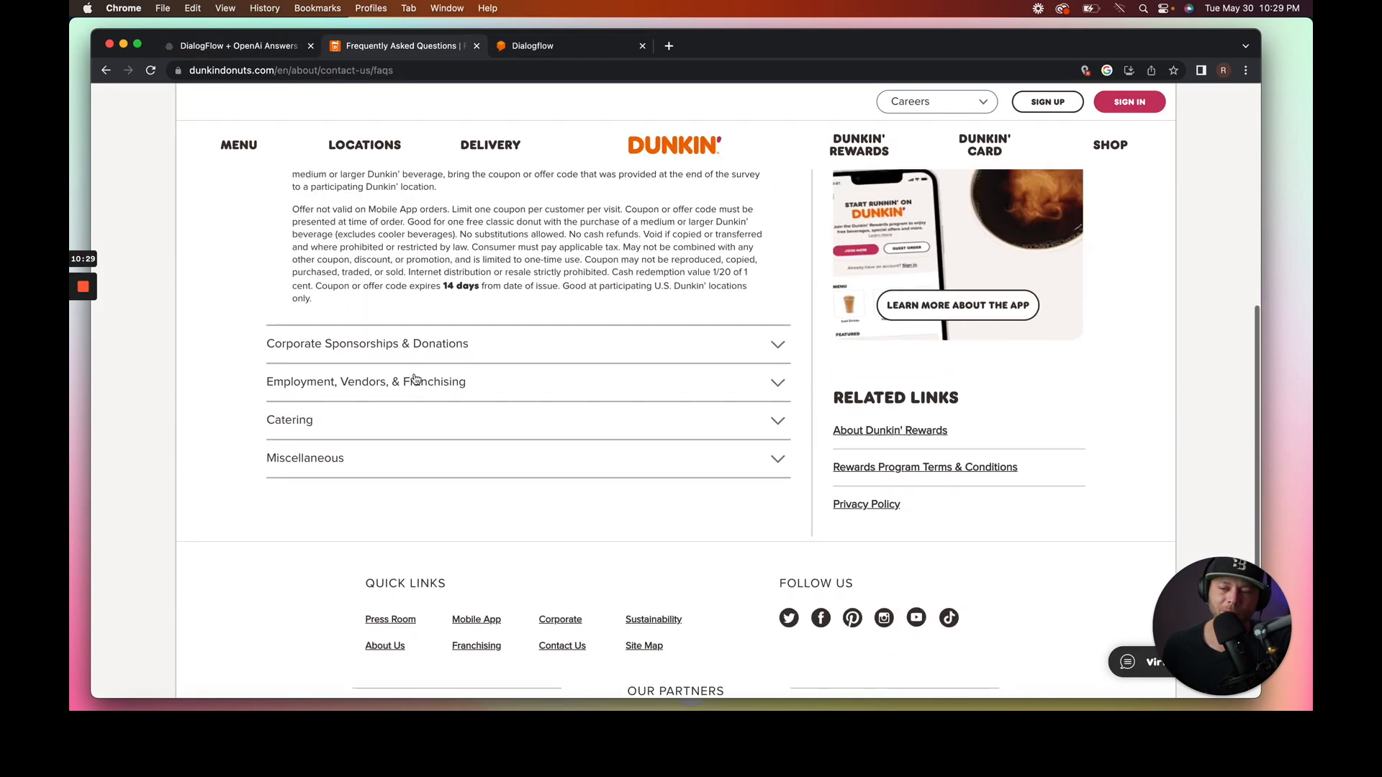
{"action": "left_click", "coordinate": [531, 45]}
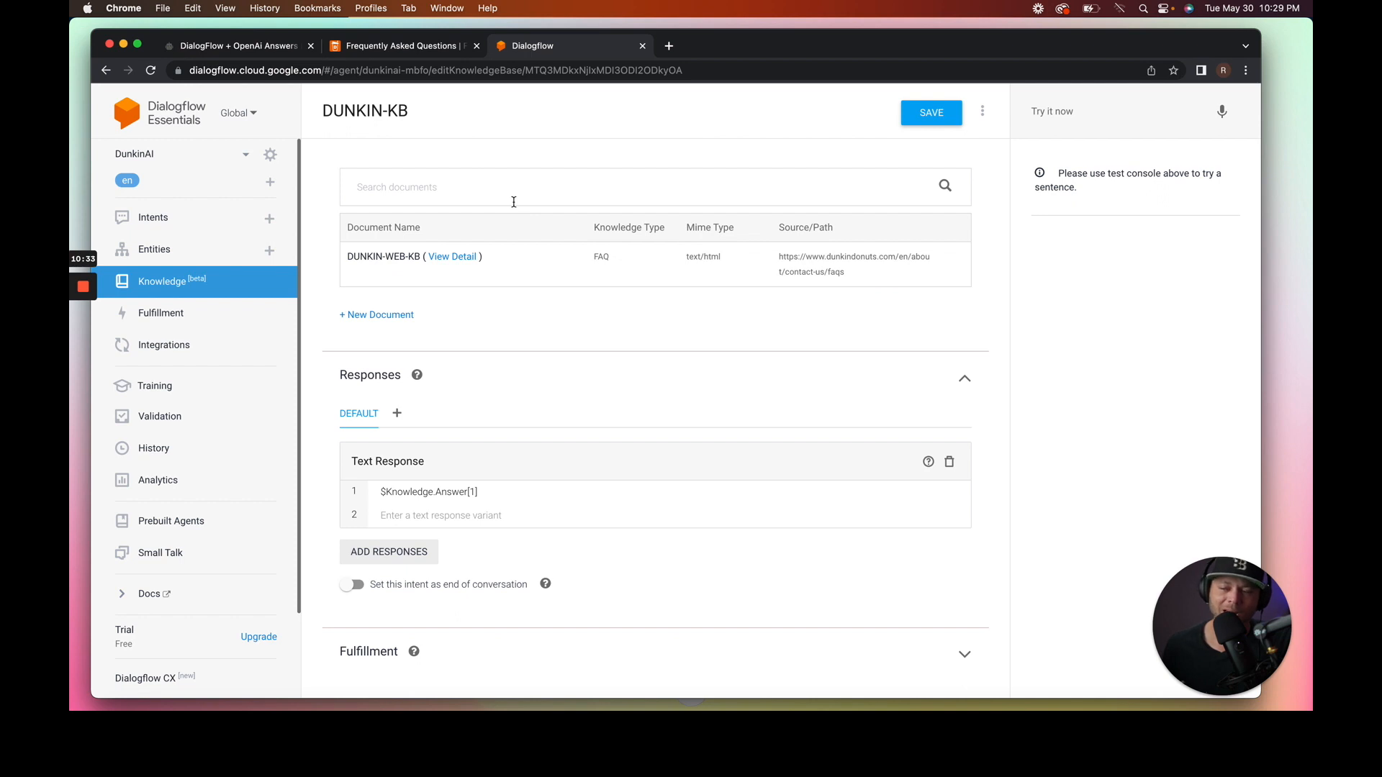
{"action": "mouse_move", "coordinate": [761, 17]}
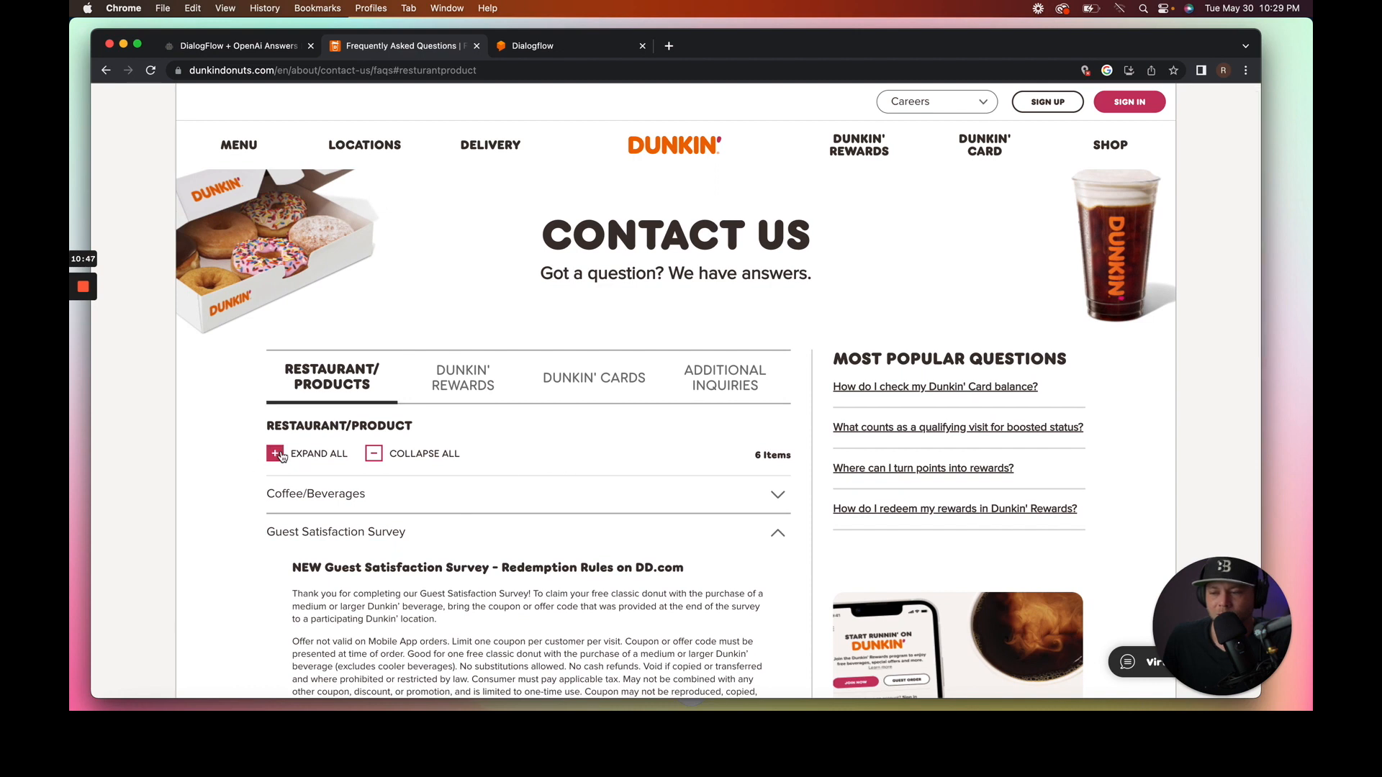
Step: Ask the agent where to find Dunkin's nutrition information and compare with the FAQ page
{"action": "left_click", "coordinate": [315, 494]}
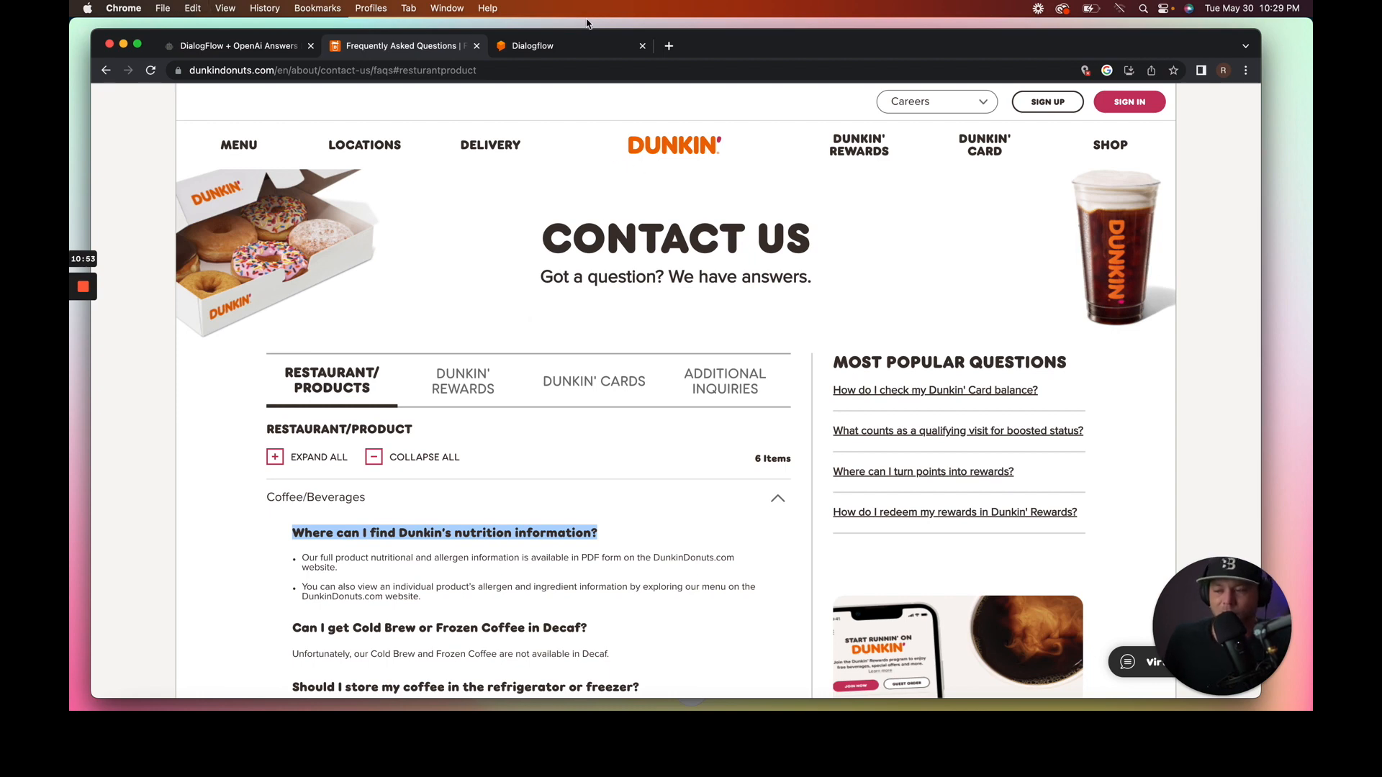
{"action": "left_click", "coordinate": [529, 46]}
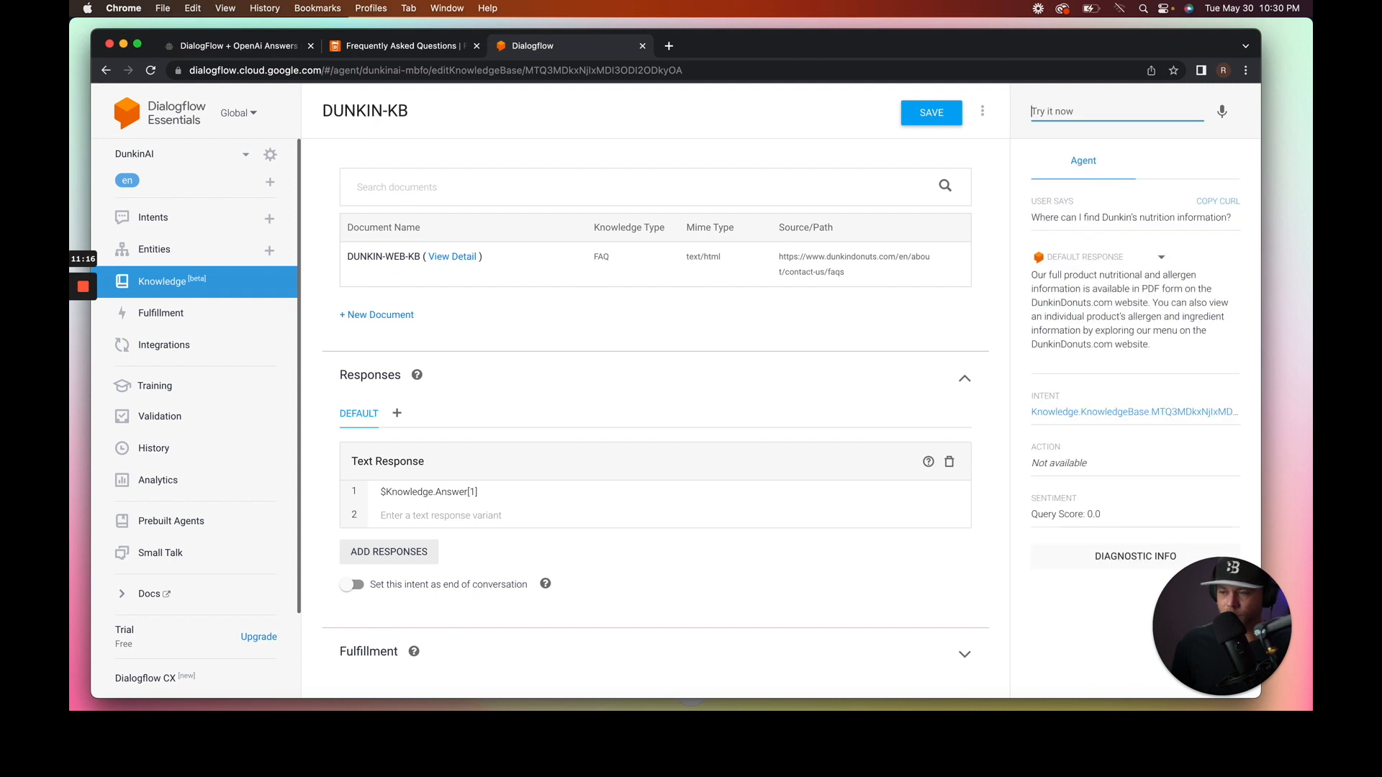
{"action": "mouse_move", "coordinate": [1162, 291]}
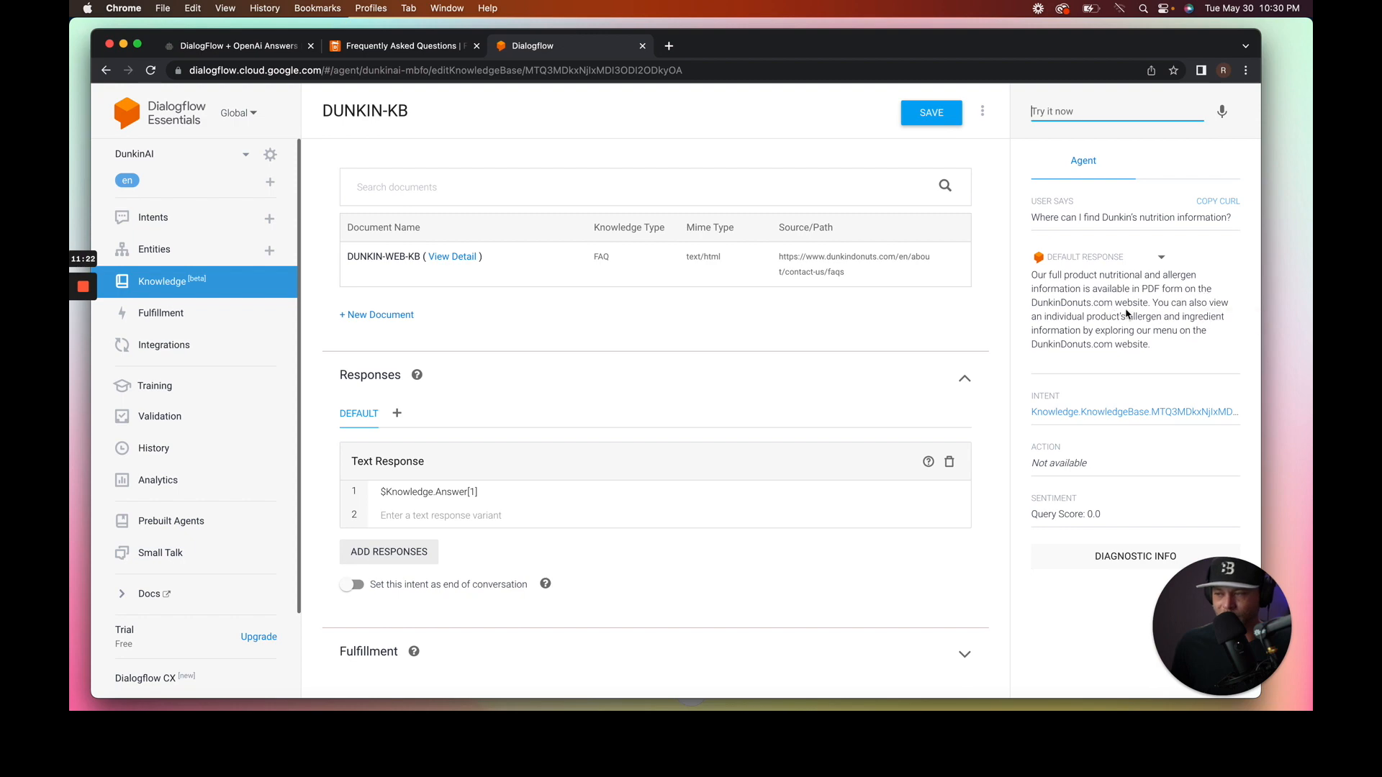
{"action": "left_click", "coordinate": [402, 44]}
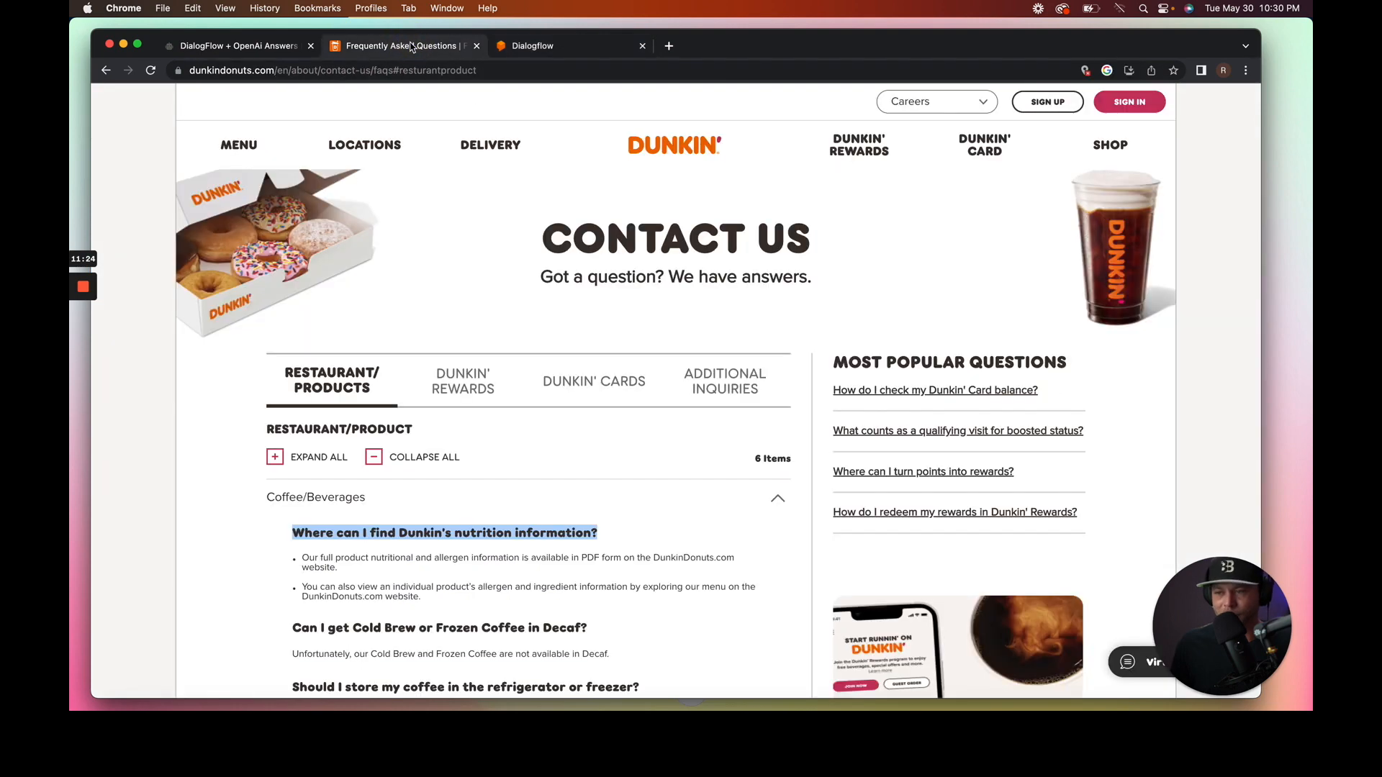
{"action": "scroll", "scroll_direction": "down", "scroll_amount": 3}
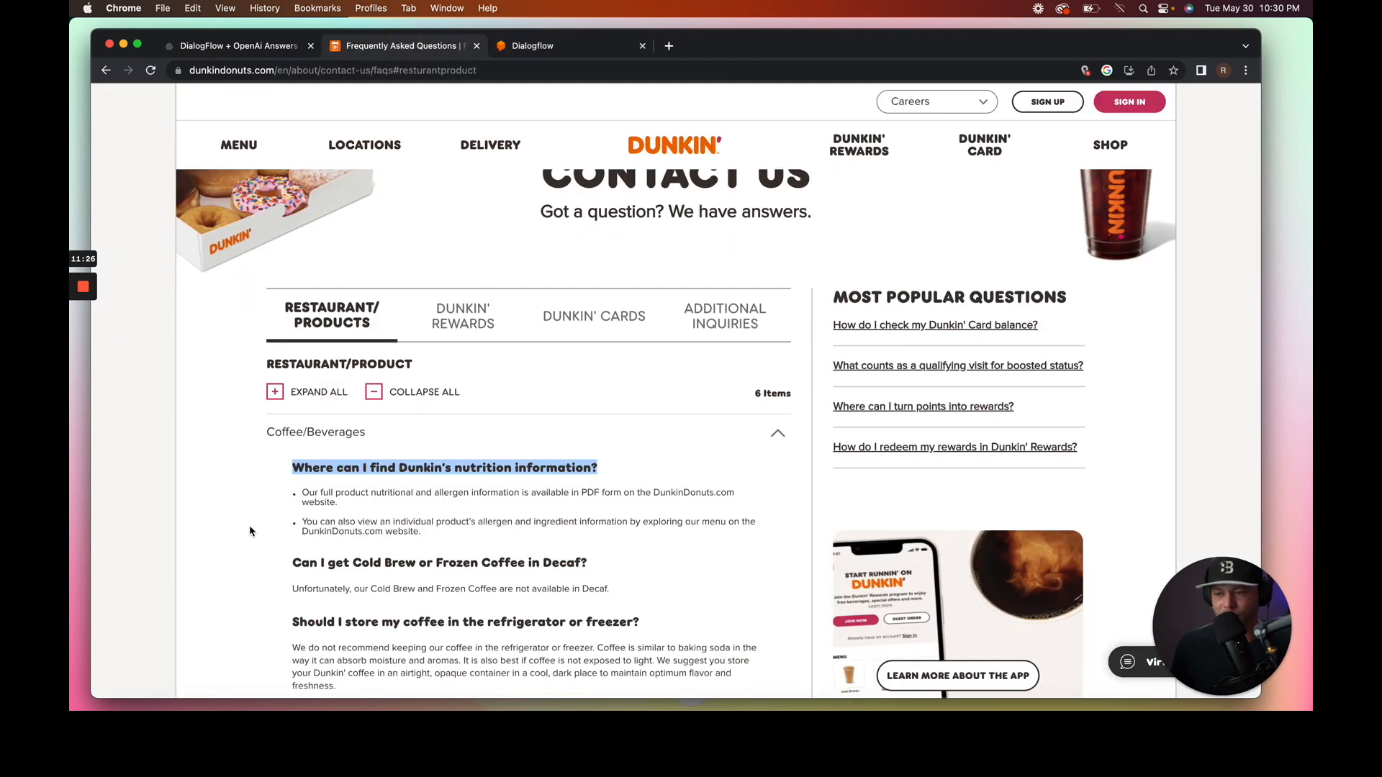
{"action": "mouse_move", "coordinate": [476, 520]}
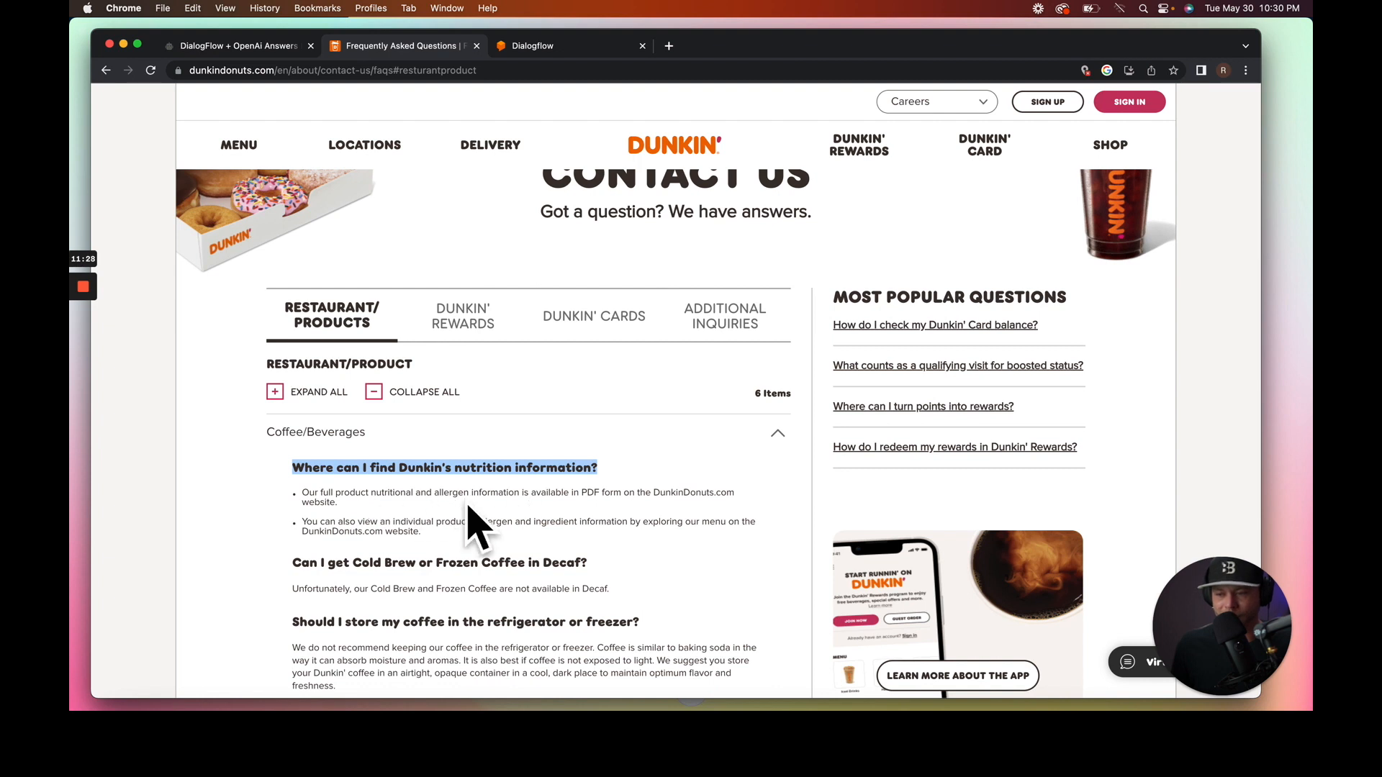
{"action": "left_click", "coordinate": [531, 45]}
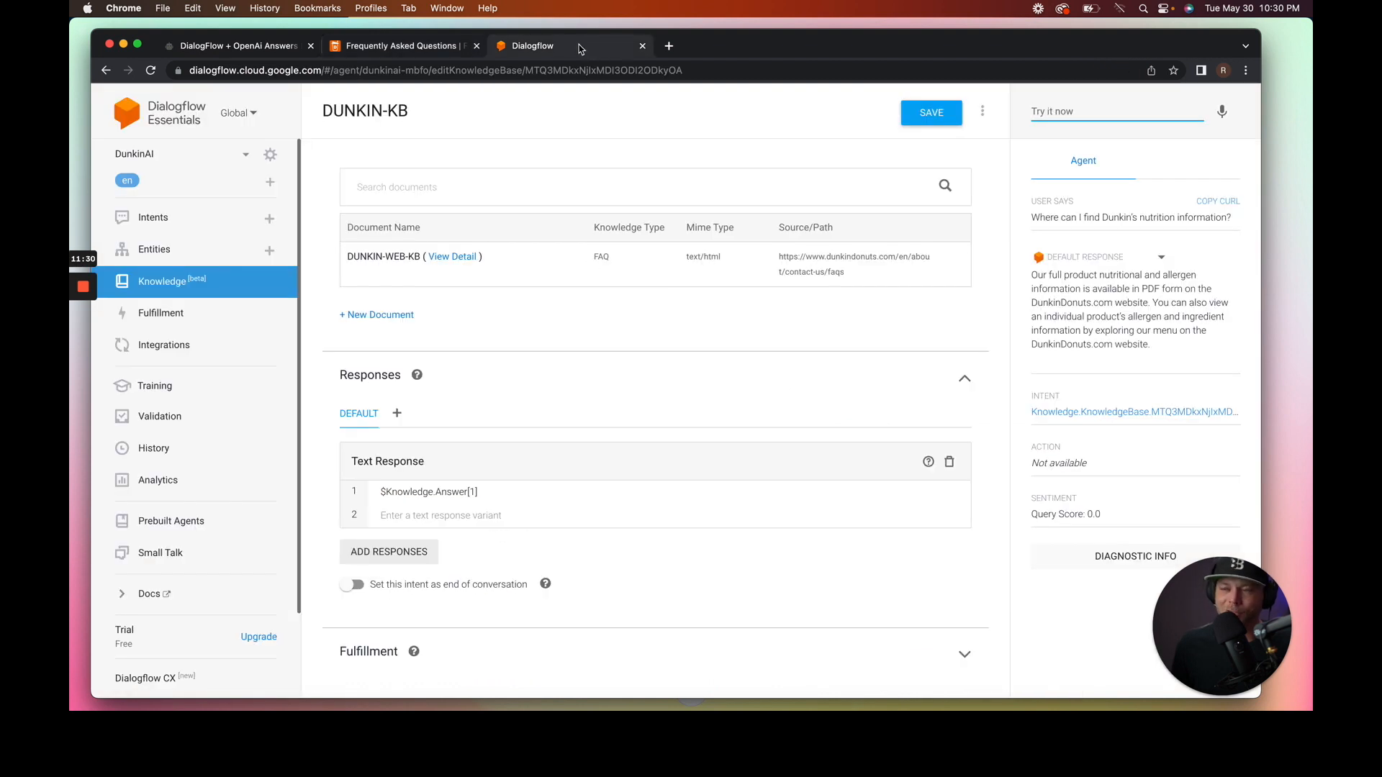
{"action": "mouse_move", "coordinate": [567, 55]}
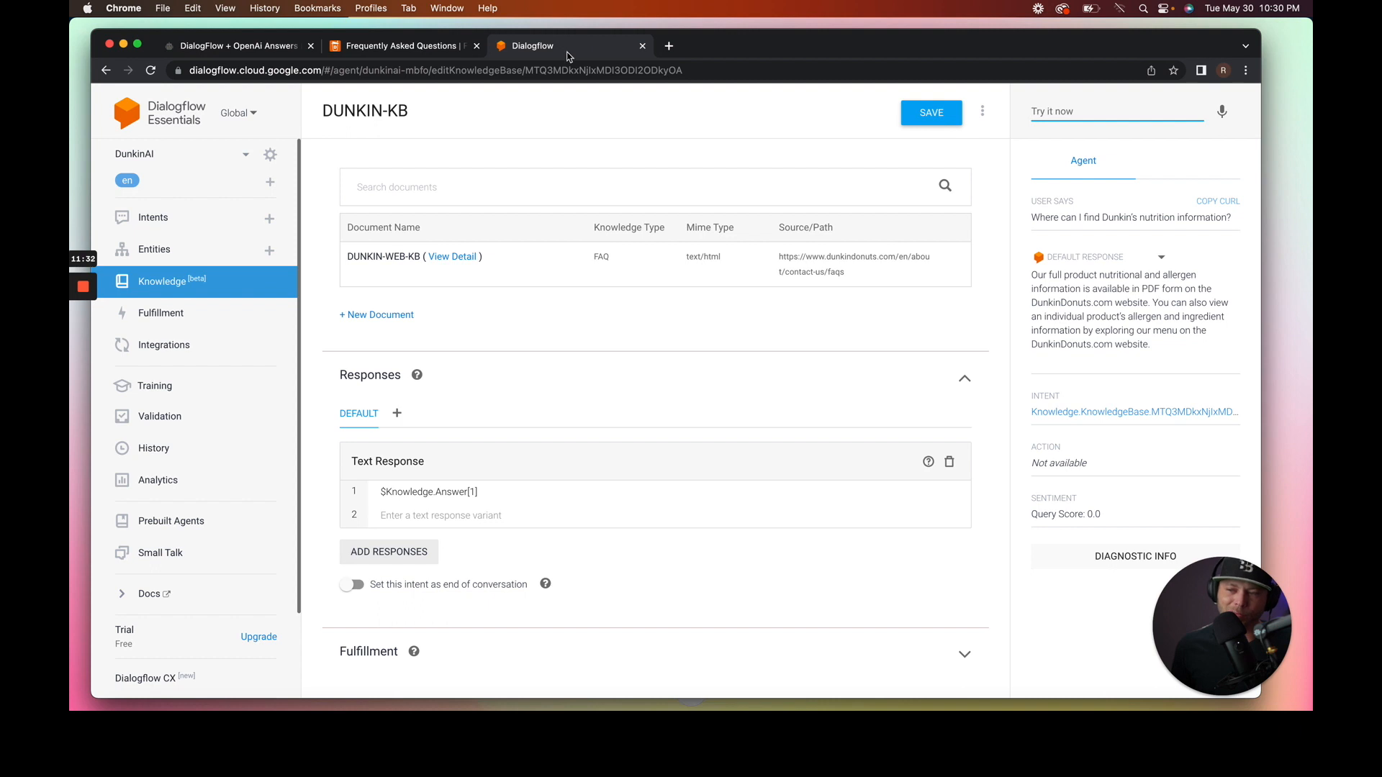
Step: Replace {{DF answer}} with the {{DF}} custom field in the DialogFlow Generated Answer message
{"action": "left_click", "coordinate": [233, 45]}
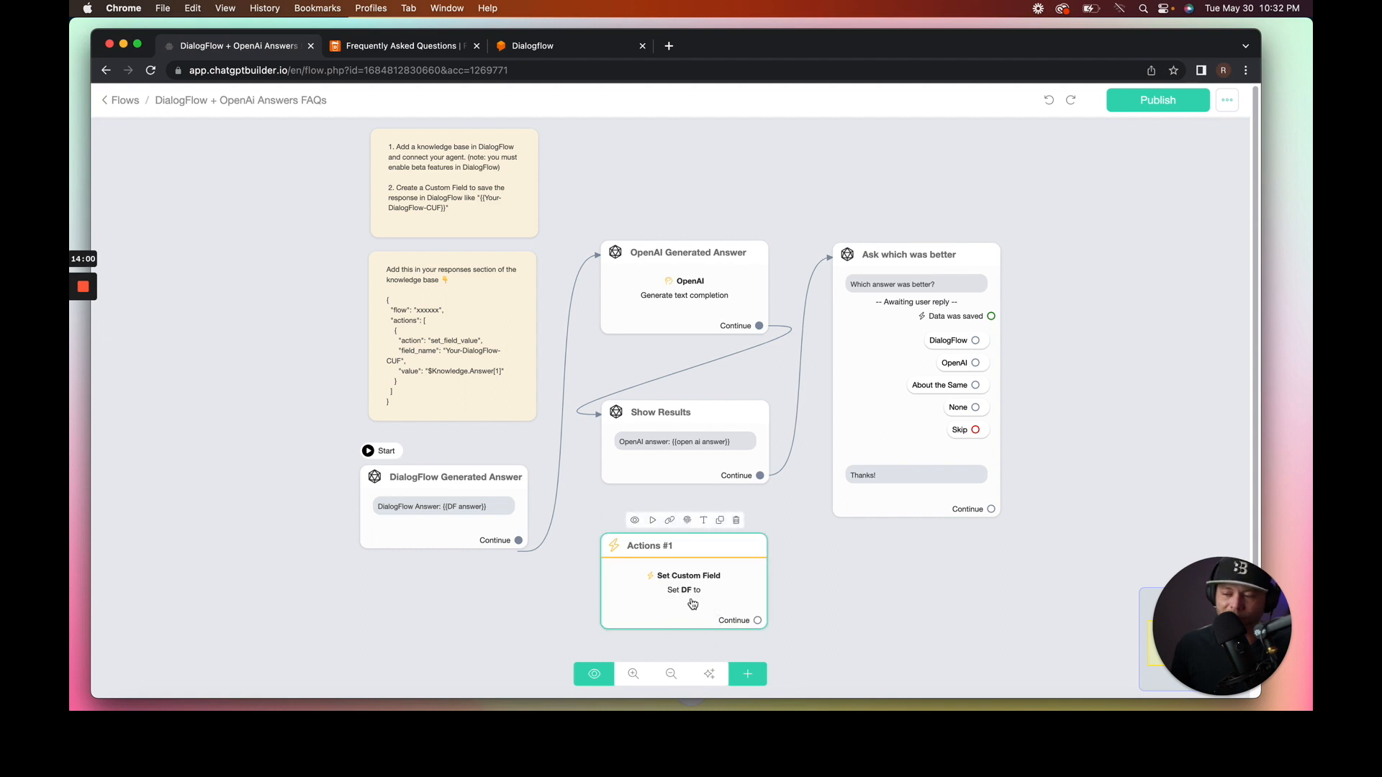
{"action": "left_click", "coordinate": [445, 506]}
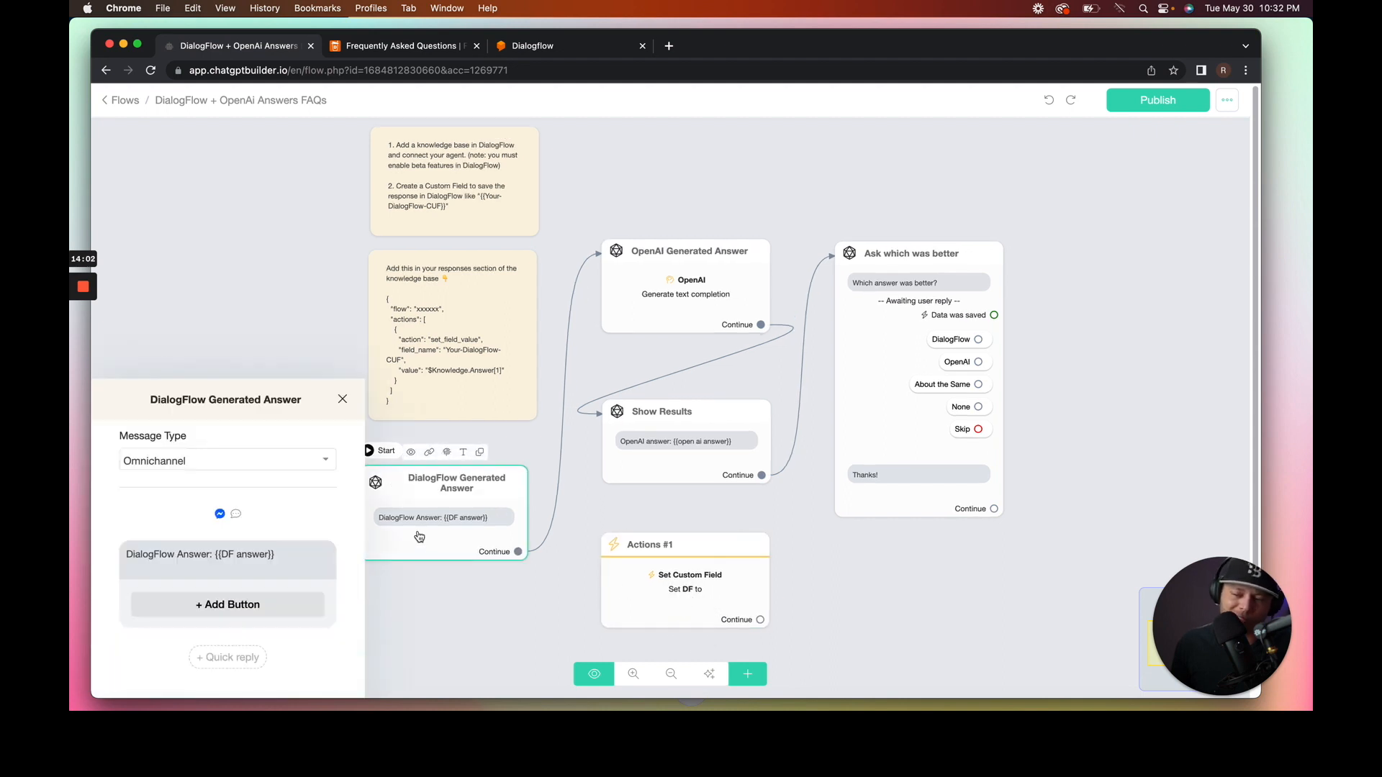
{"action": "double_click", "coordinate": [249, 294]}
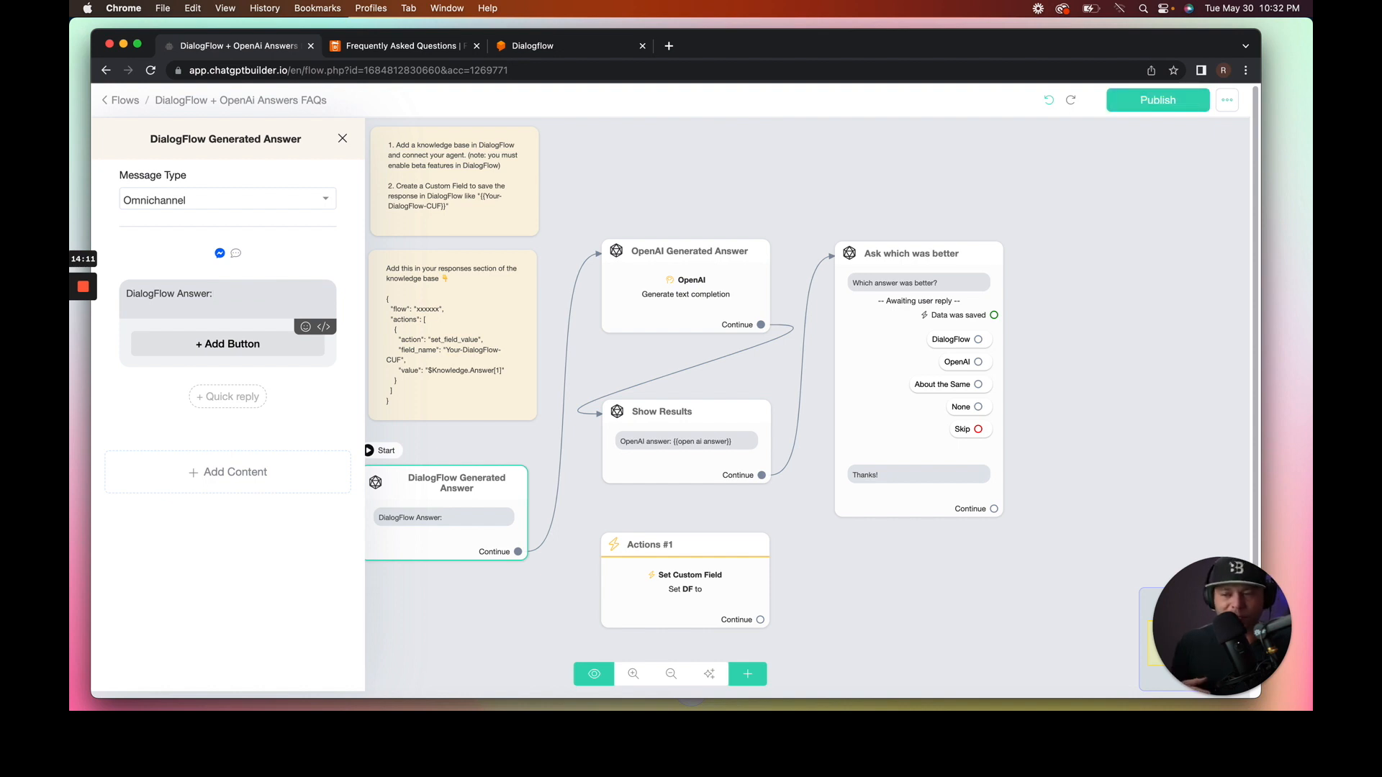
{"action": "left_click", "coordinate": [226, 295]}
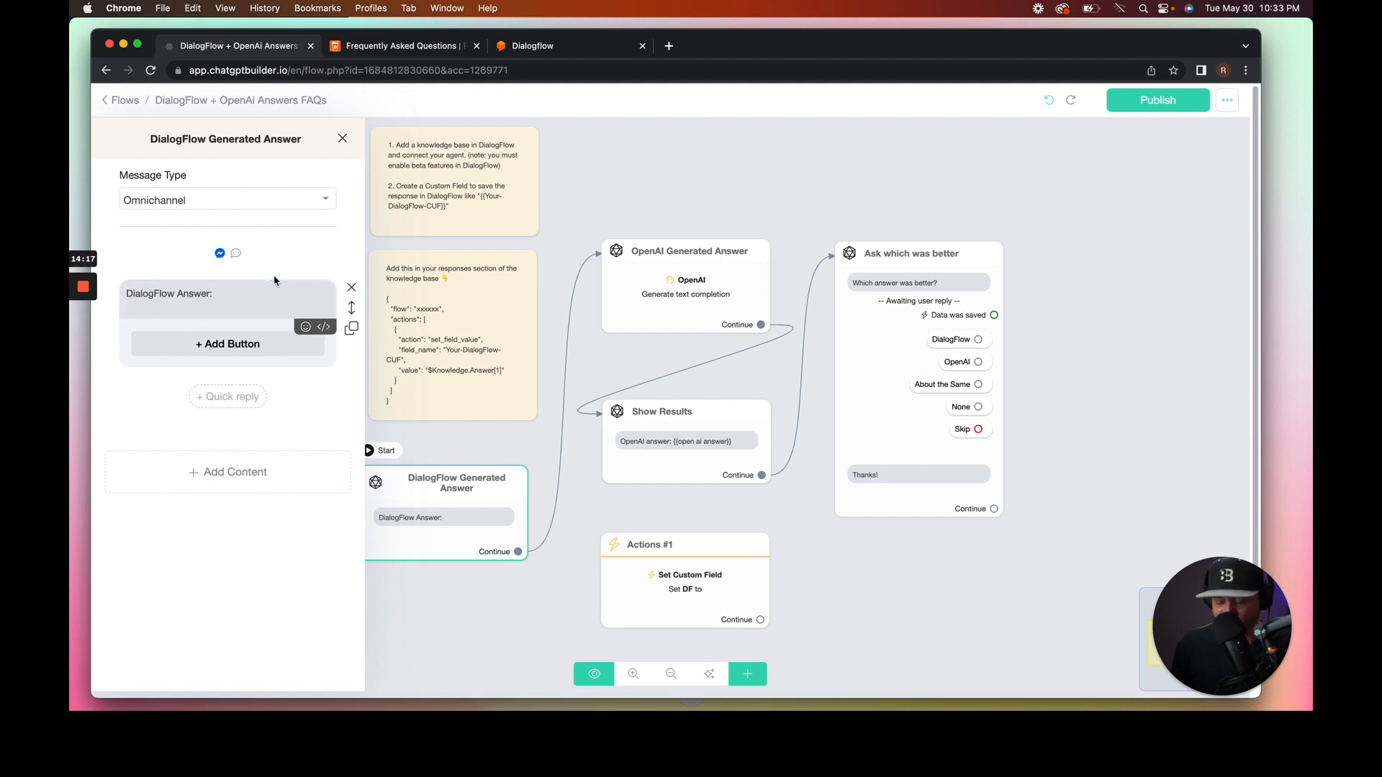
{"action": "type", "text": "{DF}}"}
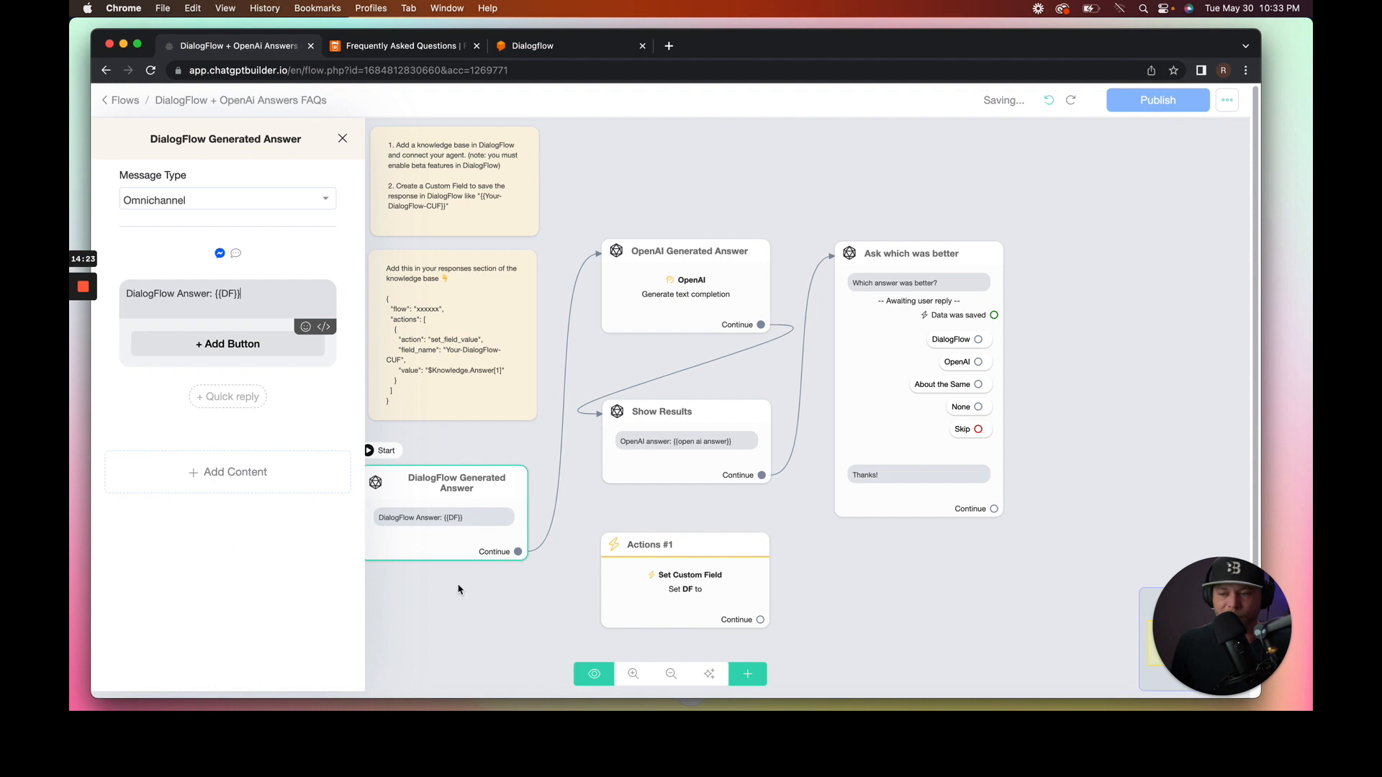
{"action": "left_click", "coordinate": [342, 138]}
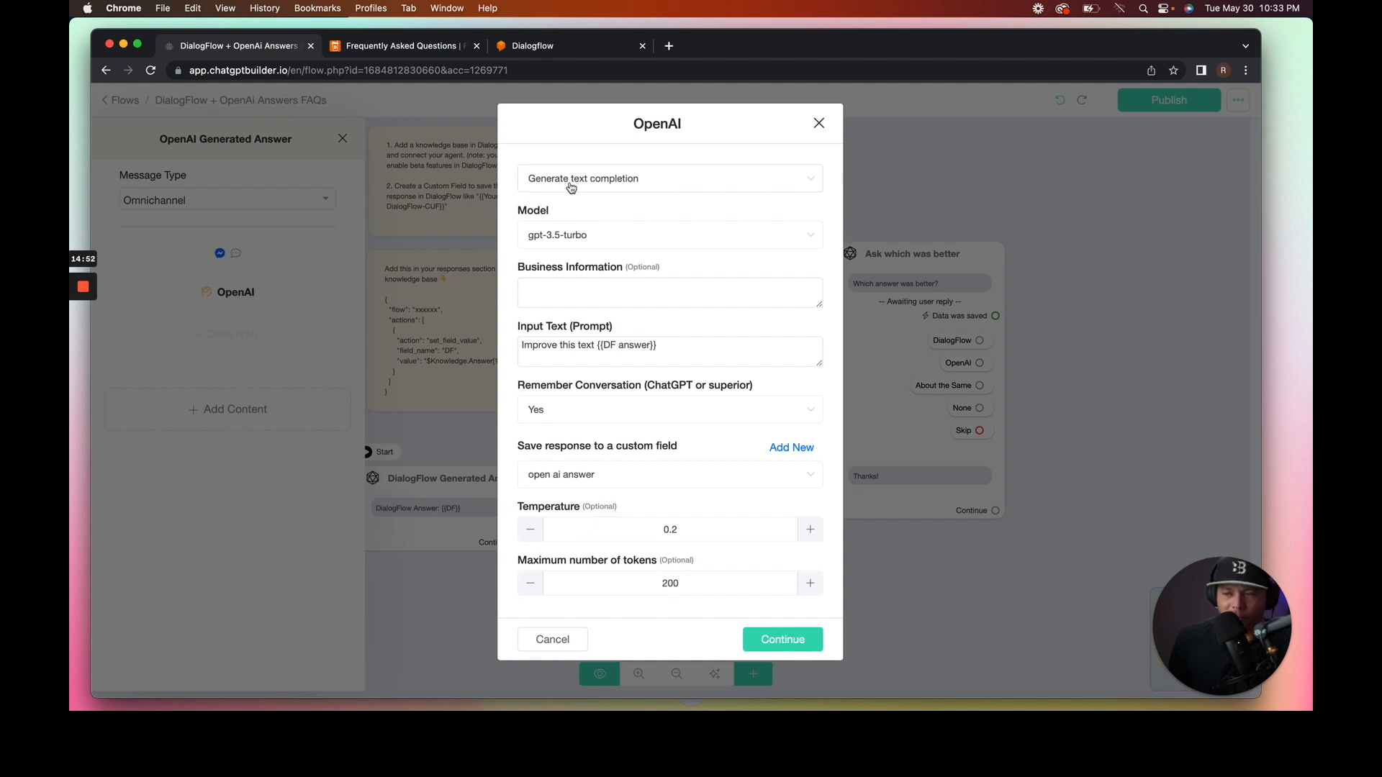
{"action": "mouse_move", "coordinate": [574, 267]}
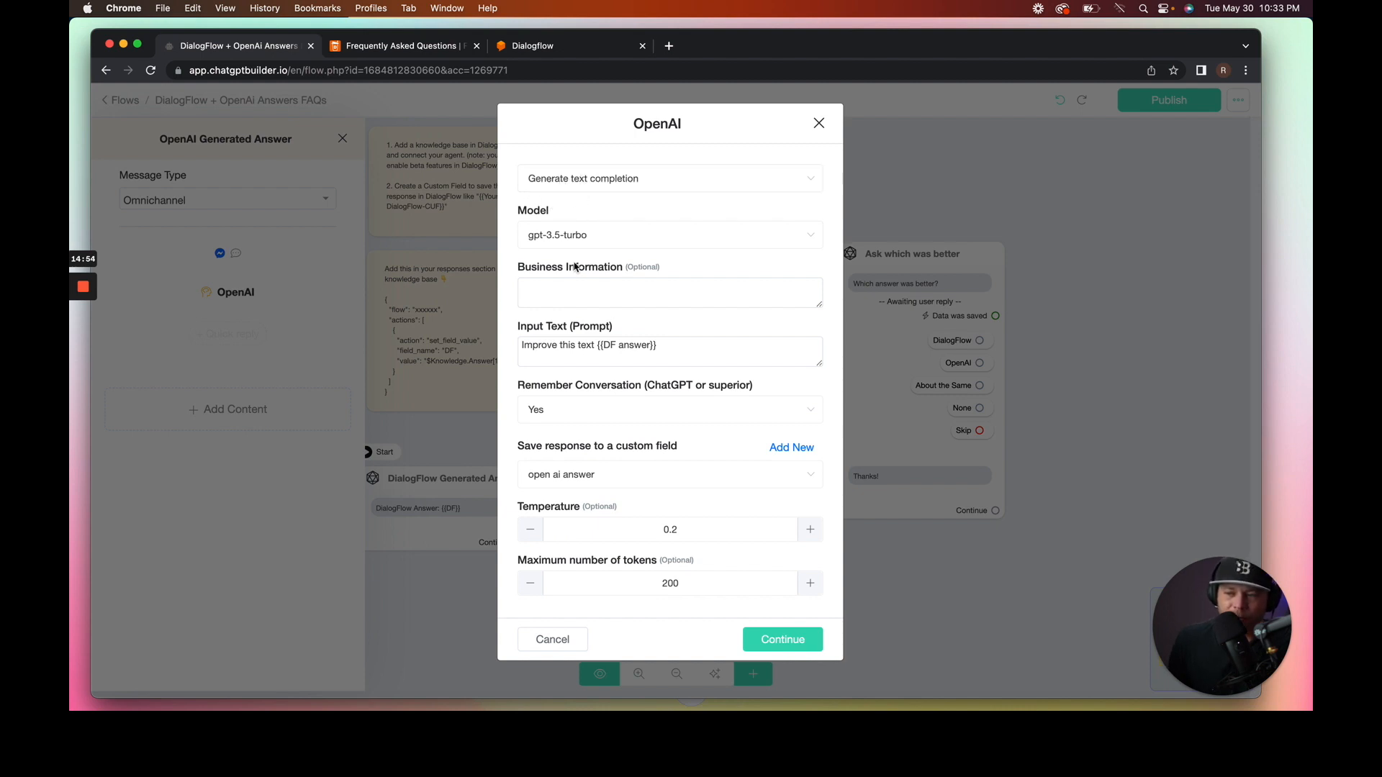
Step: Rewrite the OpenAI prompt as 'Improve this text {{DF}} in the tone of Elon Musk.'
{"action": "left_click", "coordinate": [668, 292]}
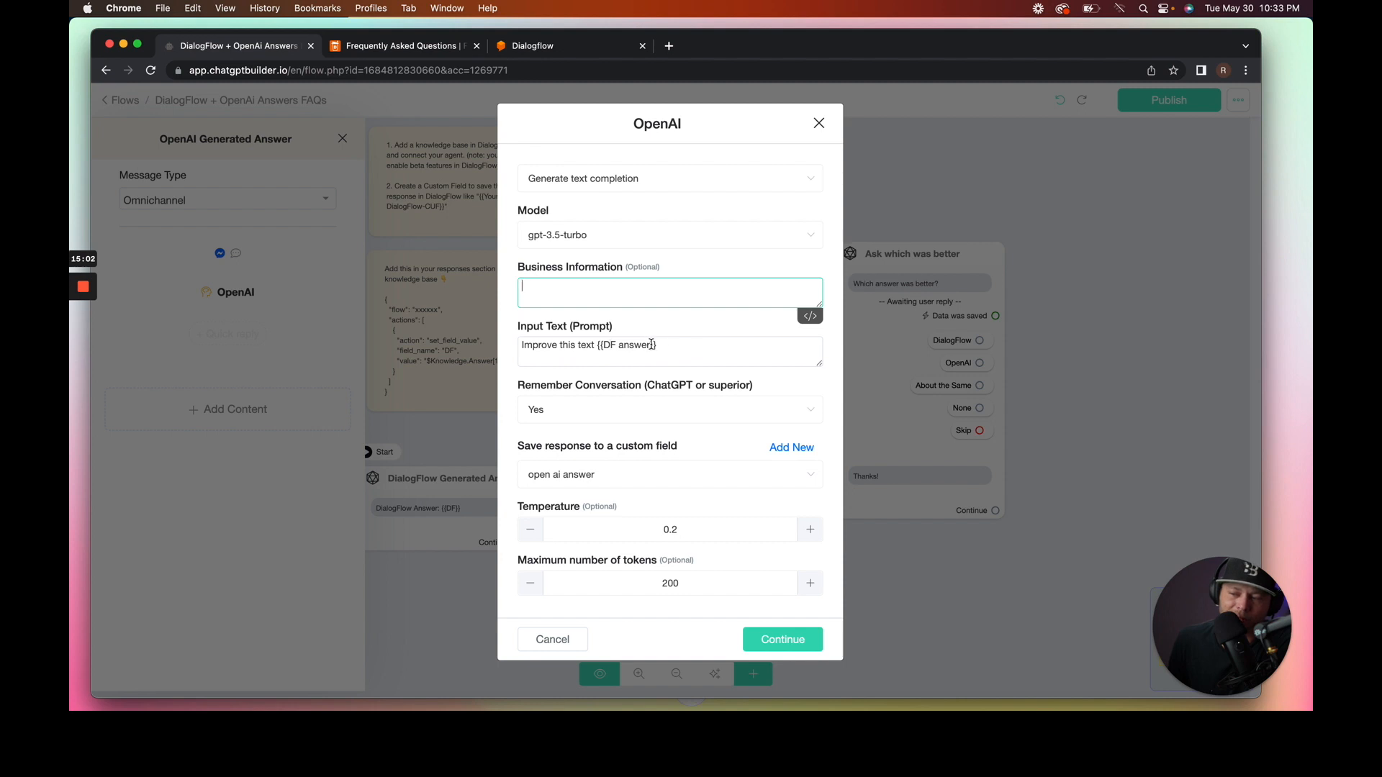
{"action": "double_click", "coordinate": [625, 344]}
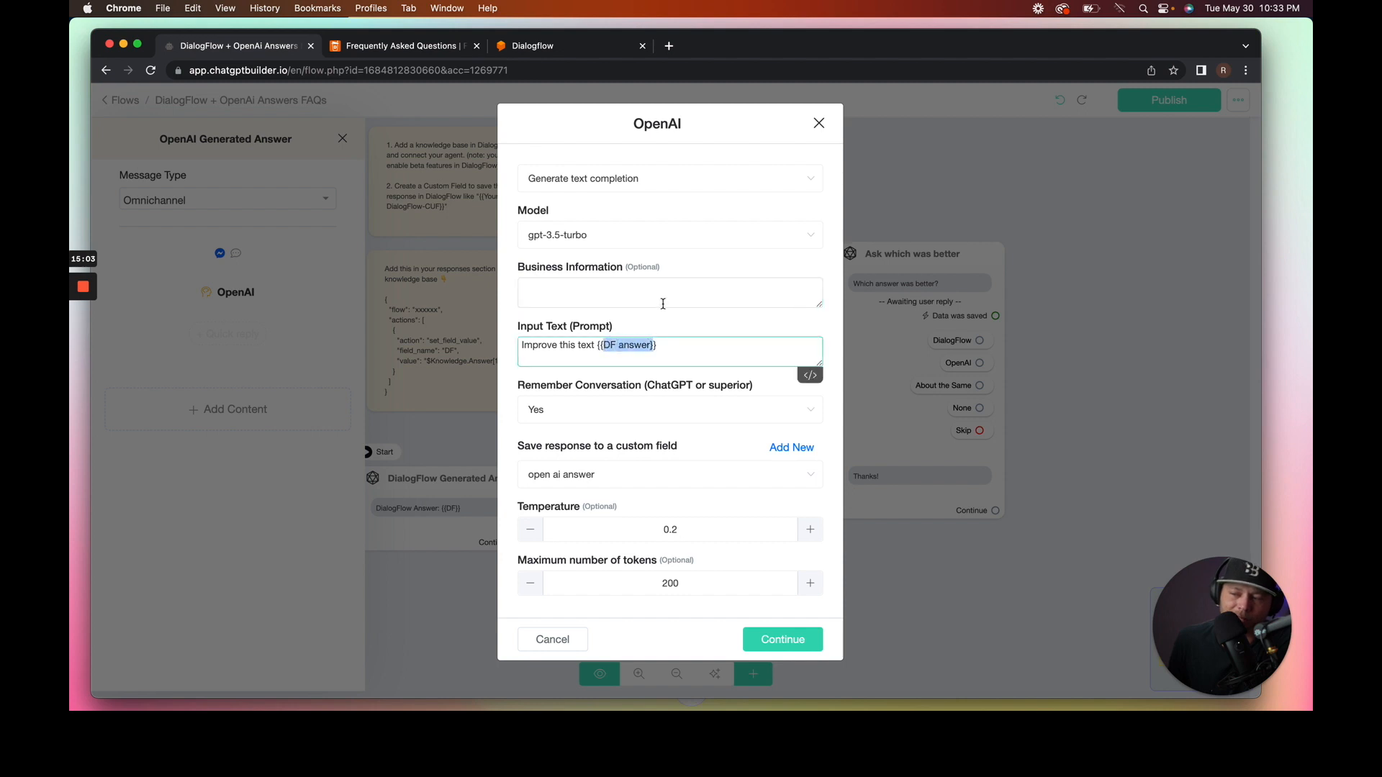
{"action": "type", "text": "{DF"}
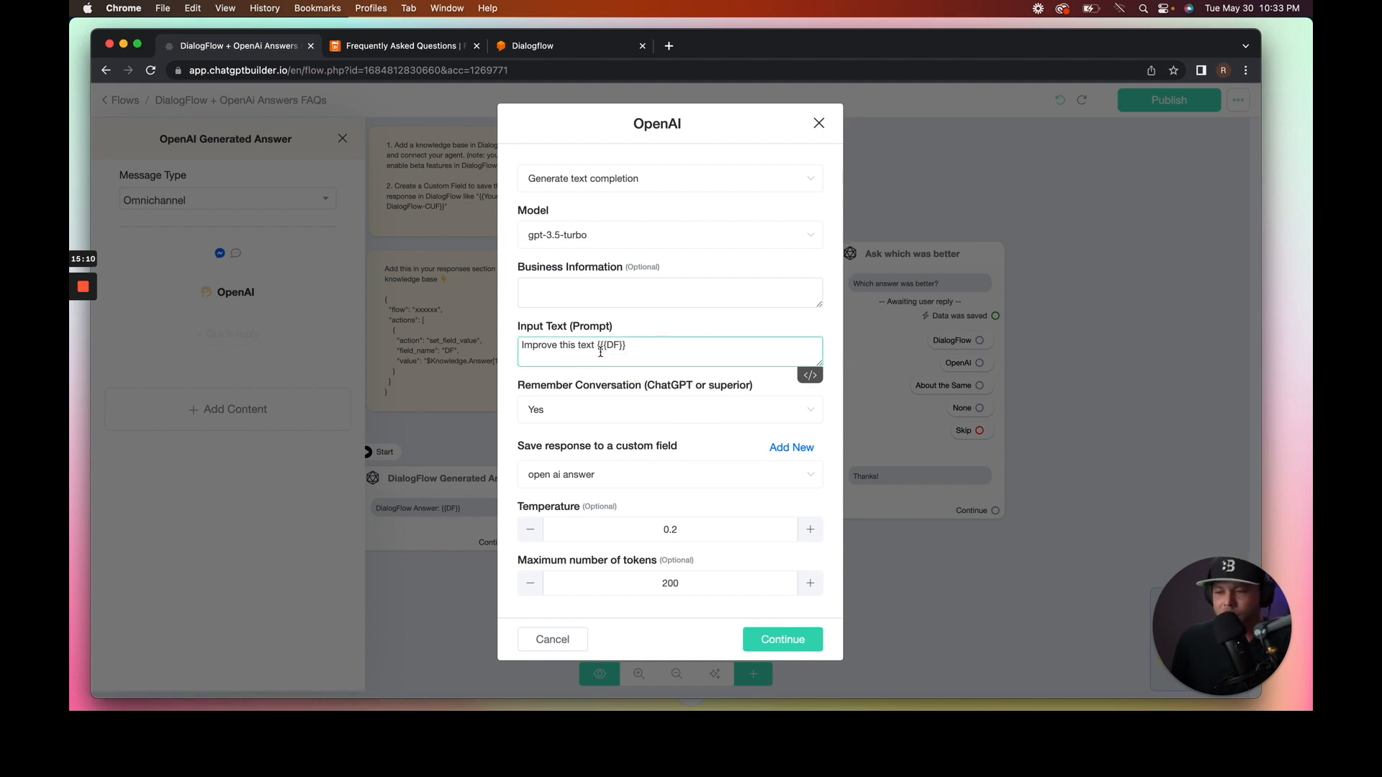
{"action": "left_click", "coordinate": [617, 345]}
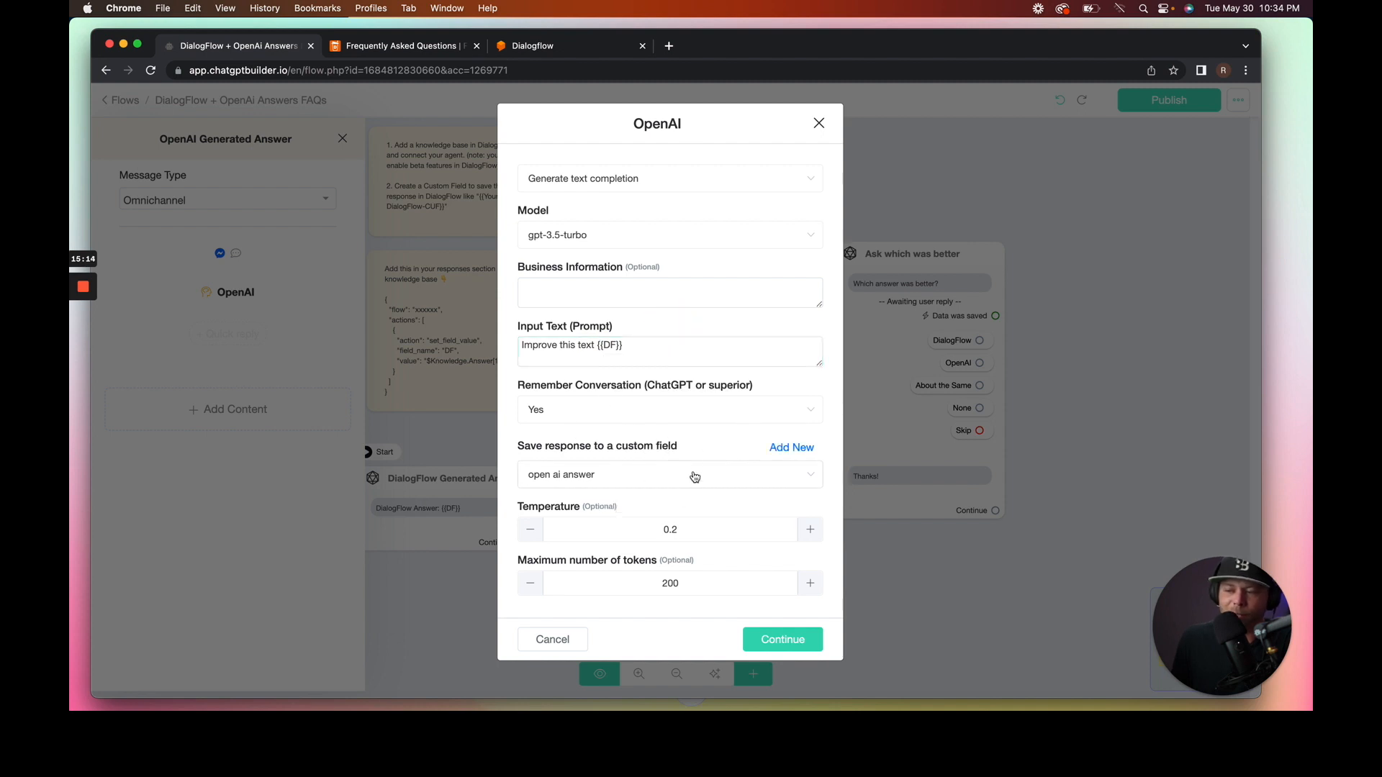
{"action": "left_click", "coordinate": [670, 474]}
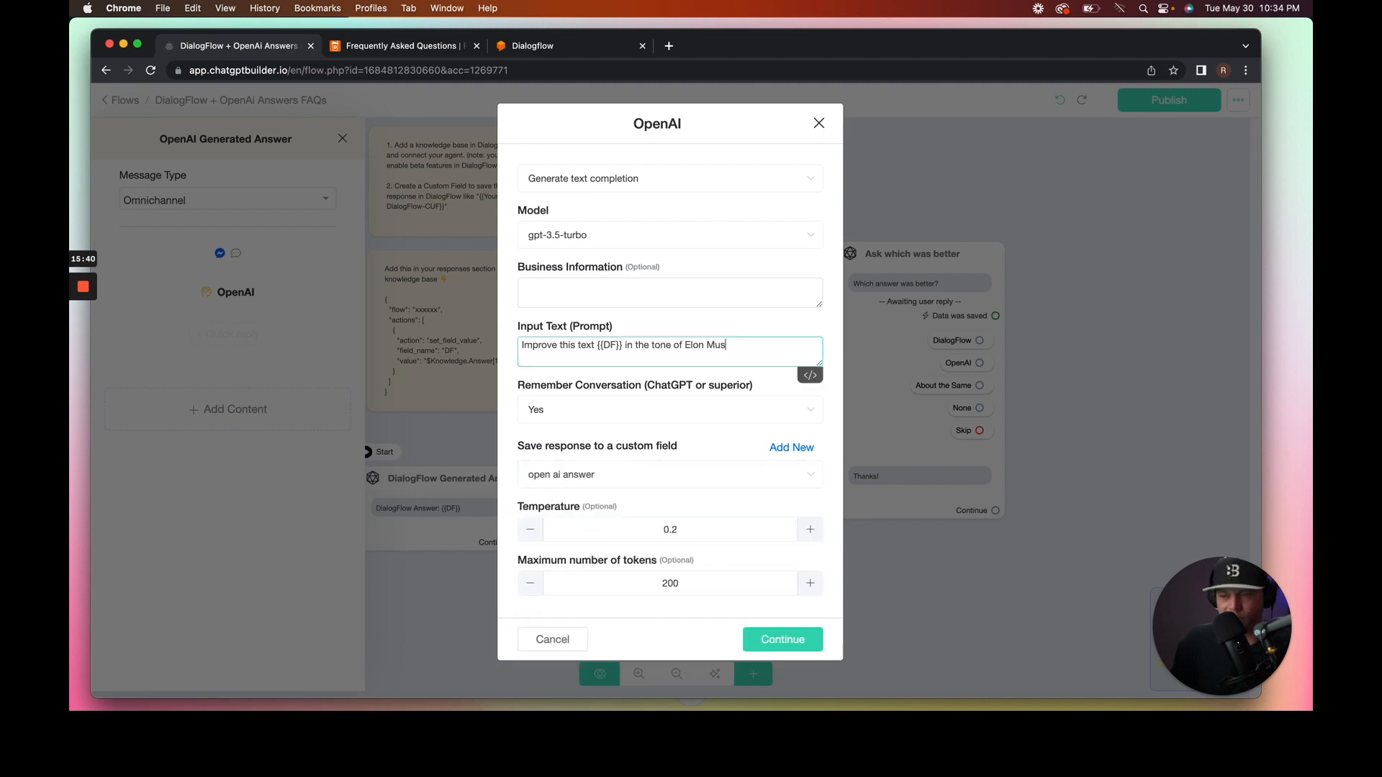
{"action": "type", "text": "k."}
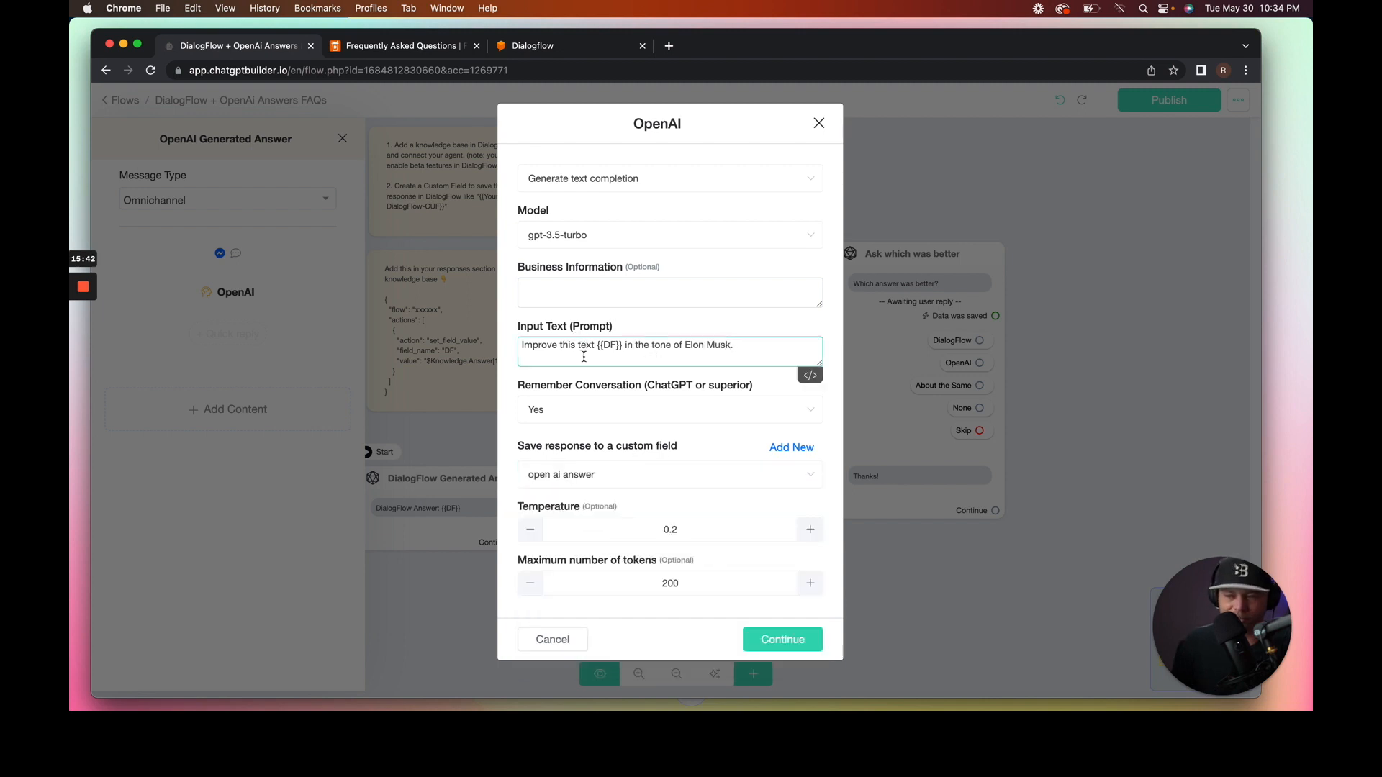
{"action": "mouse_move", "coordinate": [679, 487]}
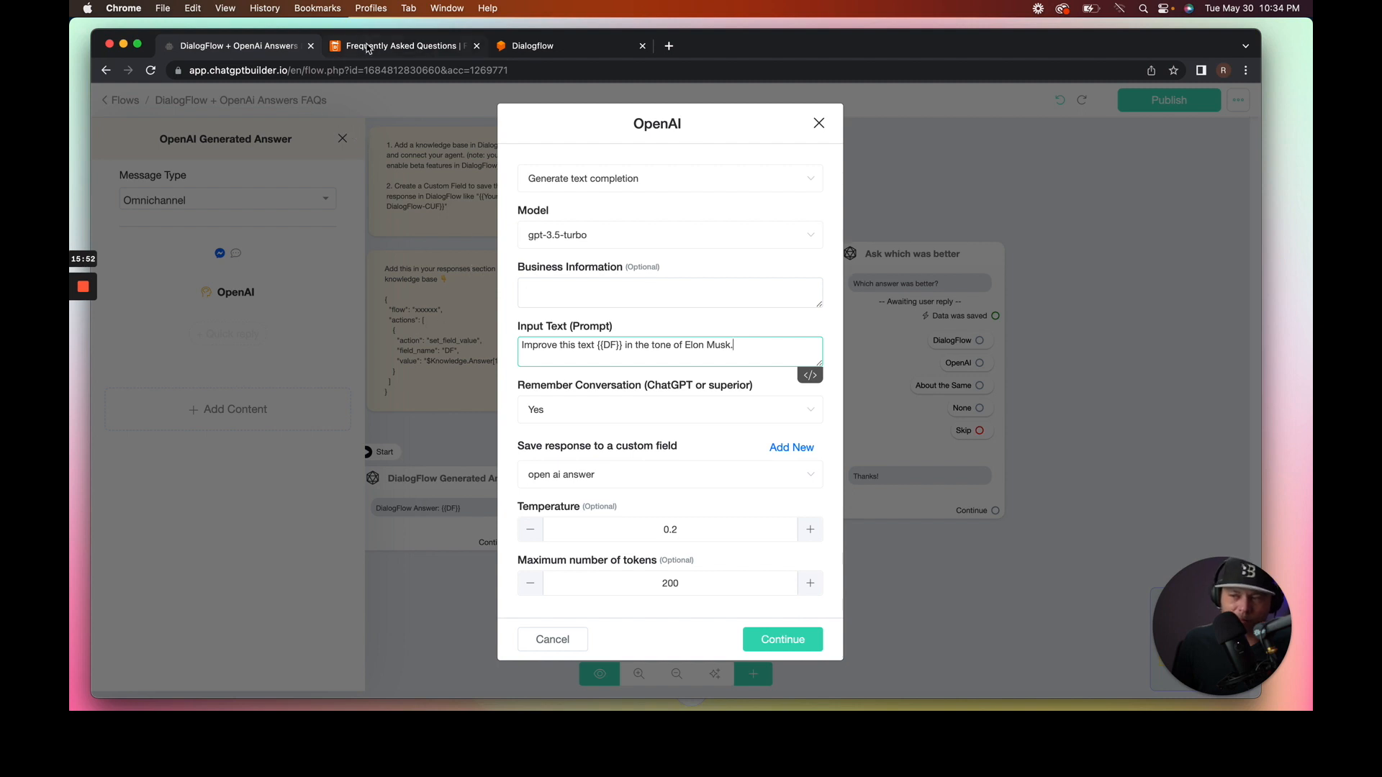
{"action": "mouse_move", "coordinate": [402, 45]}
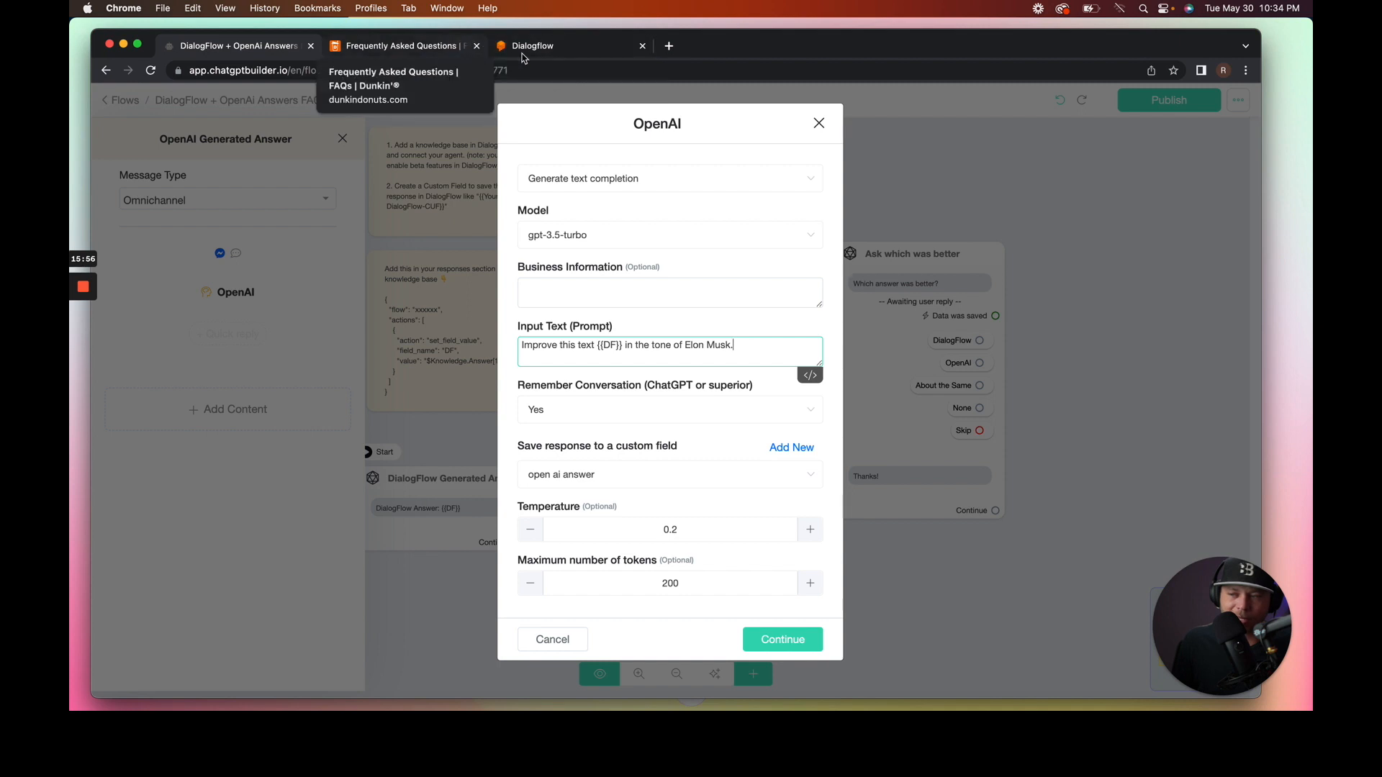
{"action": "left_click", "coordinate": [781, 639]}
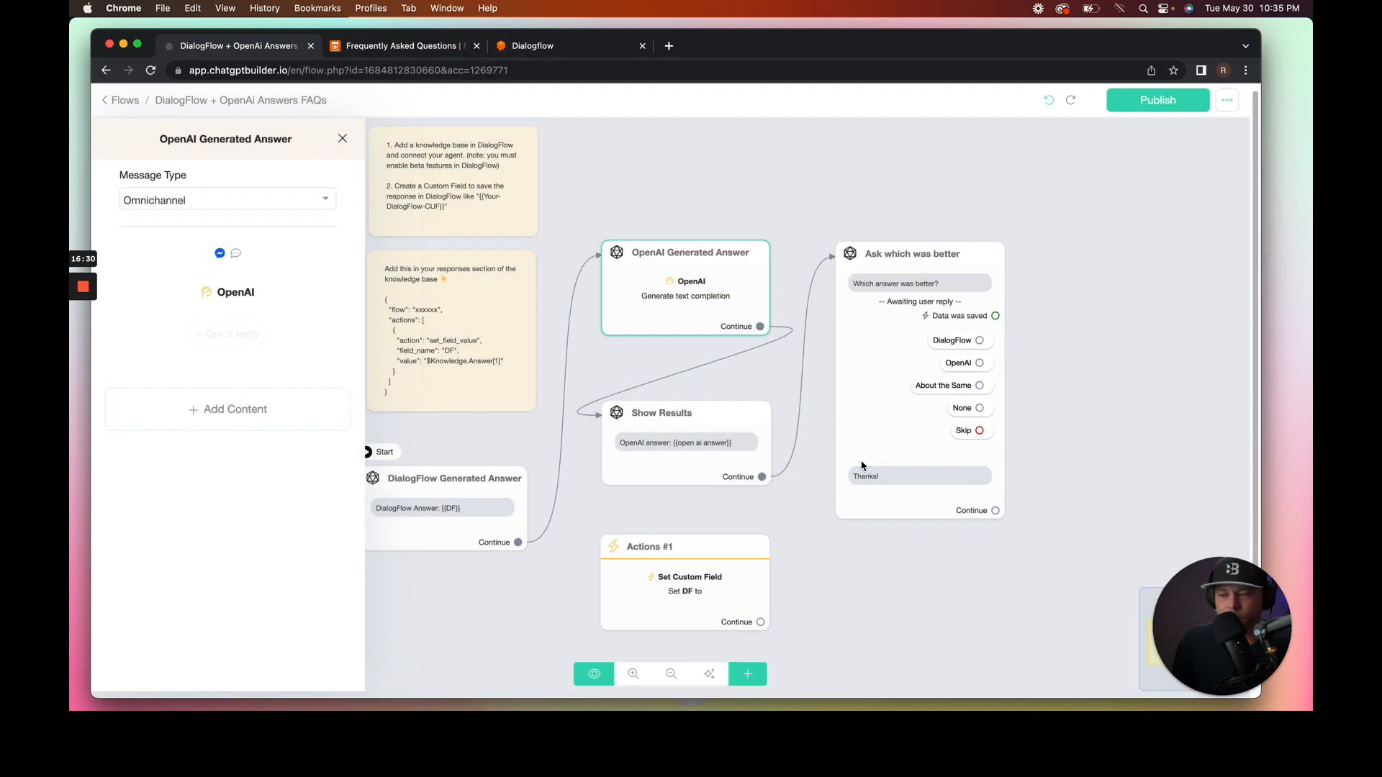
{"action": "mouse_move", "coordinate": [733, 374]}
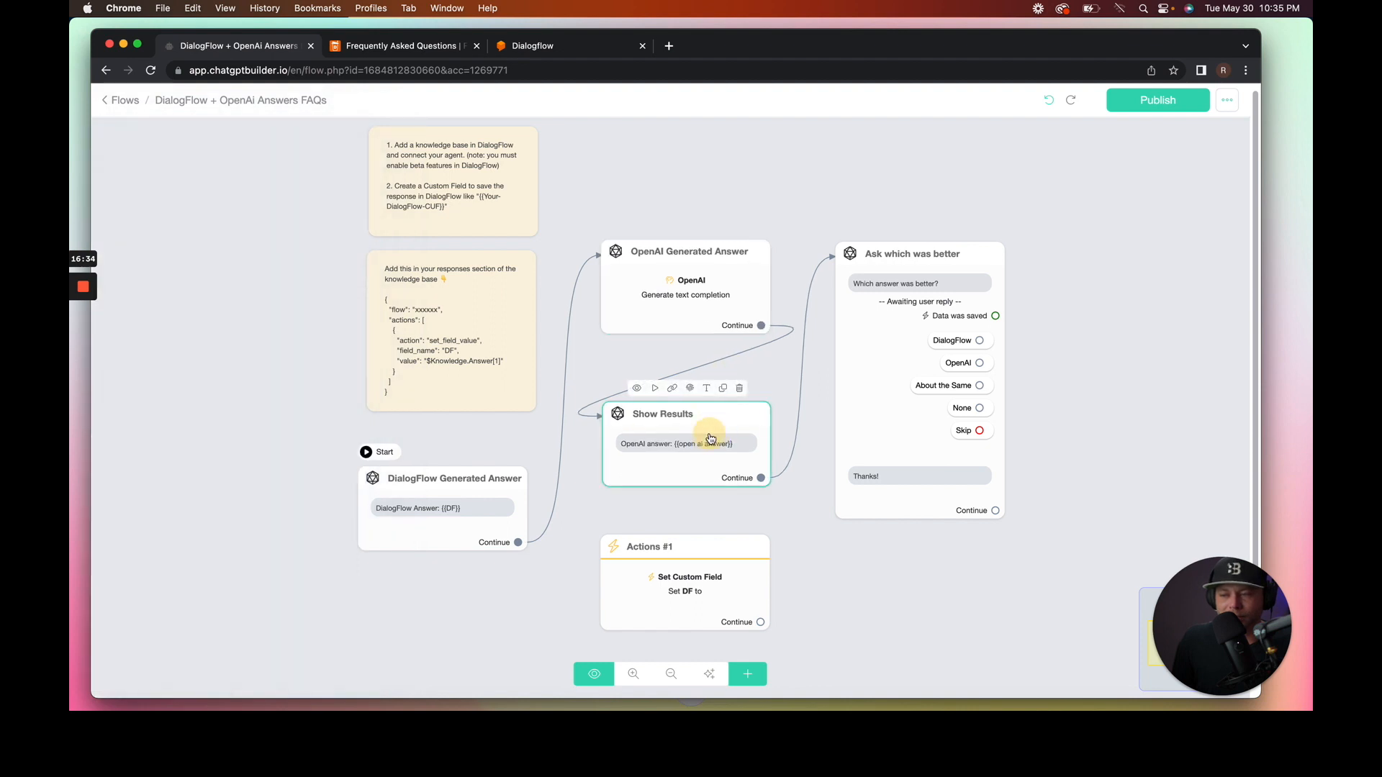
{"action": "mouse_move", "coordinate": [646, 460]}
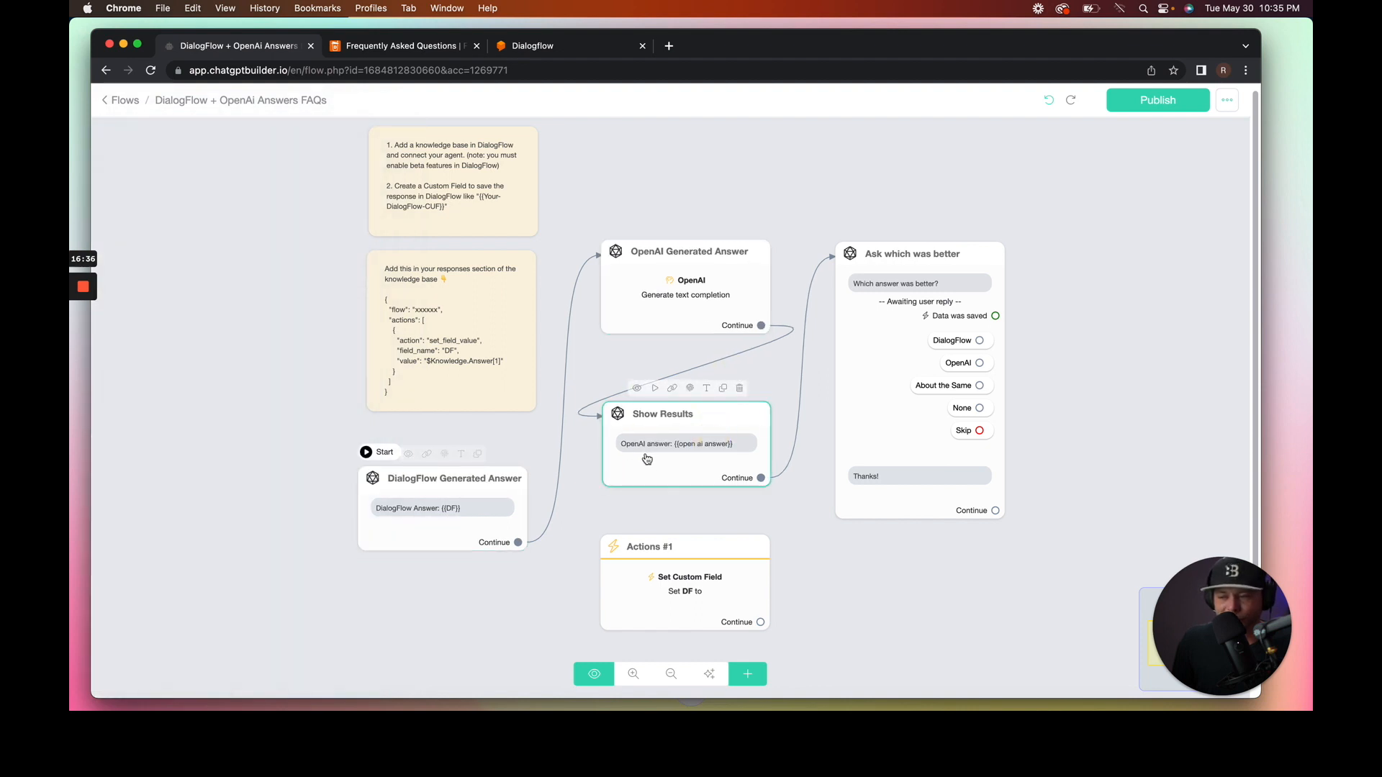
{"action": "left_click", "coordinate": [662, 413]}
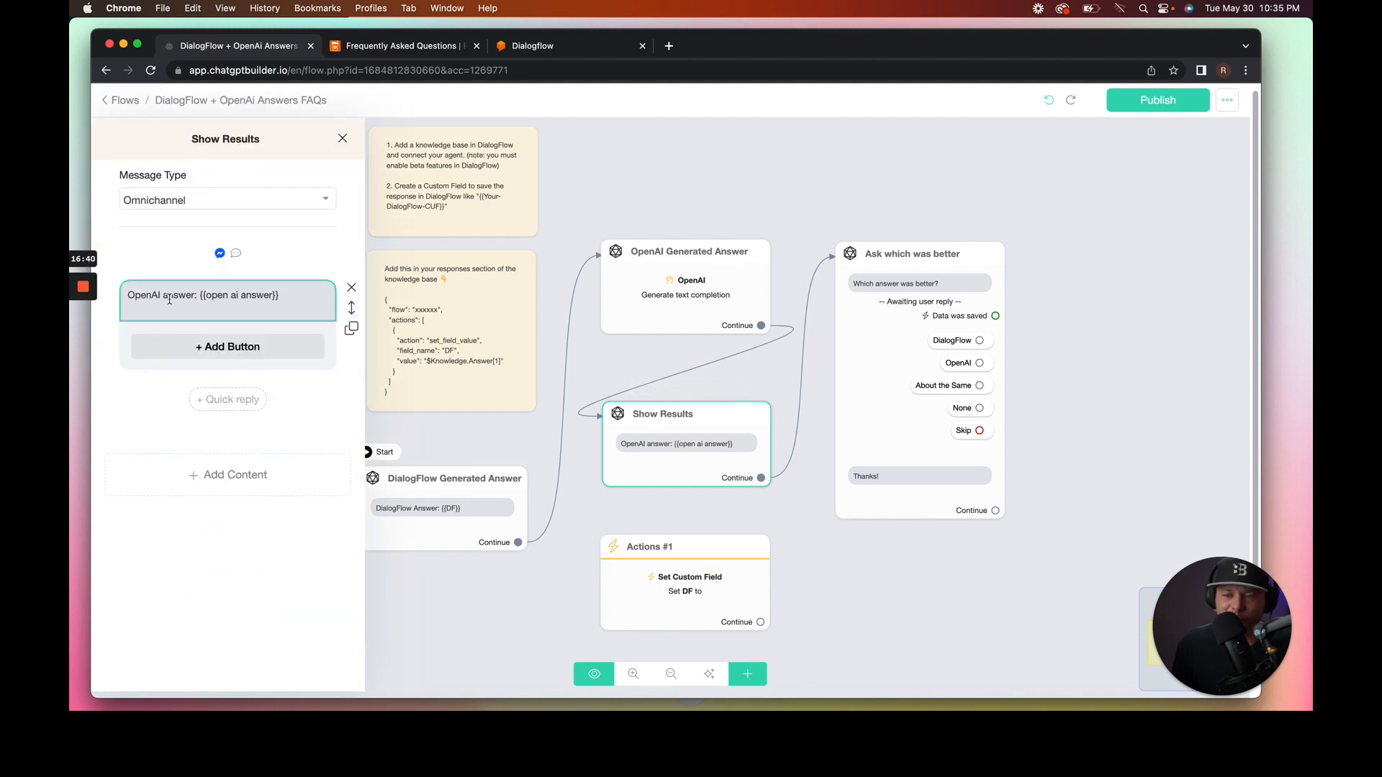
{"action": "left_click", "coordinate": [198, 295]}
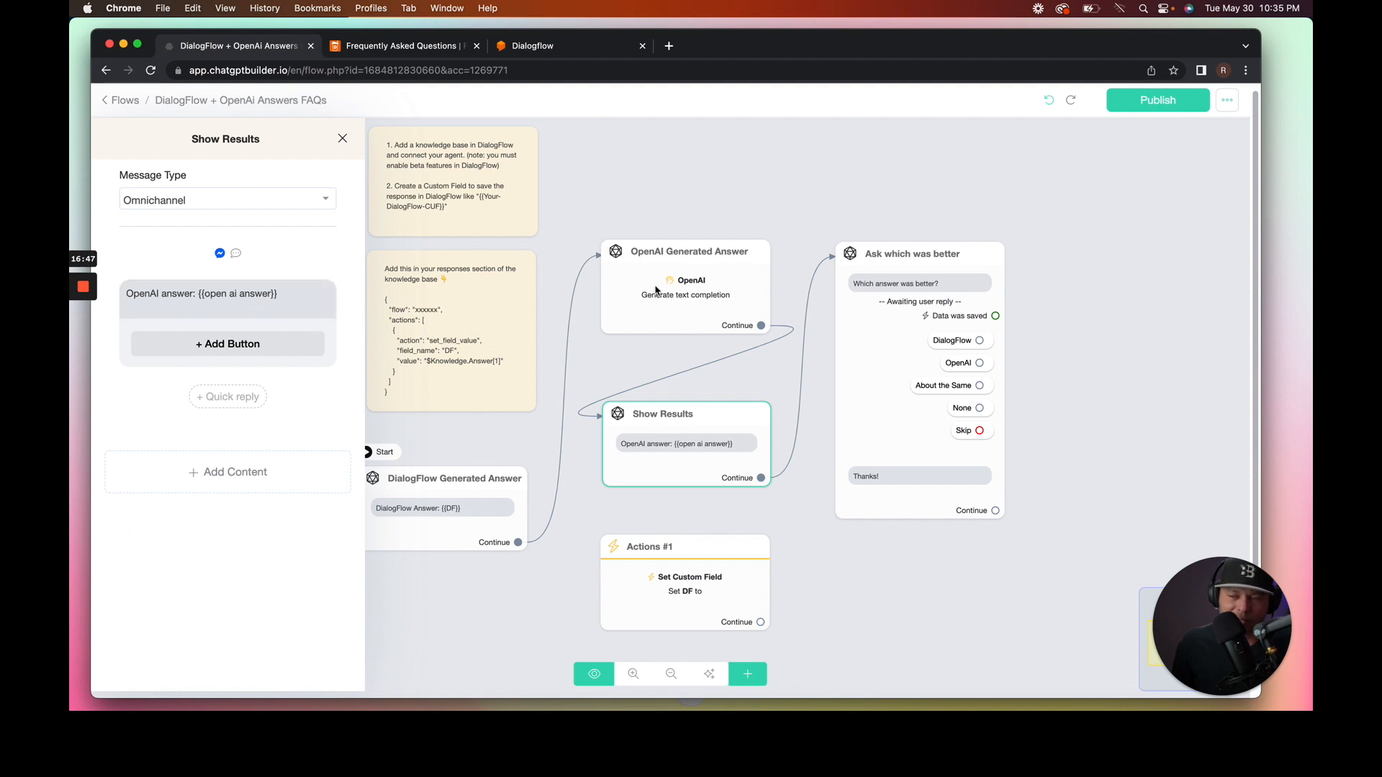
{"action": "mouse_move", "coordinate": [812, 483]}
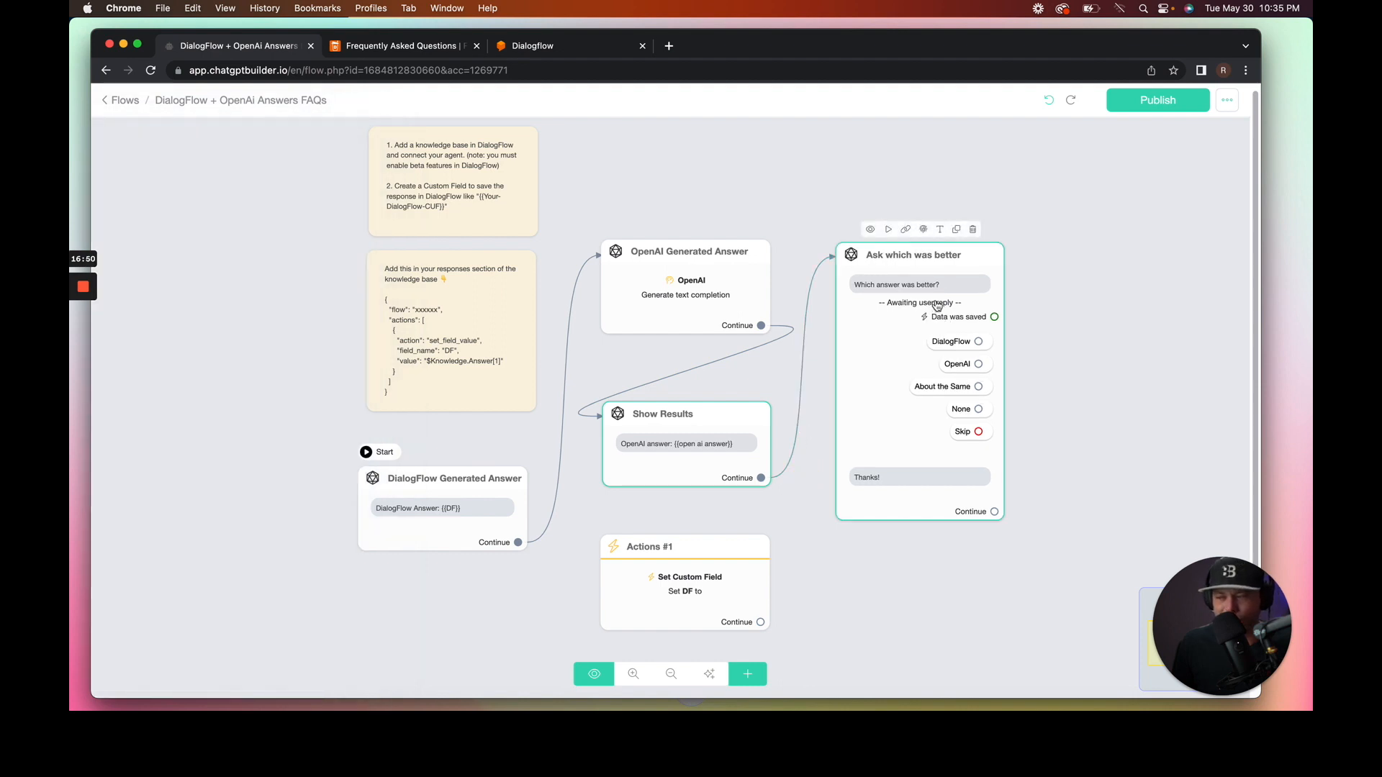
{"action": "mouse_move", "coordinate": [979, 337]}
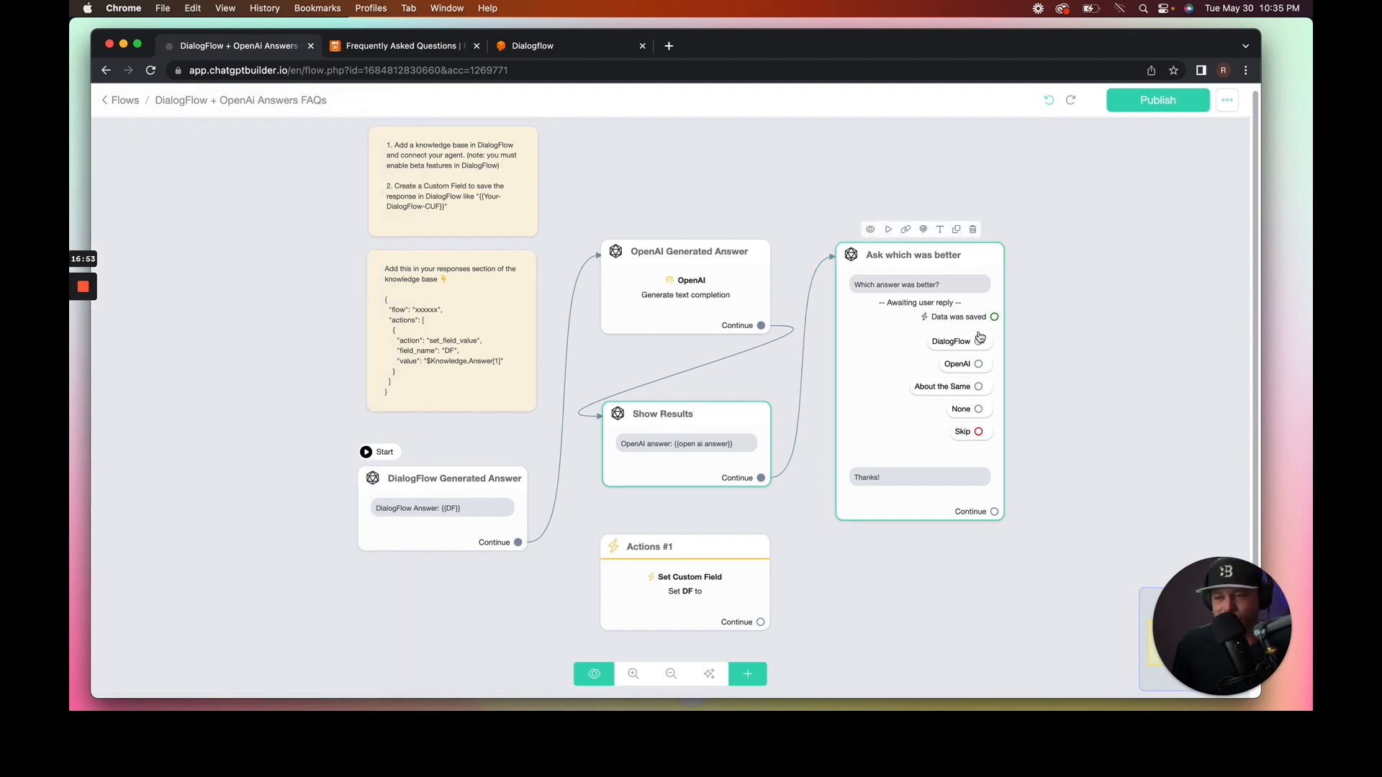
{"action": "mouse_move", "coordinate": [959, 361]}
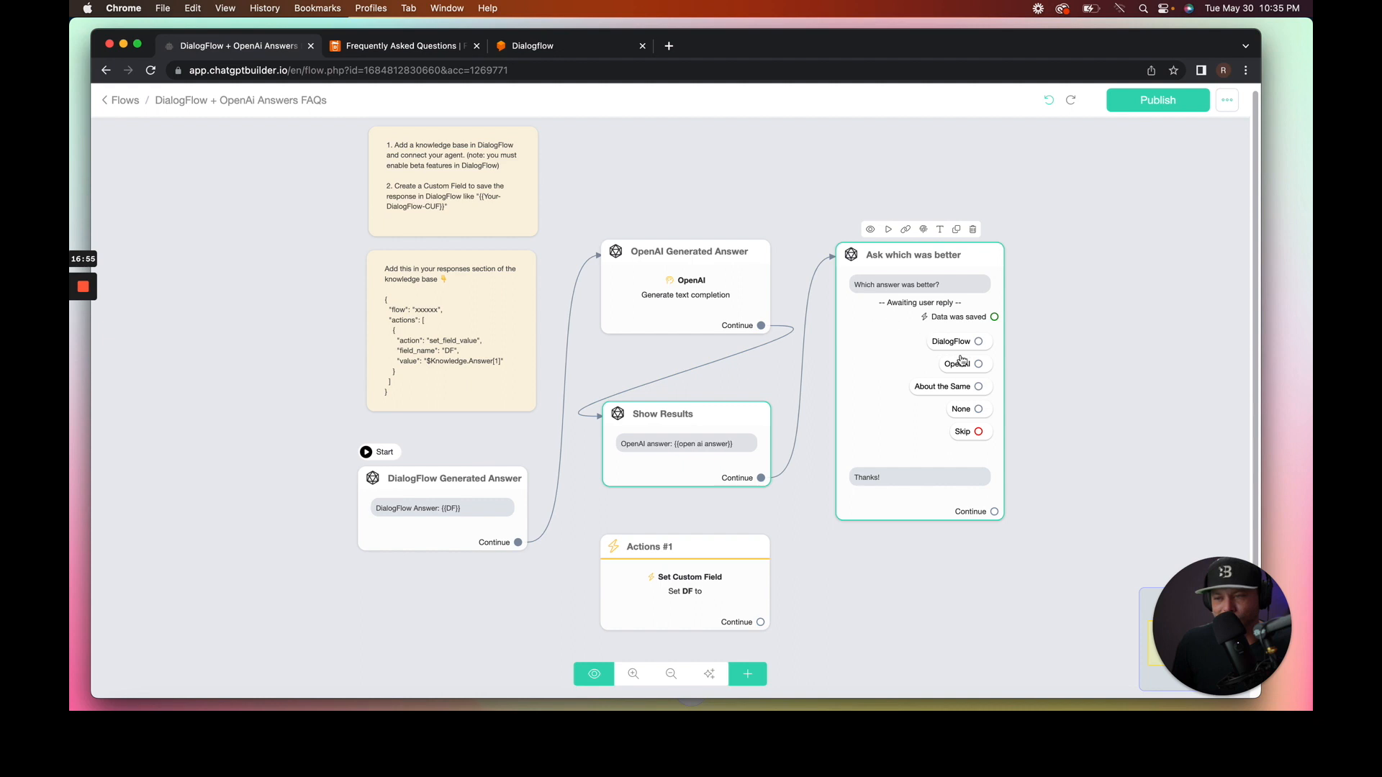
{"action": "left_click", "coordinate": [977, 431]}
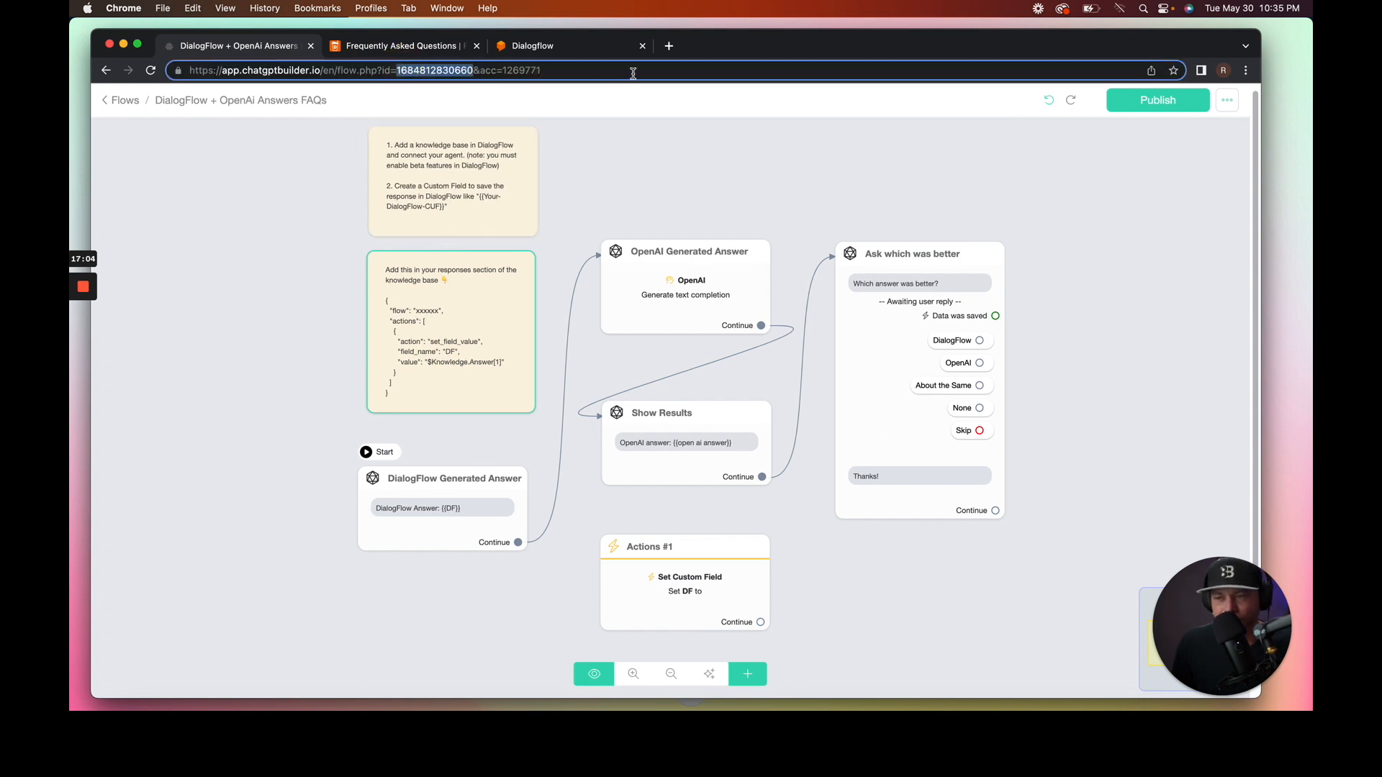
{"action": "mouse_move", "coordinate": [464, 315]}
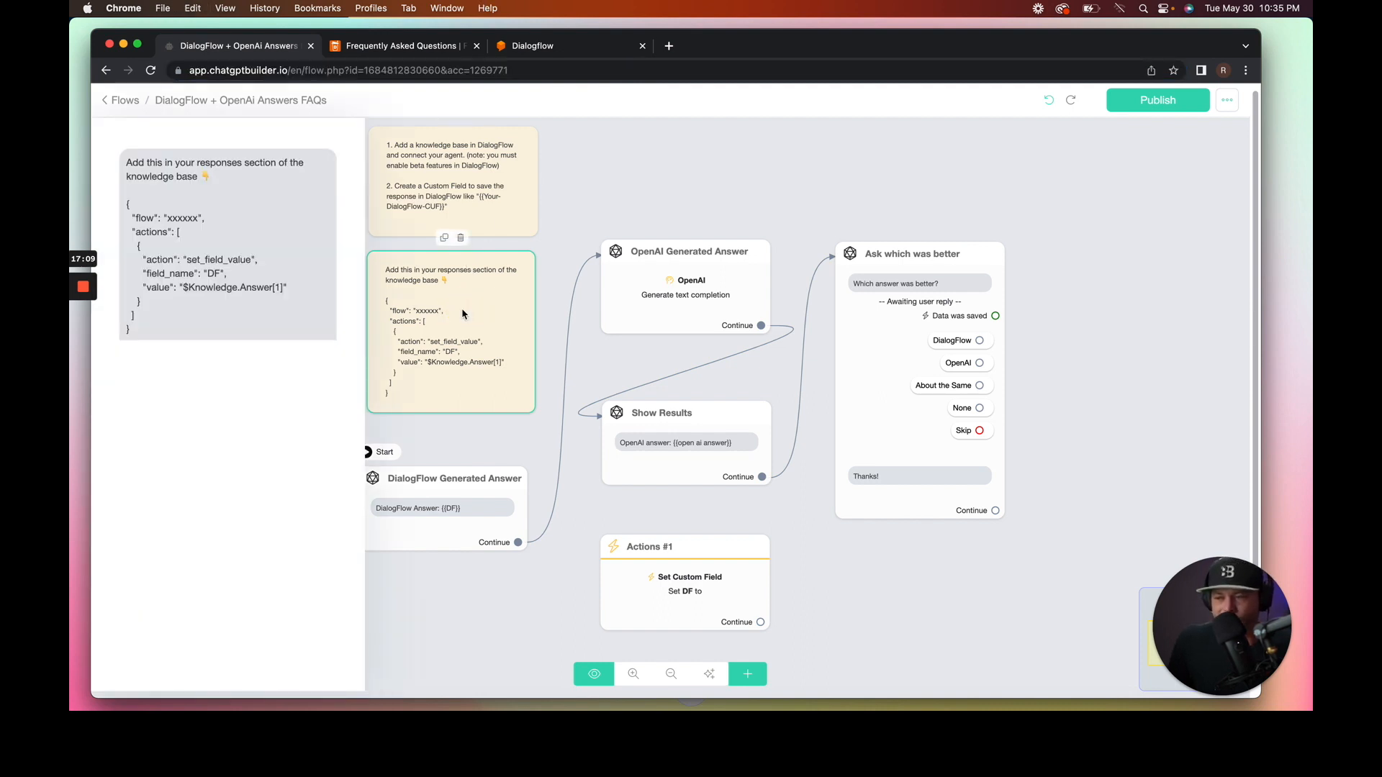
{"action": "double_click", "coordinate": [183, 219]}
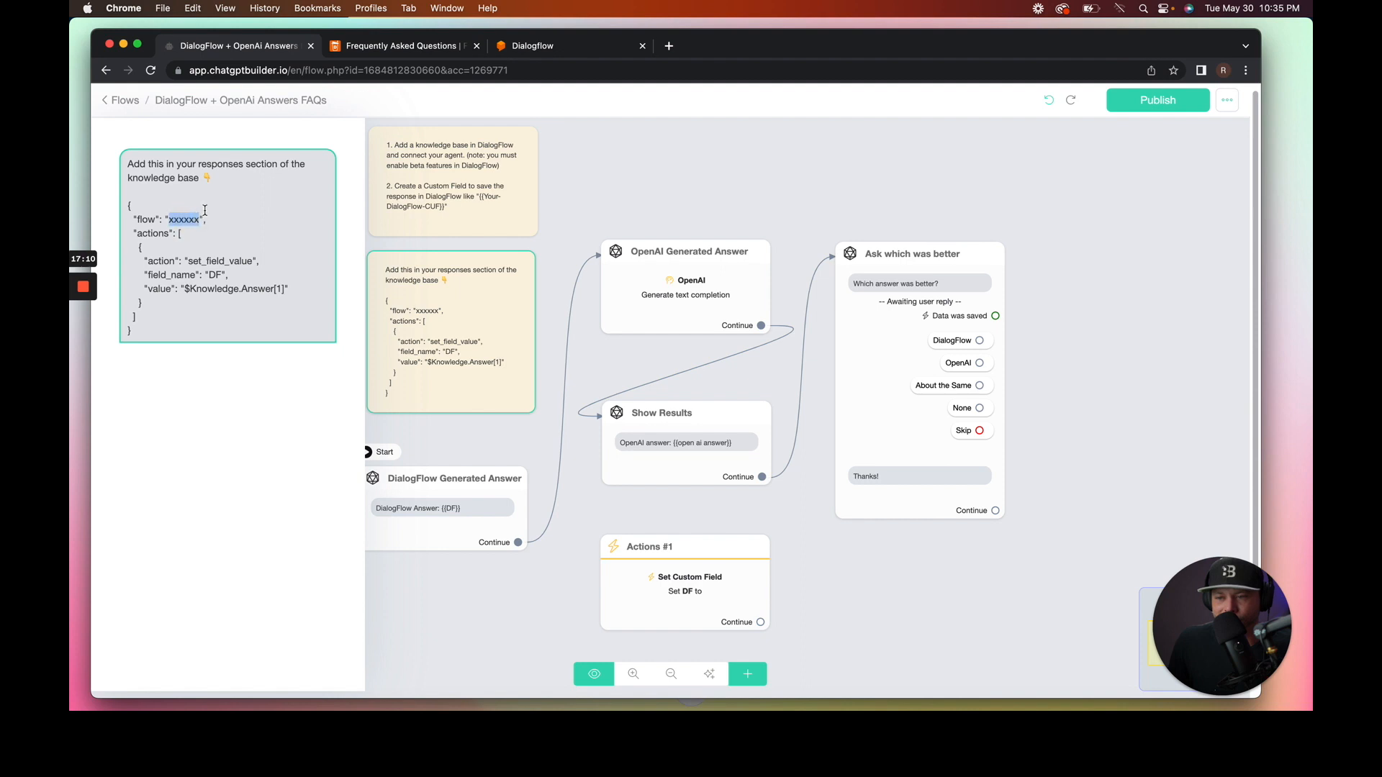
{"action": "type", "text": "1684812830660"}
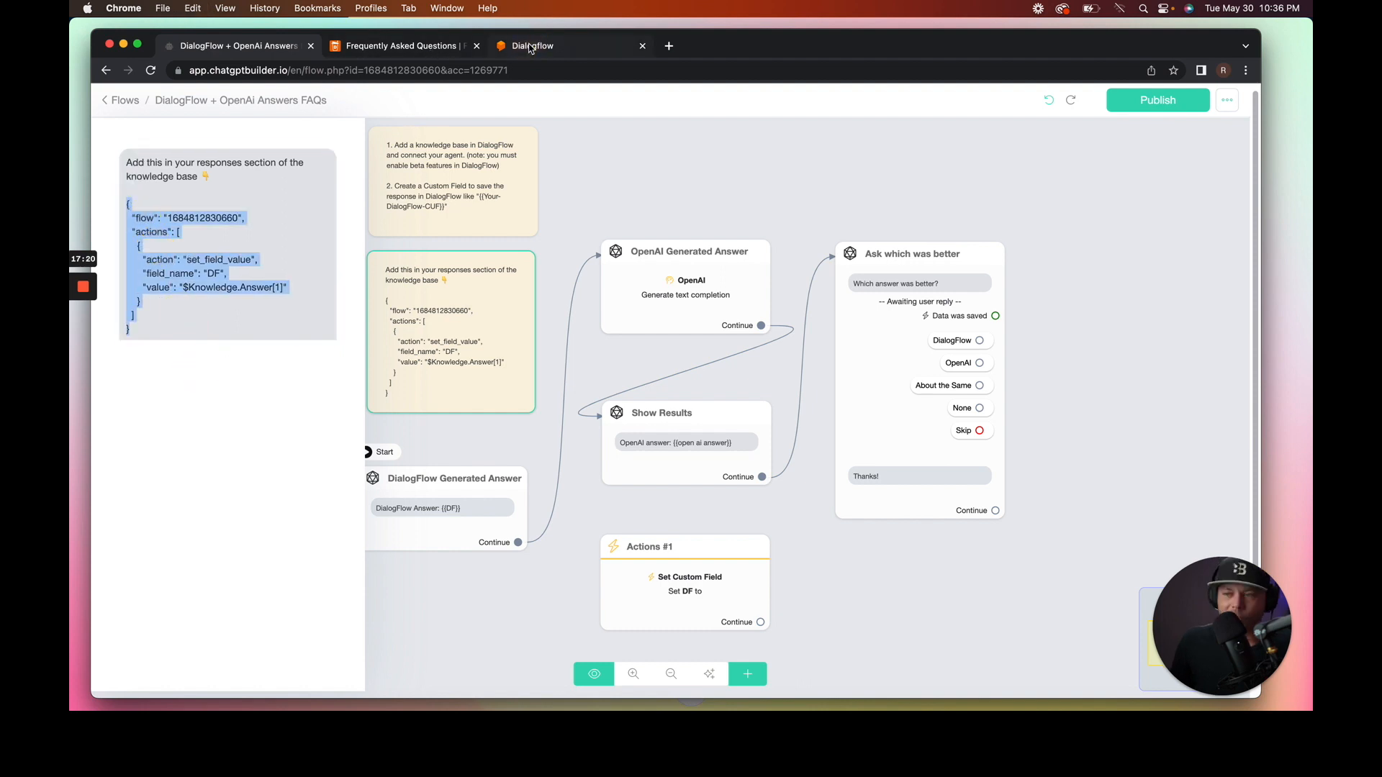
{"action": "left_click", "coordinate": [531, 44]}
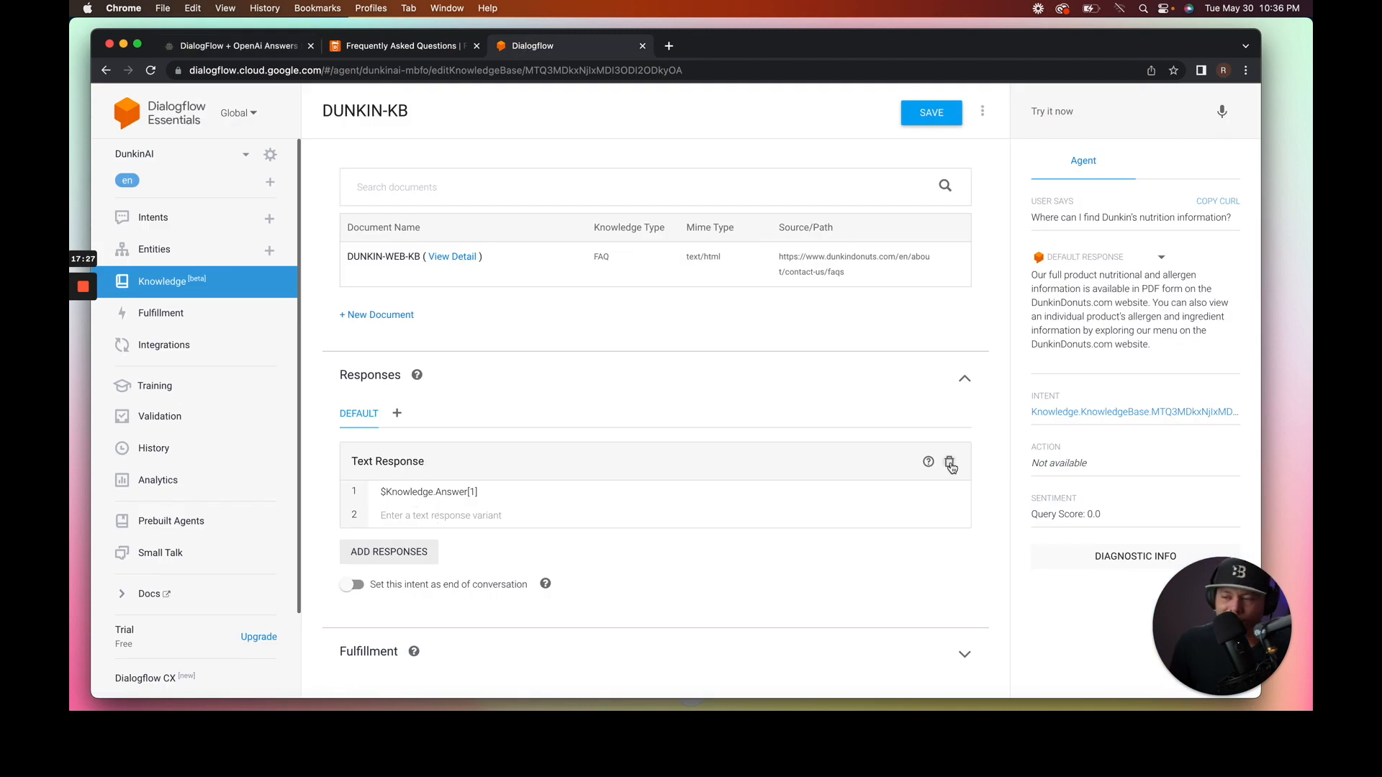
{"action": "left_click", "coordinate": [950, 460]}
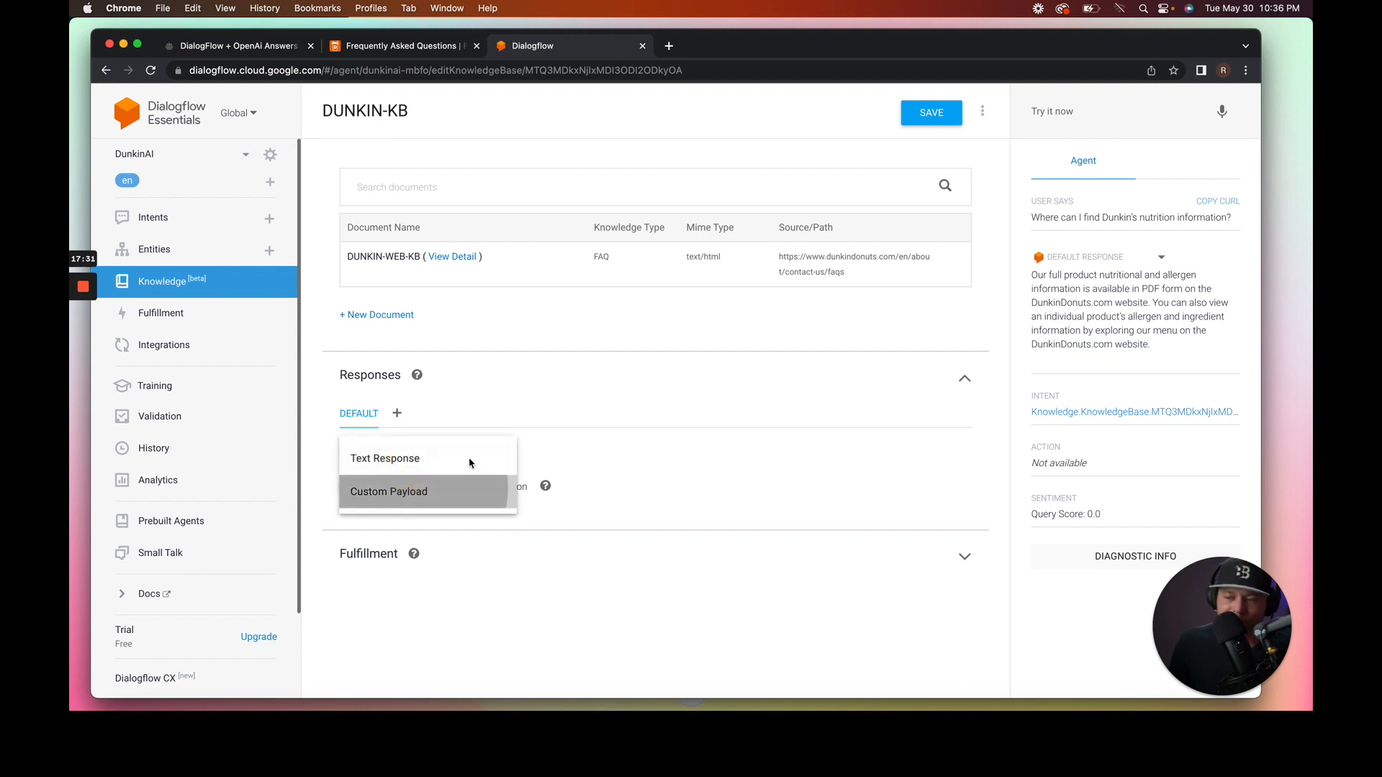
{"action": "left_click", "coordinate": [388, 491]}
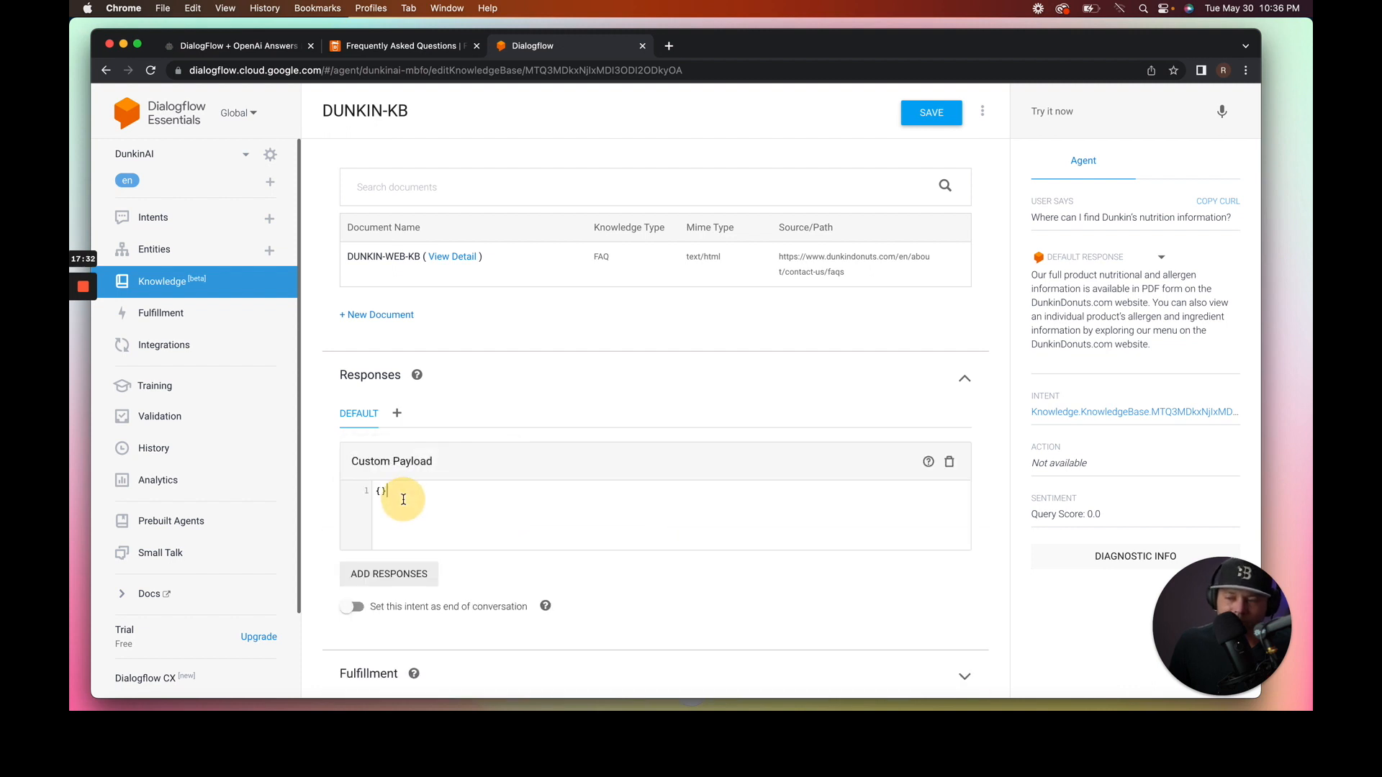
{"action": "type", "text": "{\"flow\": \"1684812830660\",\"actions\": [{\"action\": \"set_field_value\",\"field_name\": \"DF\",\"value\": \"$Knowledge.Answer[1]\"}]}"}
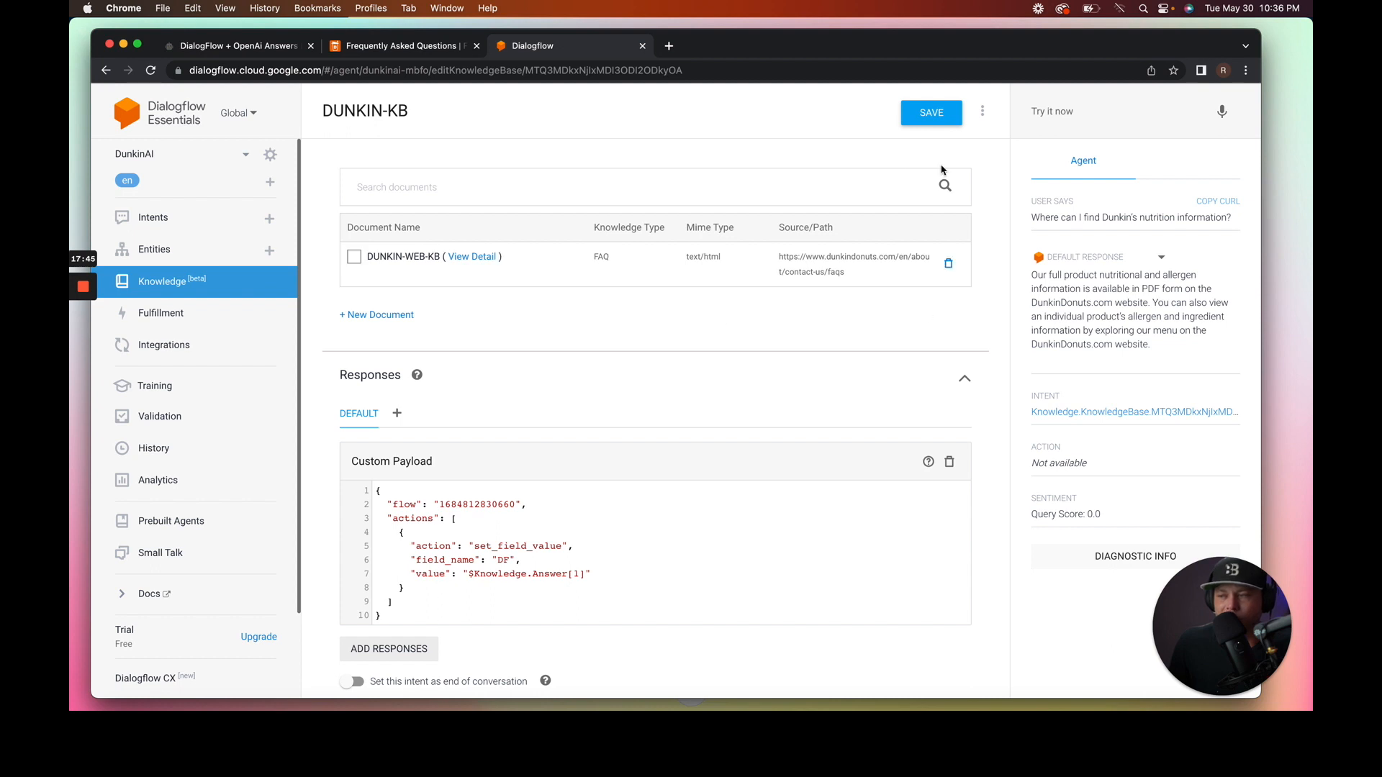
{"action": "left_click", "coordinate": [931, 112]}
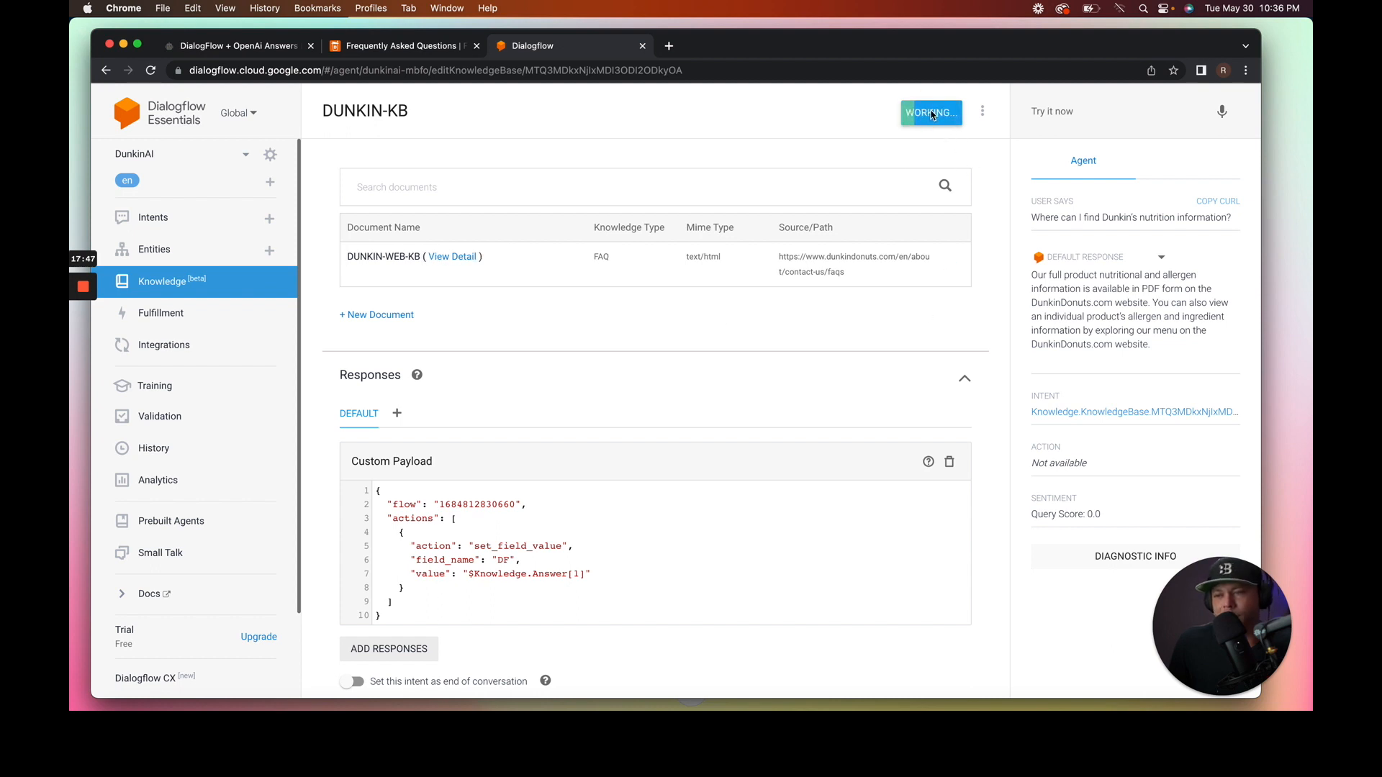
{"action": "left_click", "coordinate": [931, 112]}
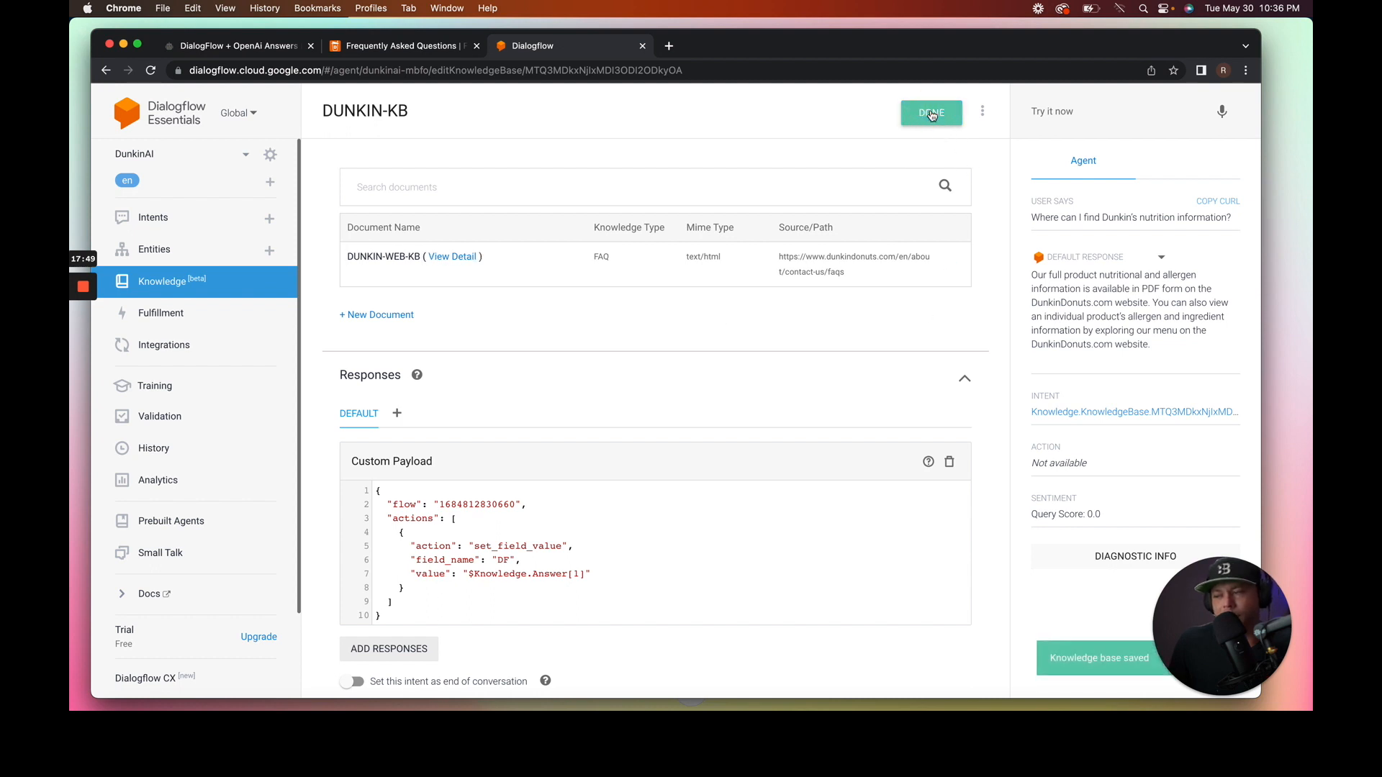
{"action": "mouse_move", "coordinate": [773, 95]}
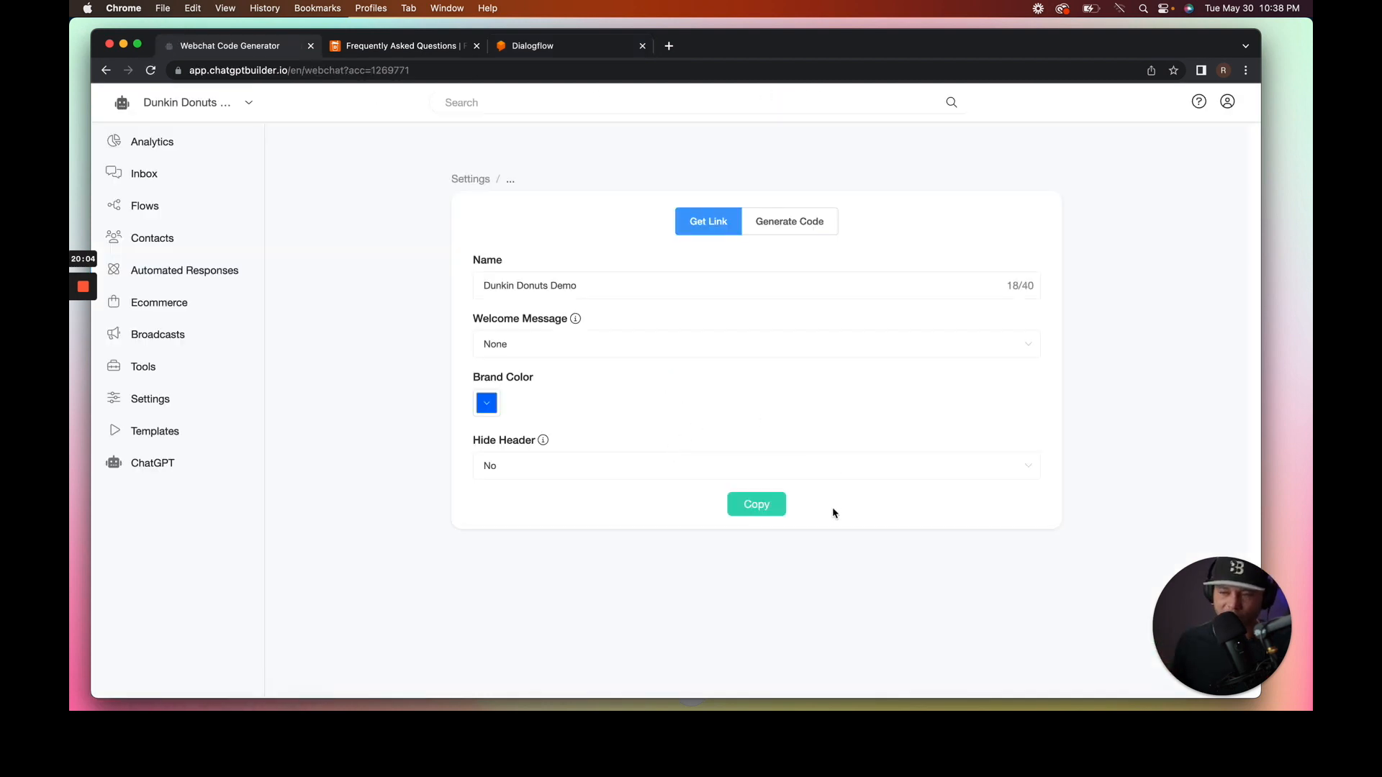
Step: Copy the Dunkin Donuts Demo webchat link (p=1269771) and load it in a new tab
{"action": "left_click", "coordinate": [755, 503]}
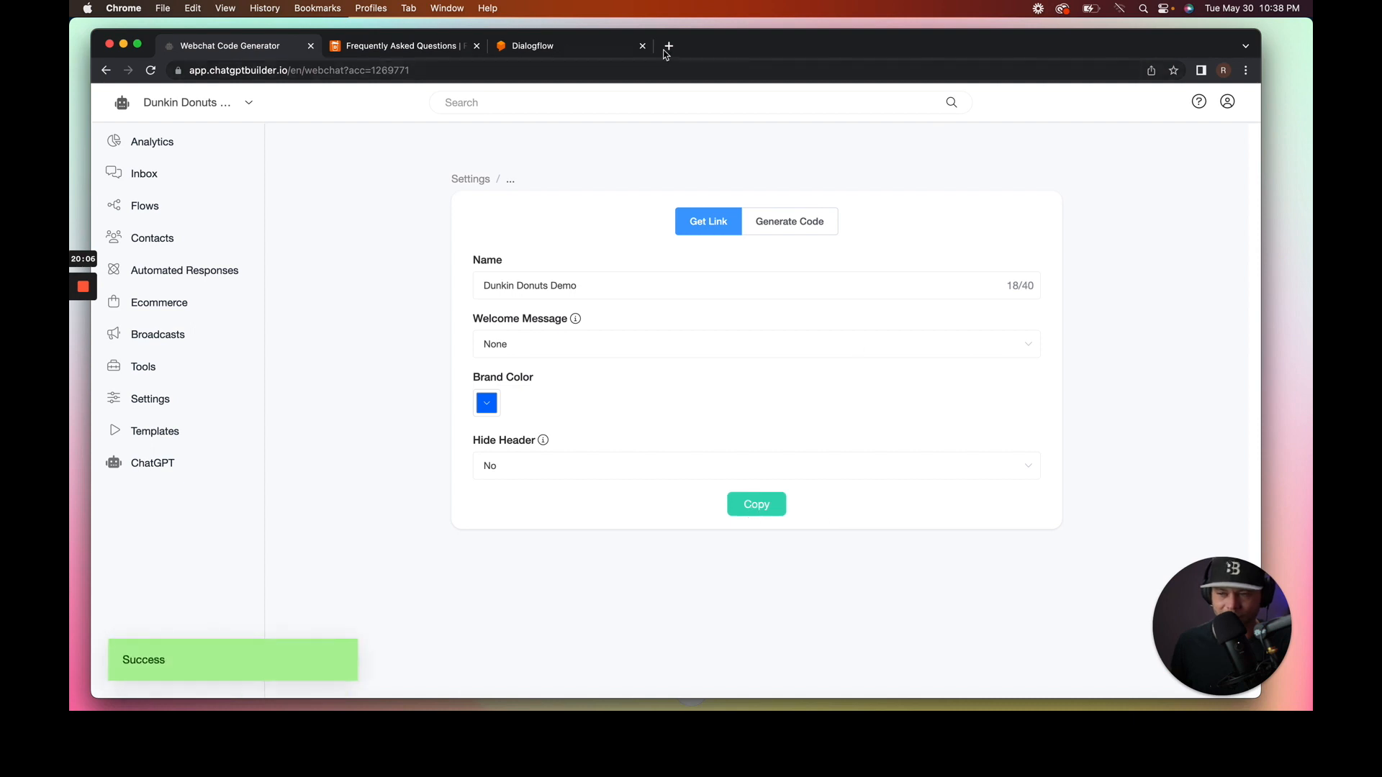
{"action": "left_click", "coordinate": [668, 45]}
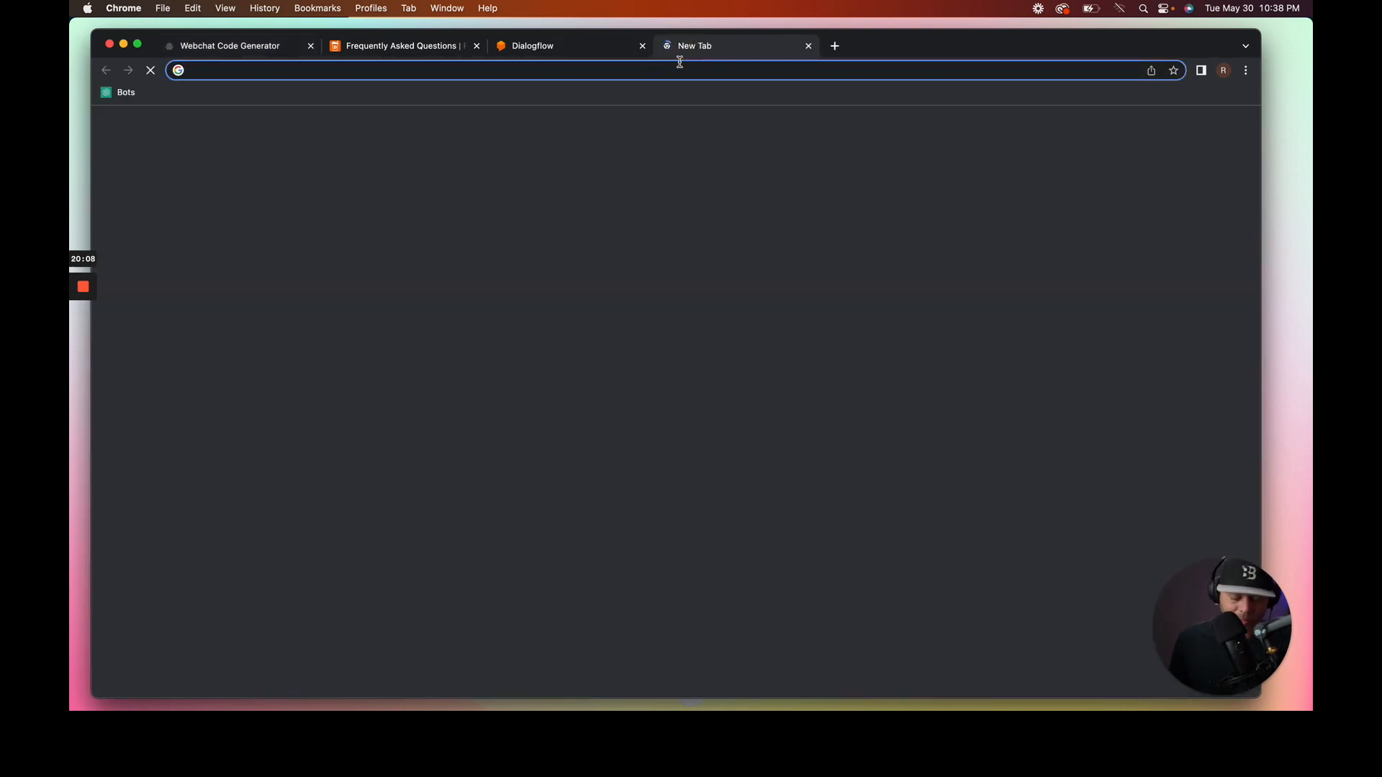
{"action": "type", "text": "https://app.chatgptbuilder.io/webchat/?p=1269771&headerTitle=Dunkin%20Donuts%20Demo"}
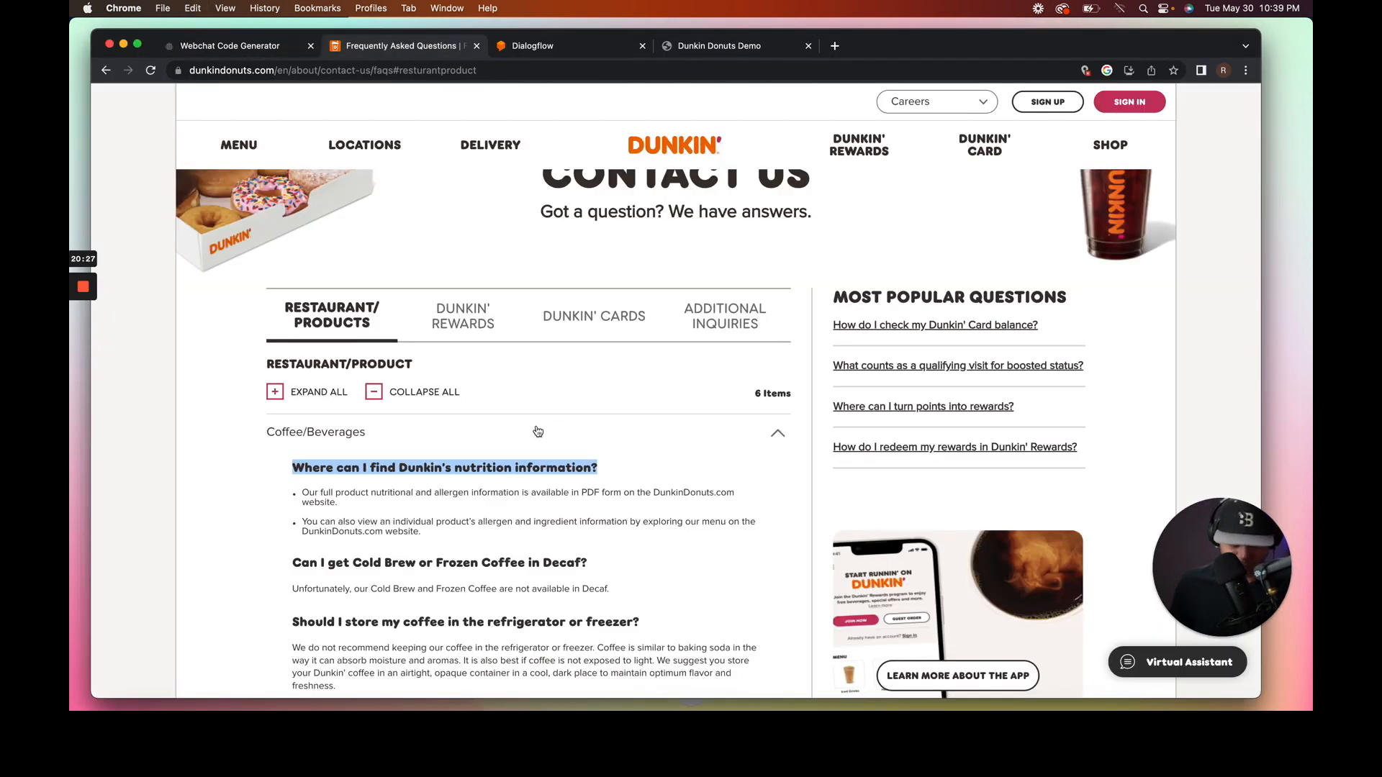
{"action": "left_click", "coordinate": [529, 45]}
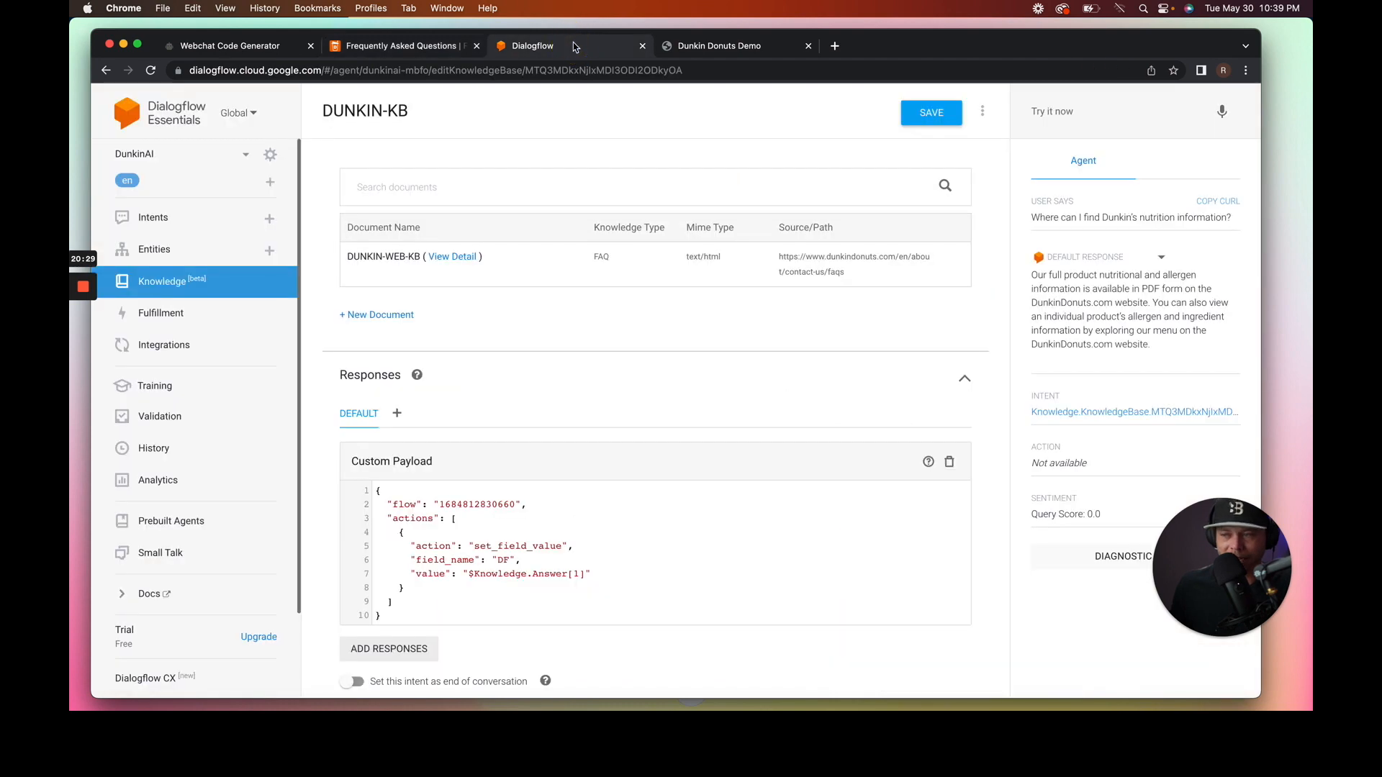
{"action": "mouse_move", "coordinate": [1064, 293]}
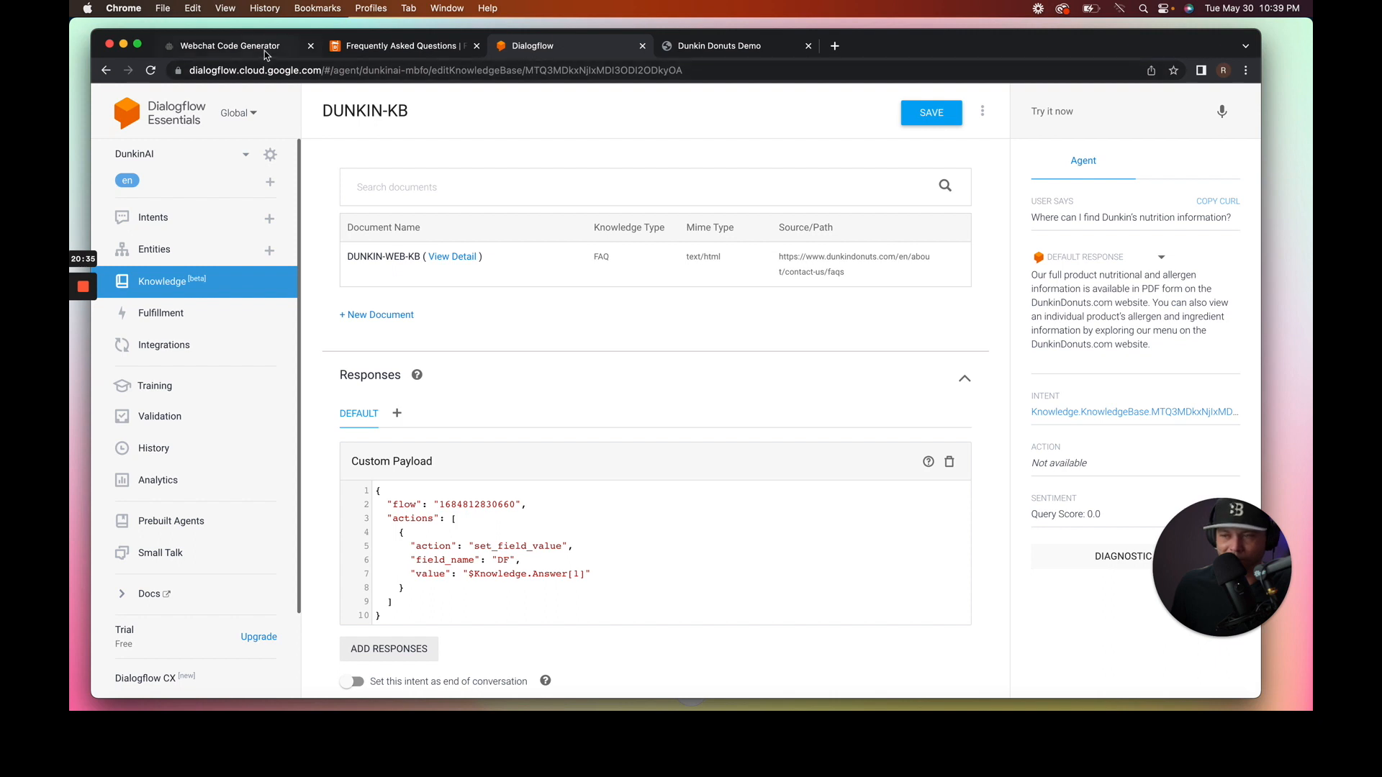
{"action": "mouse_move", "coordinate": [283, 60]}
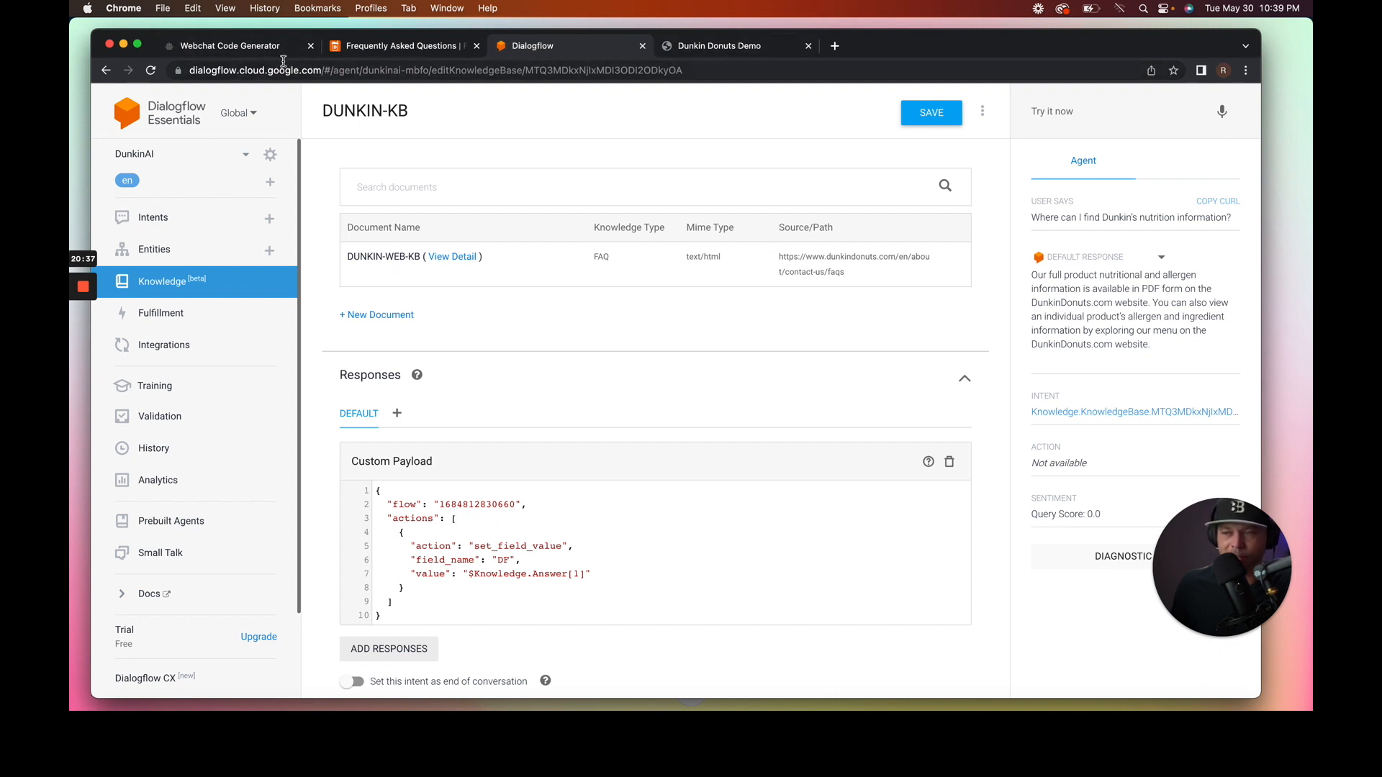
{"action": "left_click", "coordinate": [225, 45]}
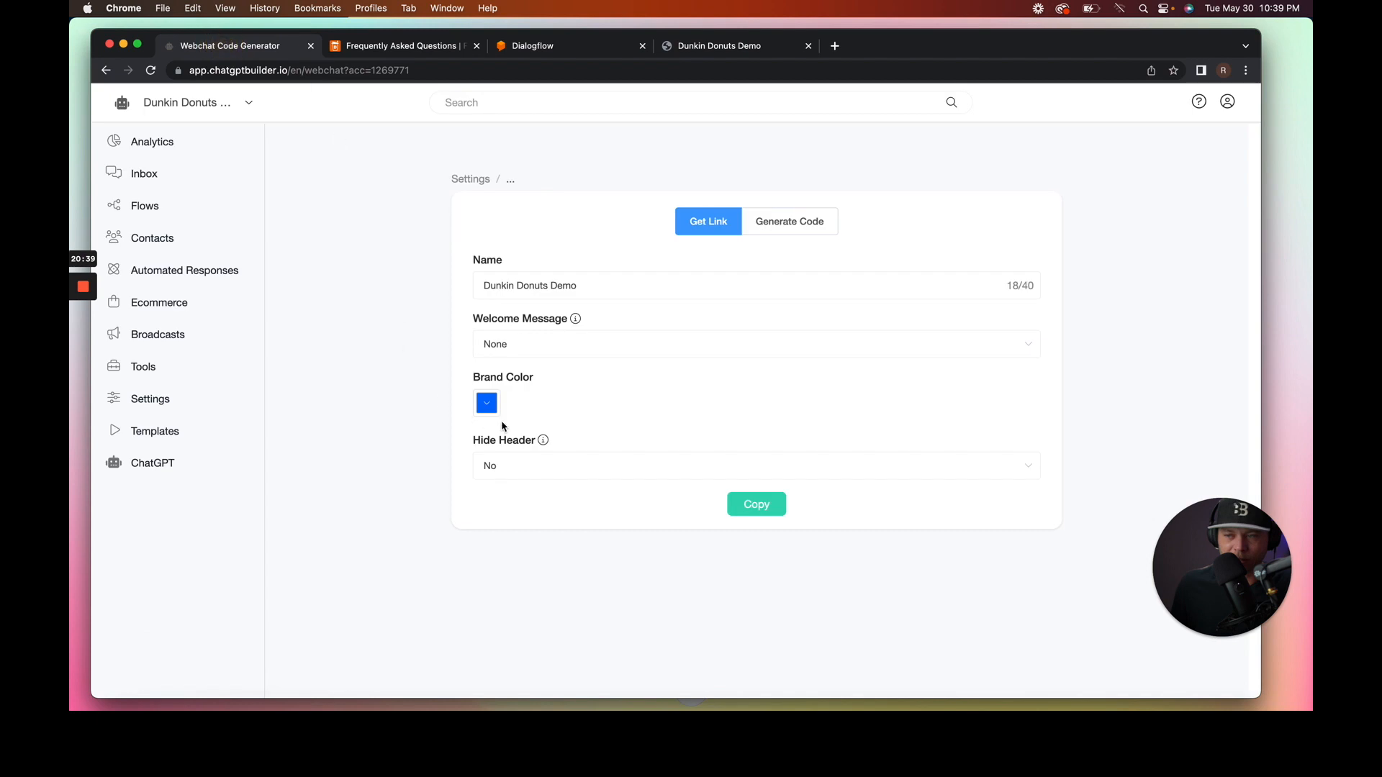
Step: Send 'Where can I find Dunkin's nutrition information?' in the Dunkin Donuts Demo webchat
{"action": "left_click", "coordinate": [717, 45]}
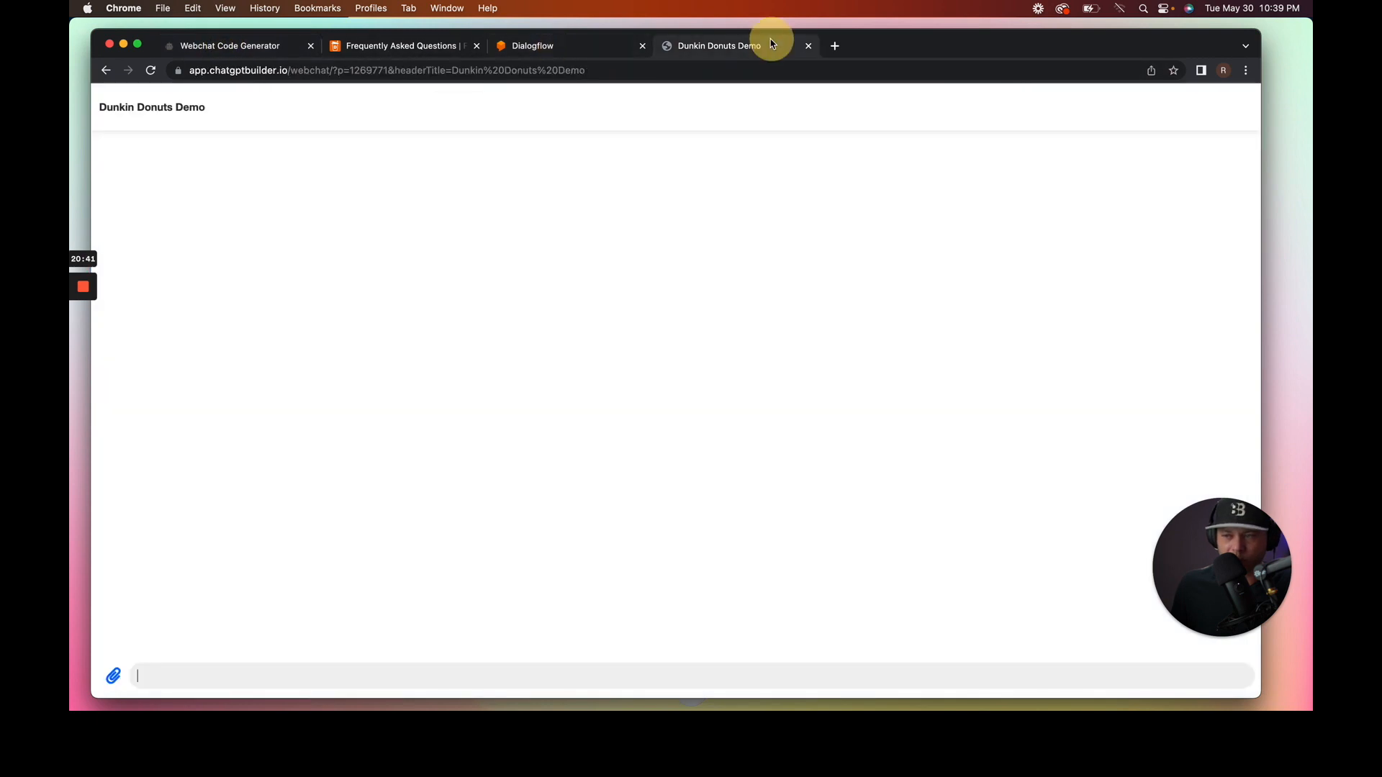
{"action": "type", "text": "Where can I find Dunkin's nutrition information?"}
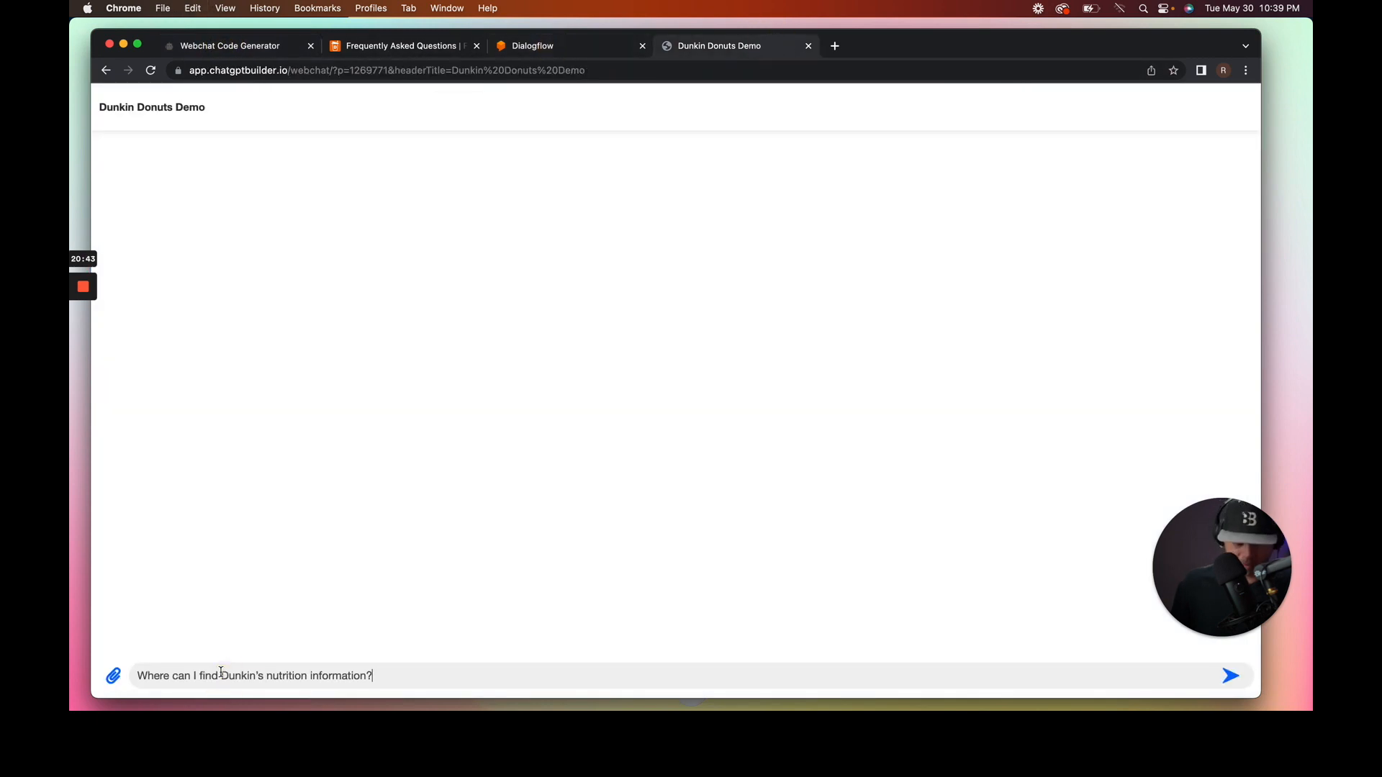
{"action": "left_click", "coordinate": [1230, 675]}
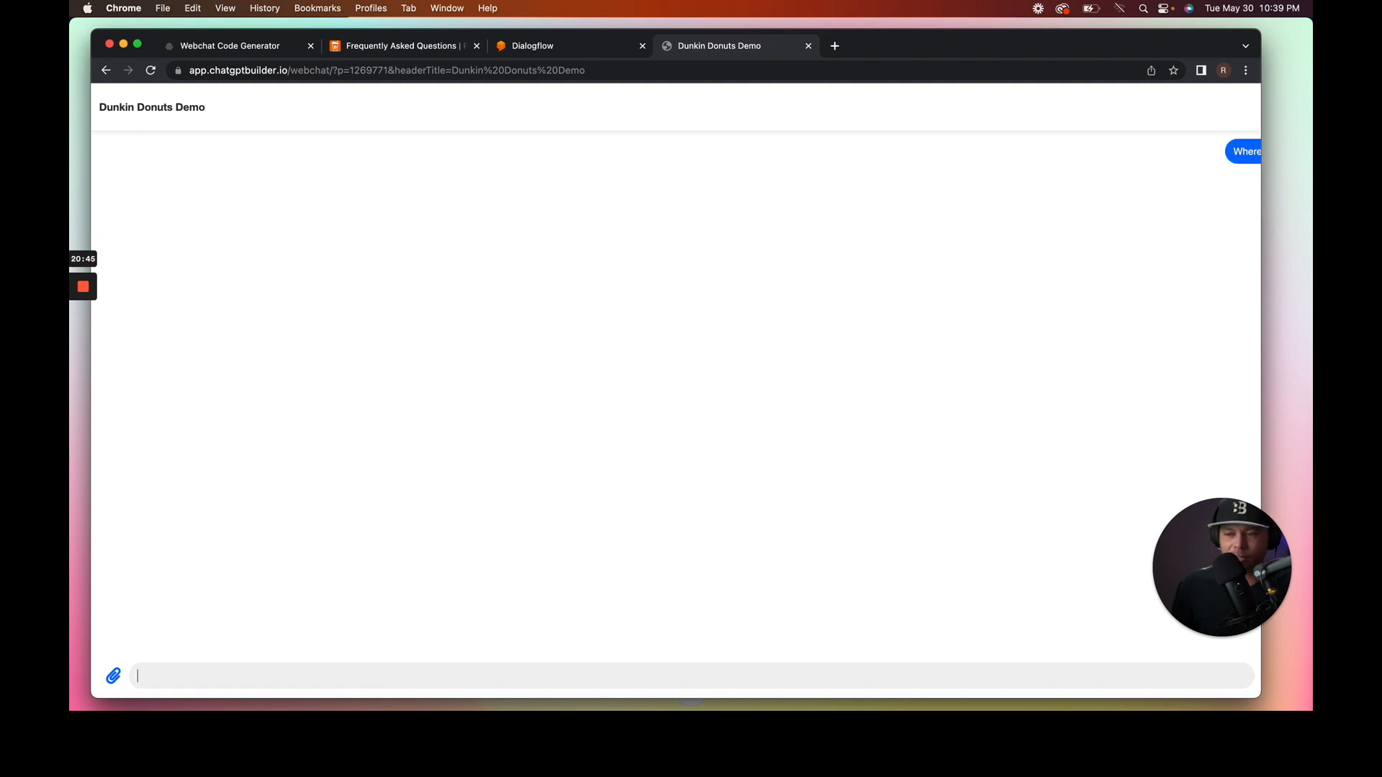